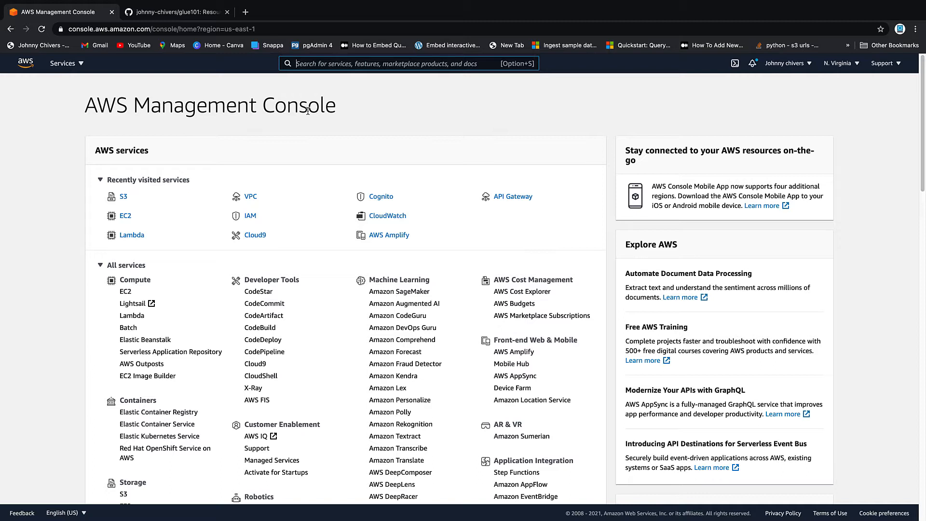
Search the console for s3 and go to the Amazon S3 service.
text(s)
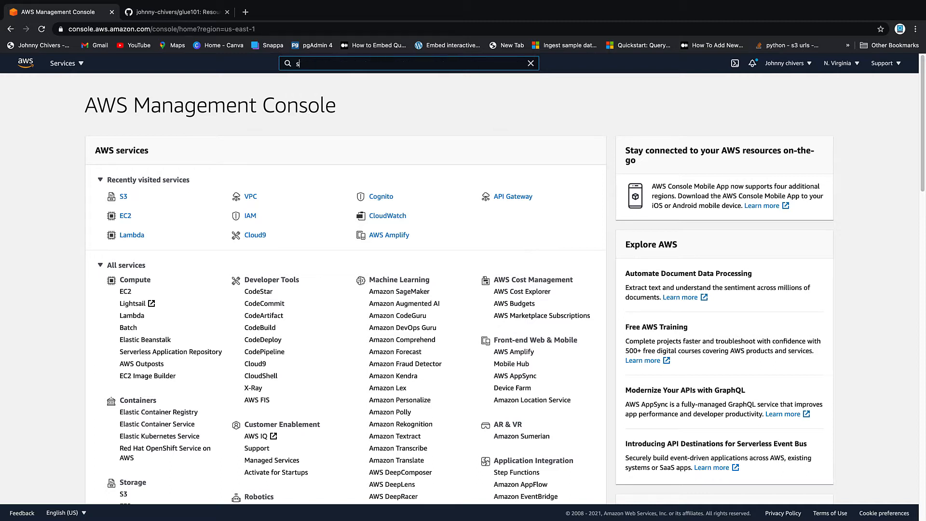
text(3)
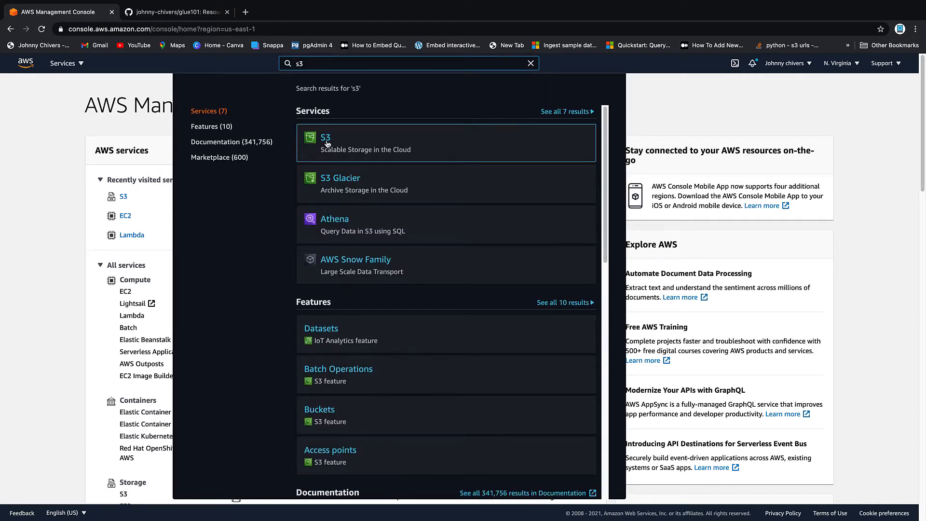
click(325, 142)
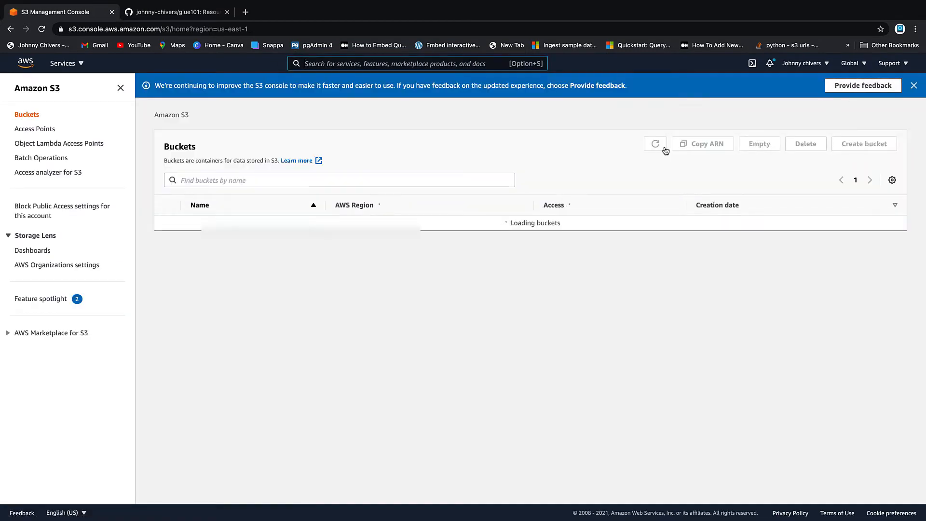
Create a new S3 bucket named johnny-chivers-demo-glue-101 with default settings.
click(864, 144)
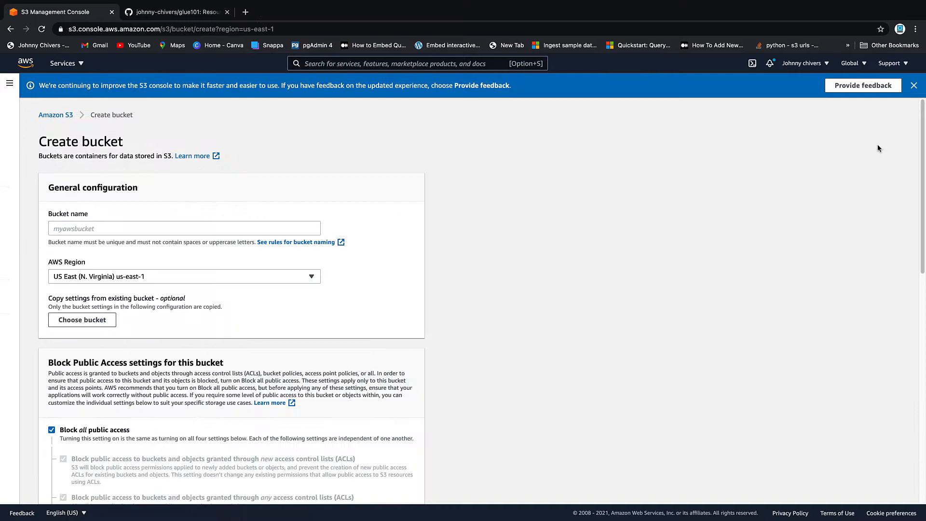
click(183, 228)
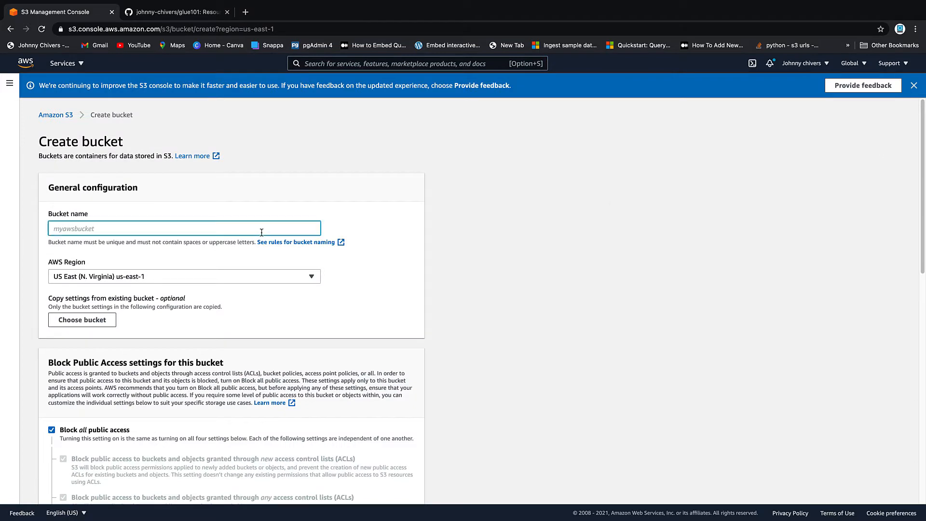
text(johnny-chive)
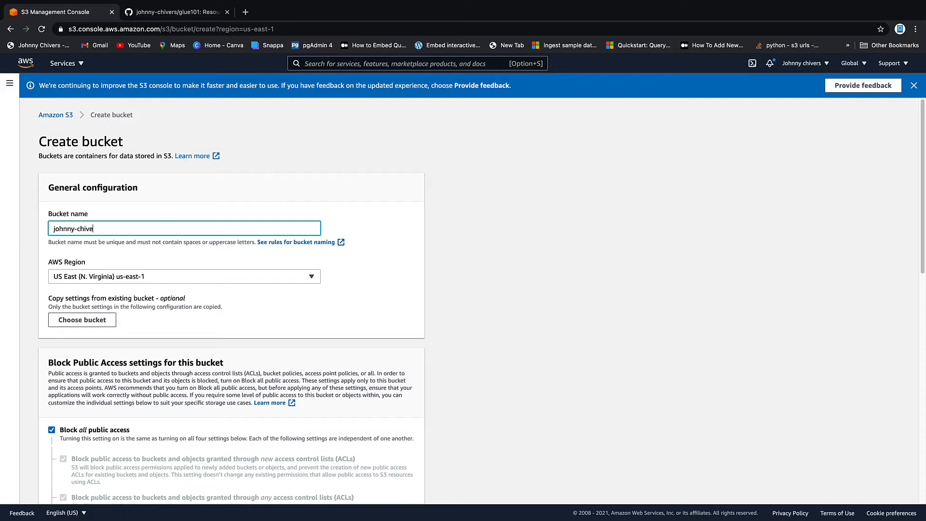
text(rs)
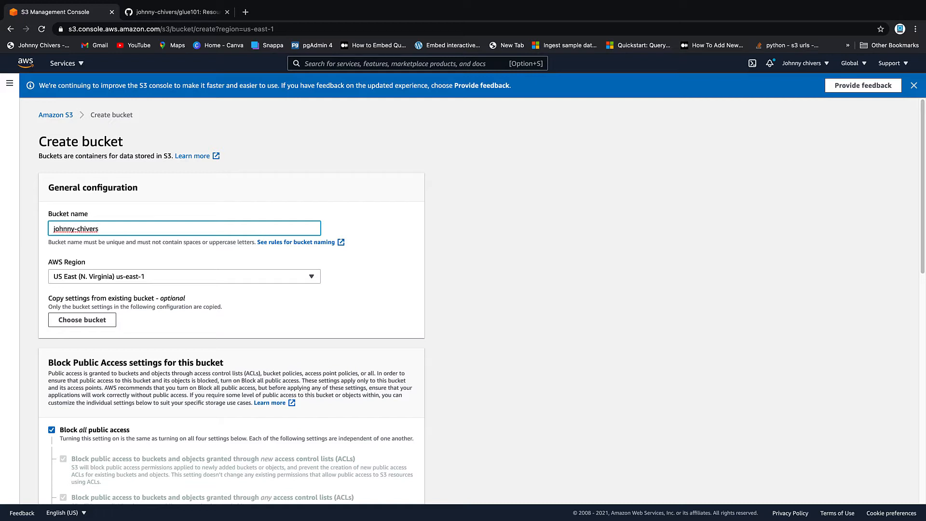
text(-demo)
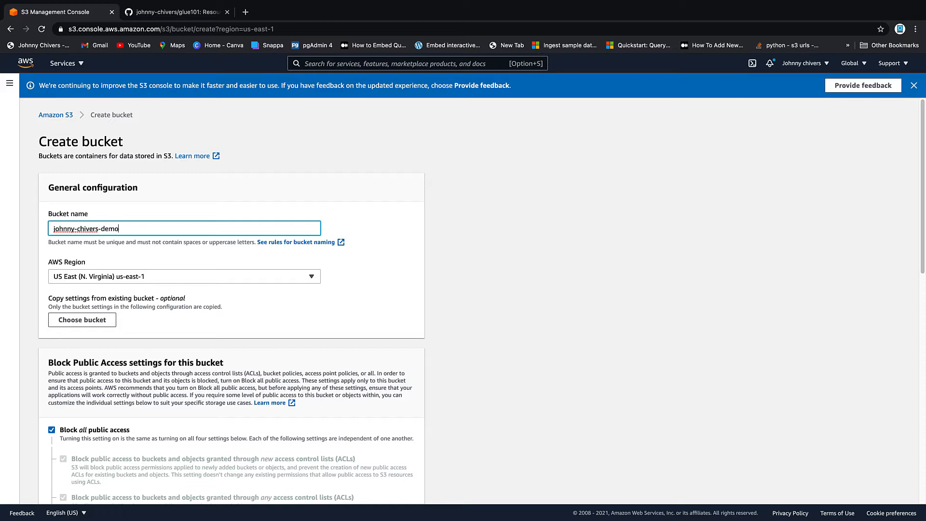
text(-glue-)
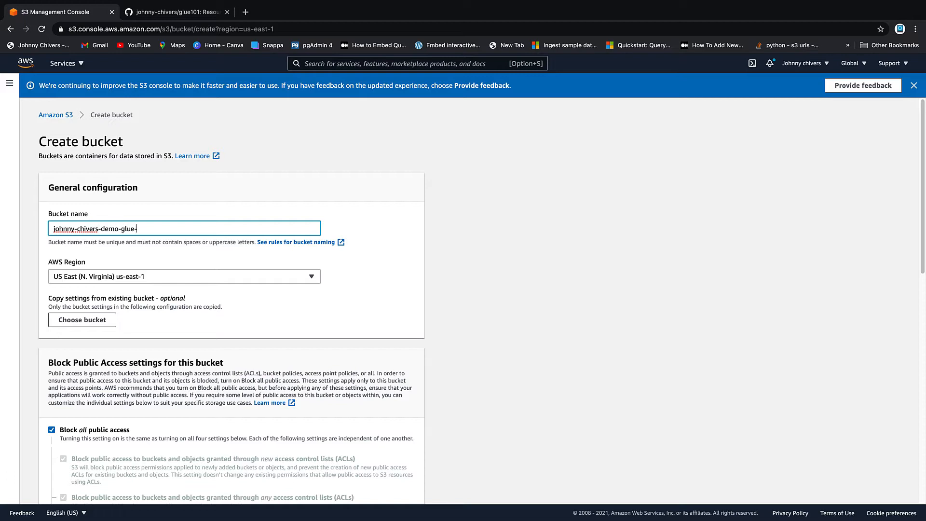
text(101)
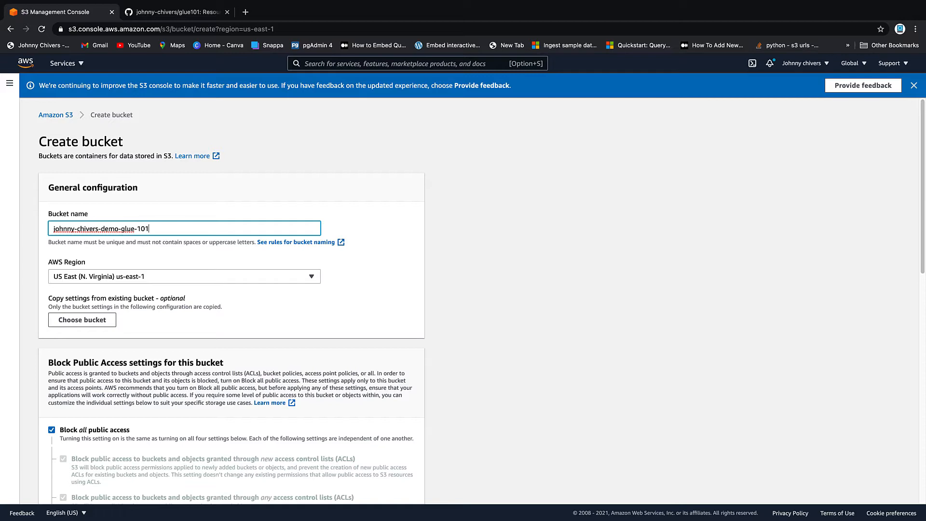
mouse_move(114, 291)
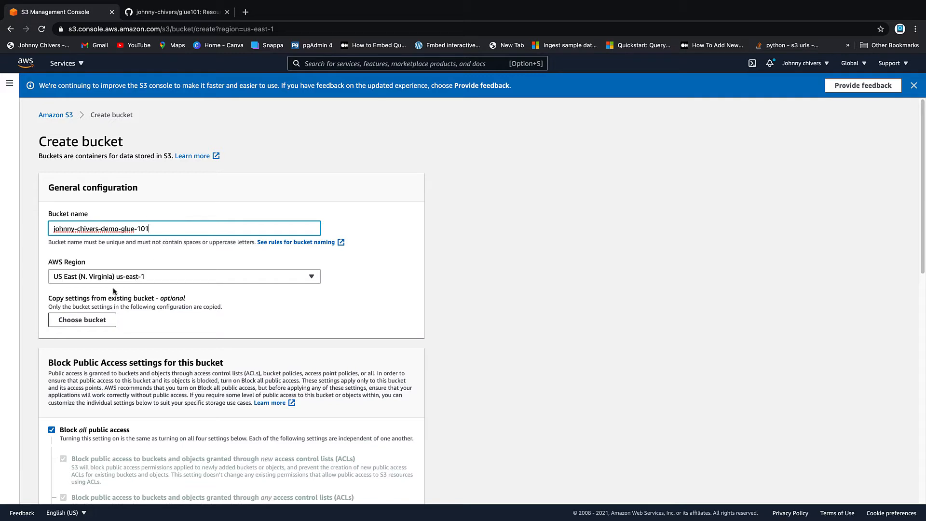
scroll(down, 3)
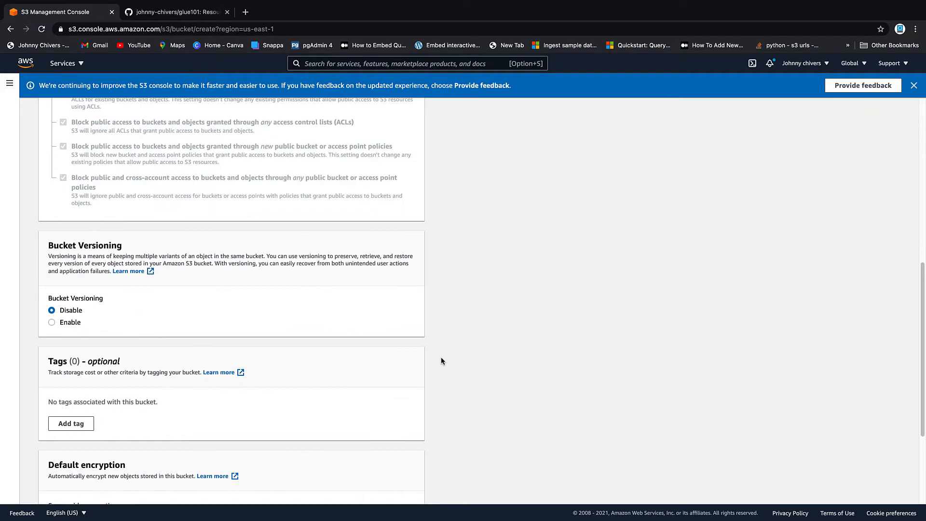
scroll(down, 3)
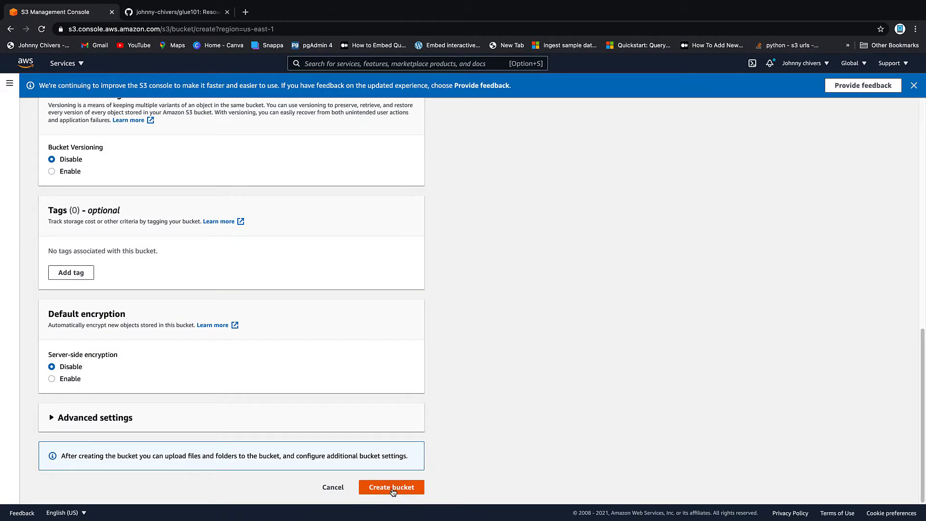
click(391, 486)
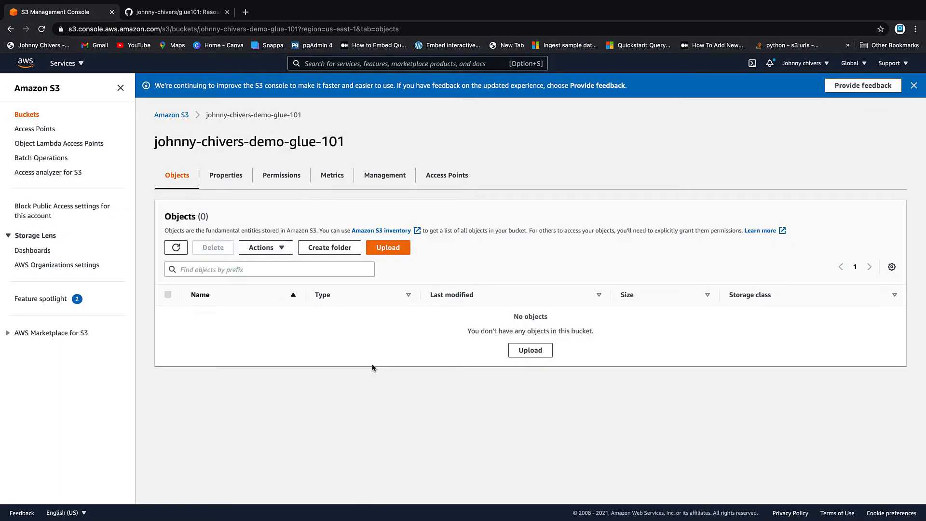
mouse_move(363, 306)
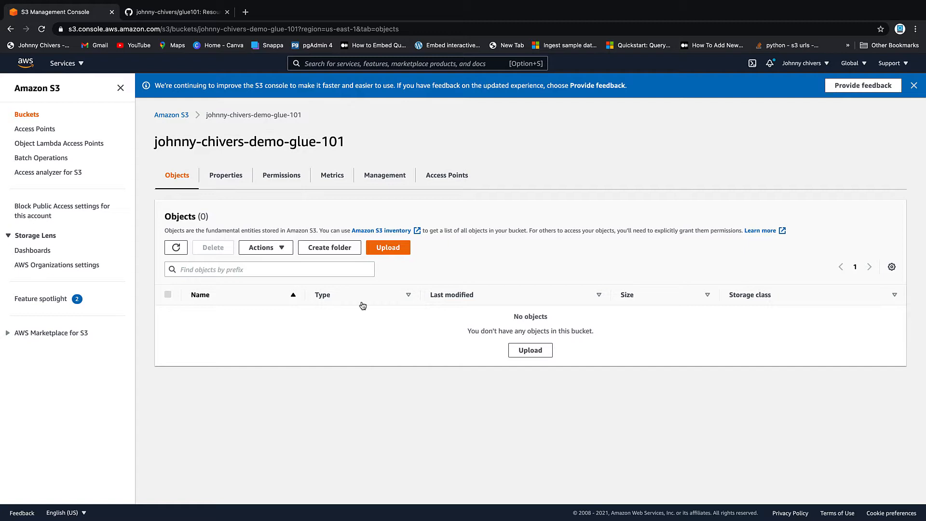
mouse_move(330, 247)
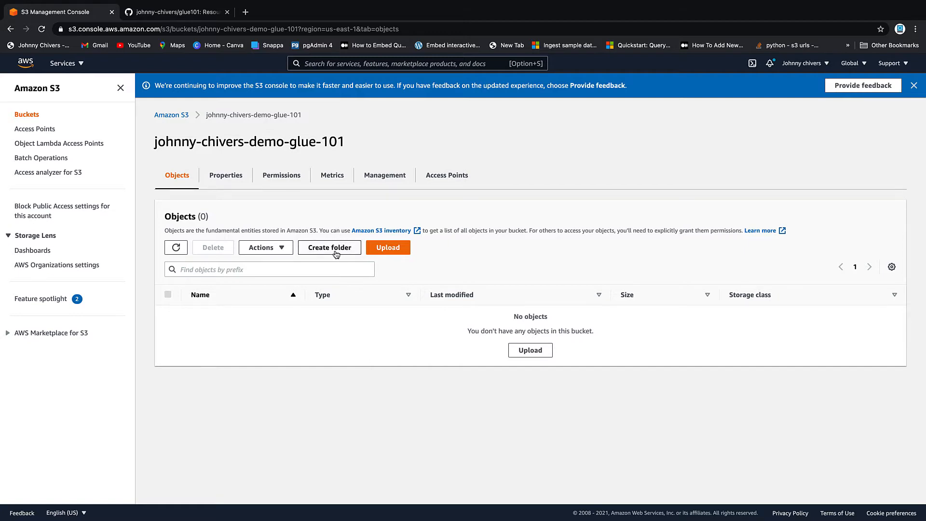
Add three folders to the bucket: input, output and athena-results.
click(329, 247)
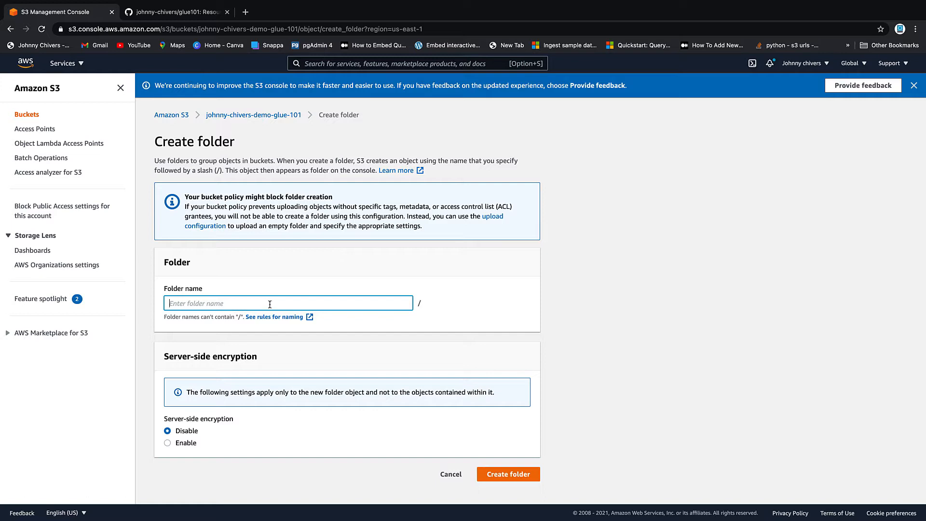
text(input)
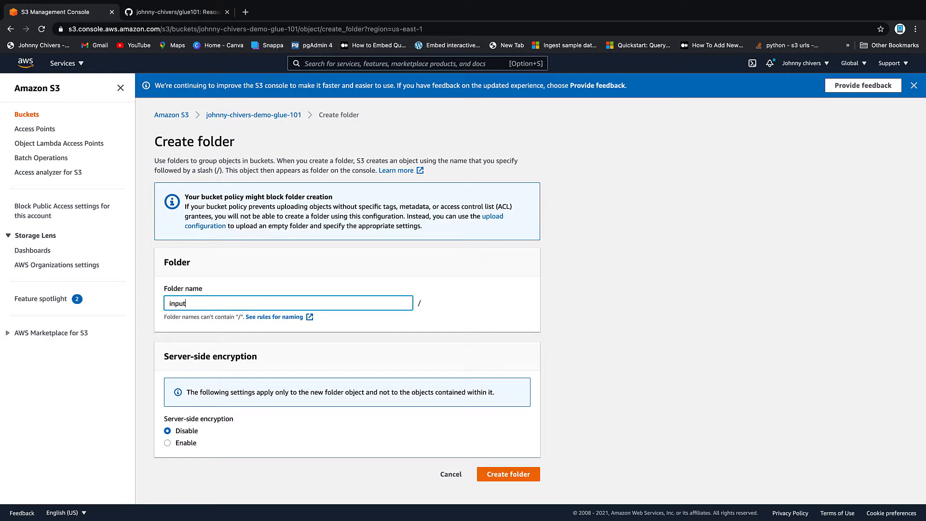
click(509, 473)
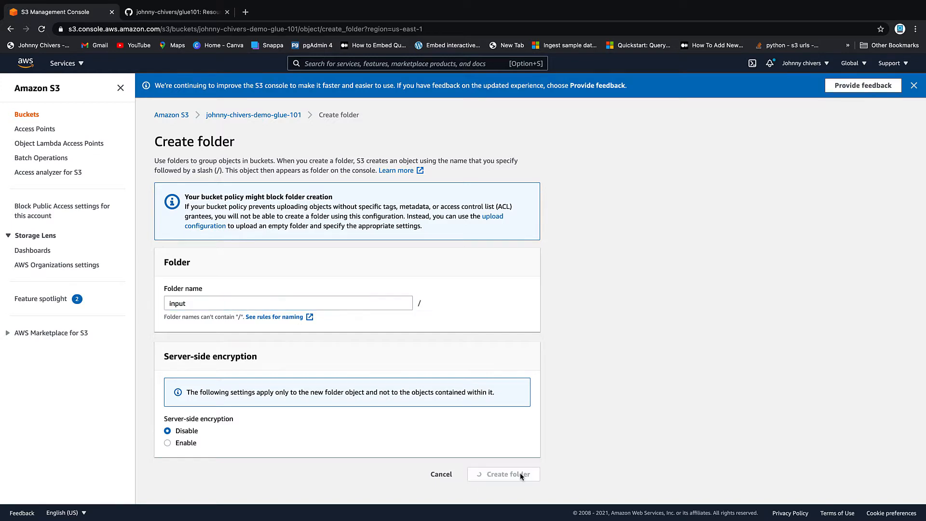
click(503, 474)
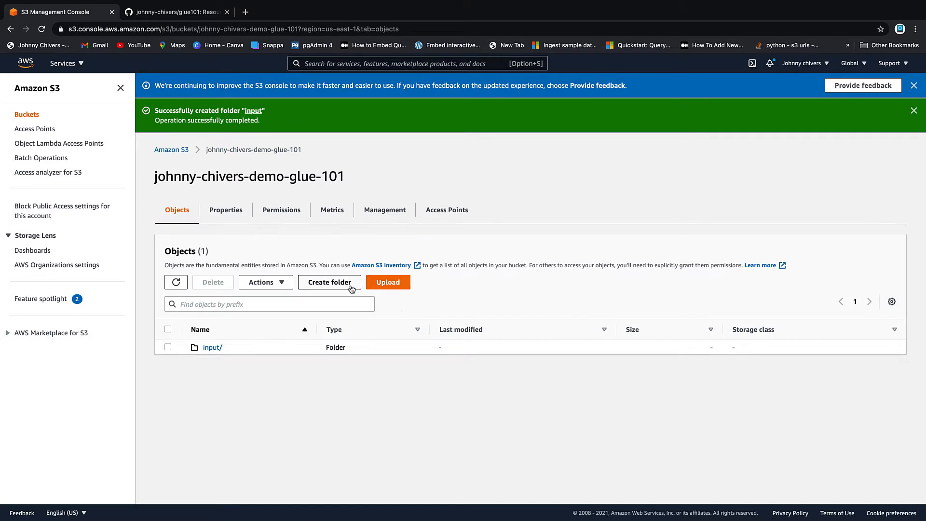
click(329, 282)
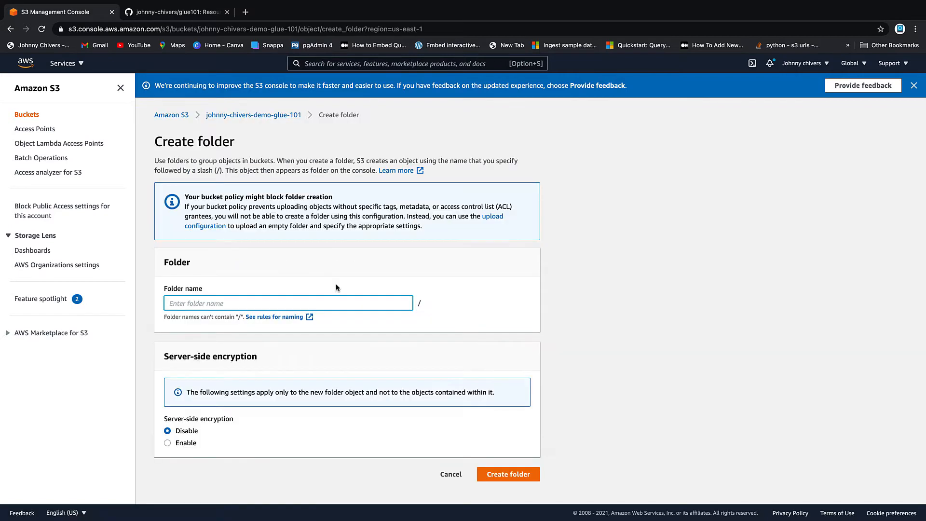
text(output)
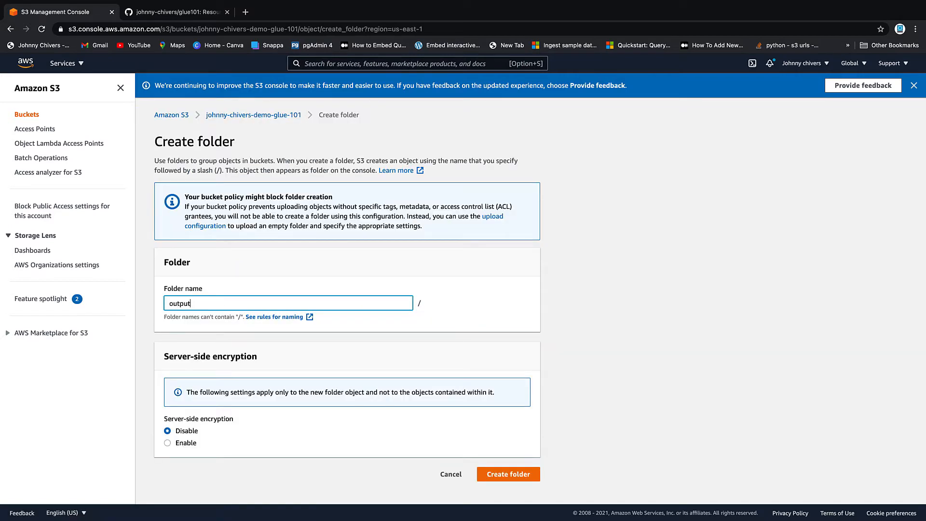
click(507, 474)
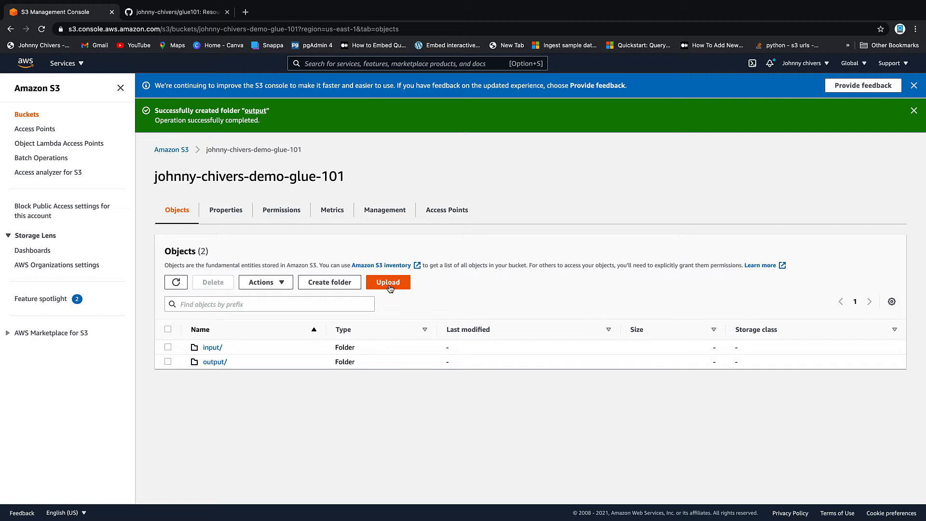
click(329, 282)
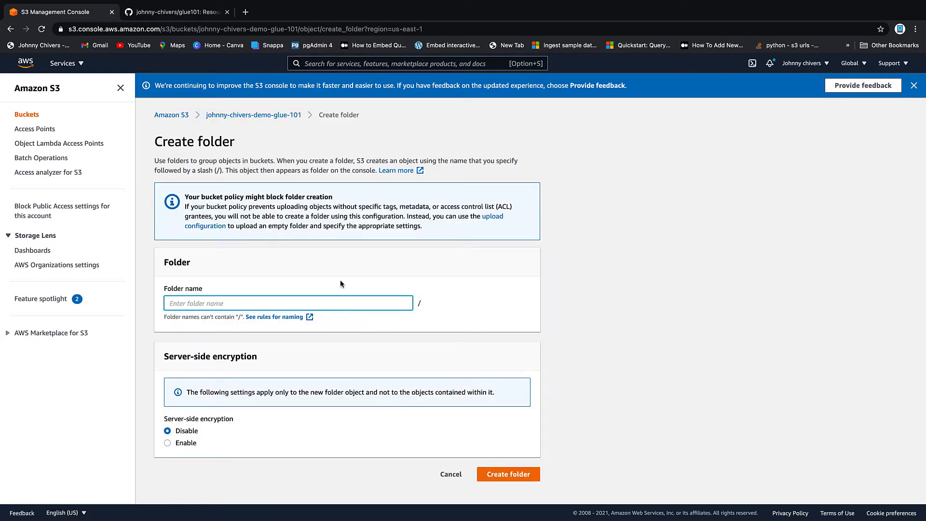
text(athena-)
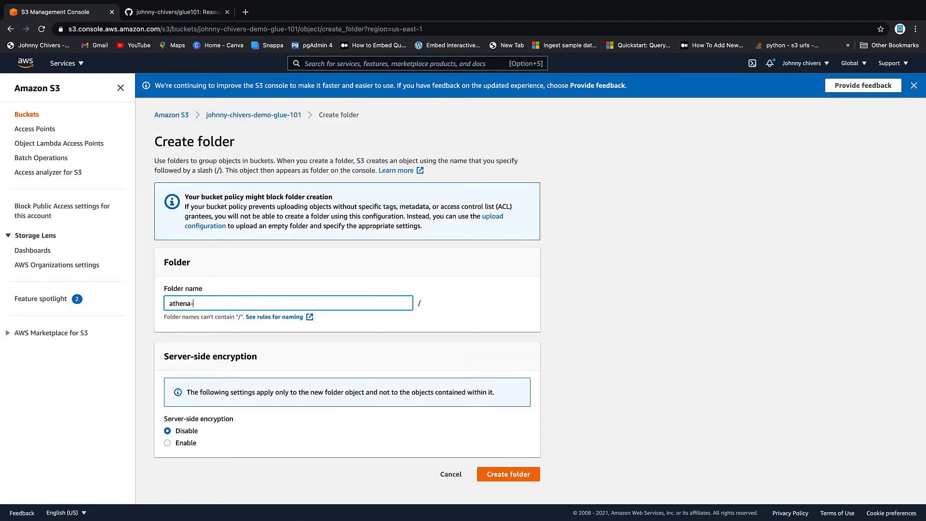
text(results)
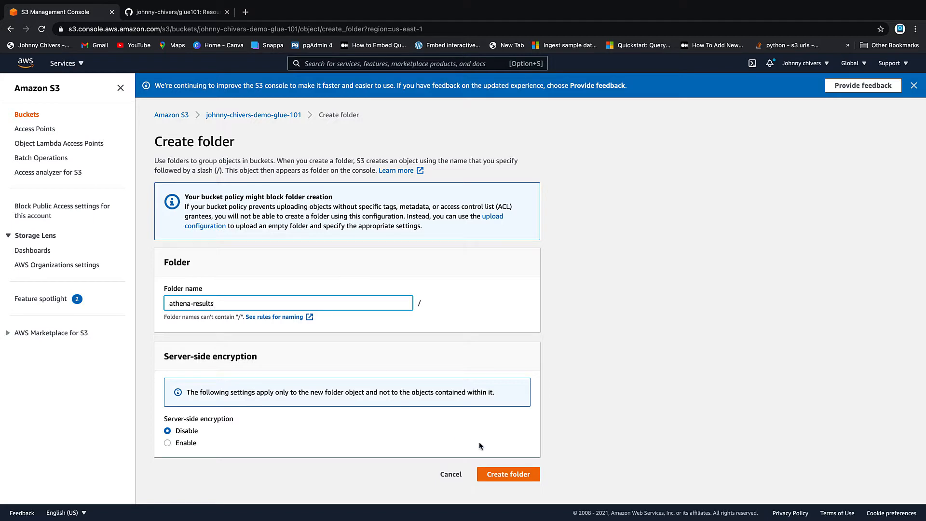
click(508, 473)
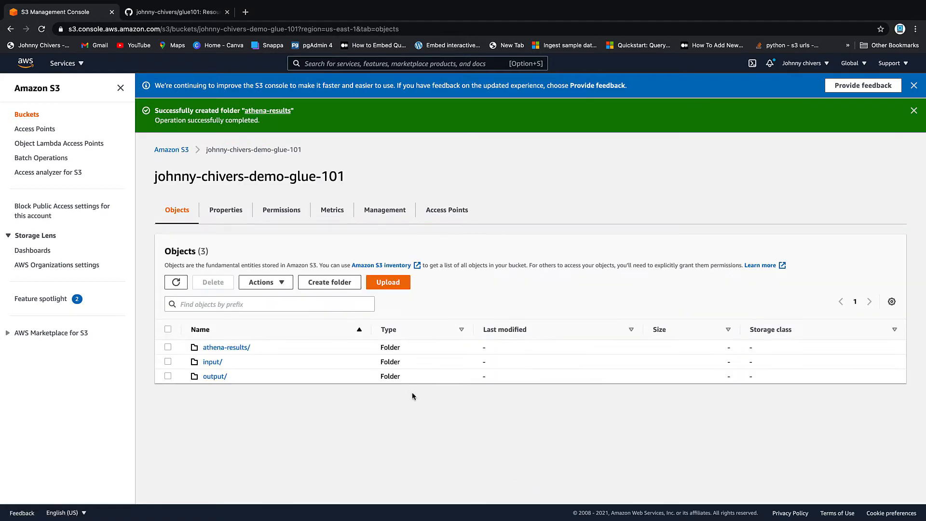
mouse_move(233, 360)
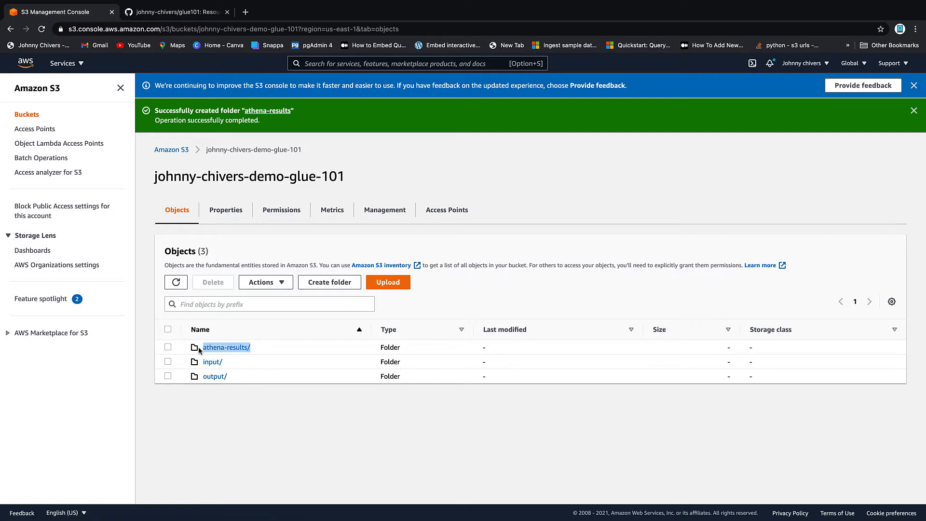
mouse_move(267, 373)
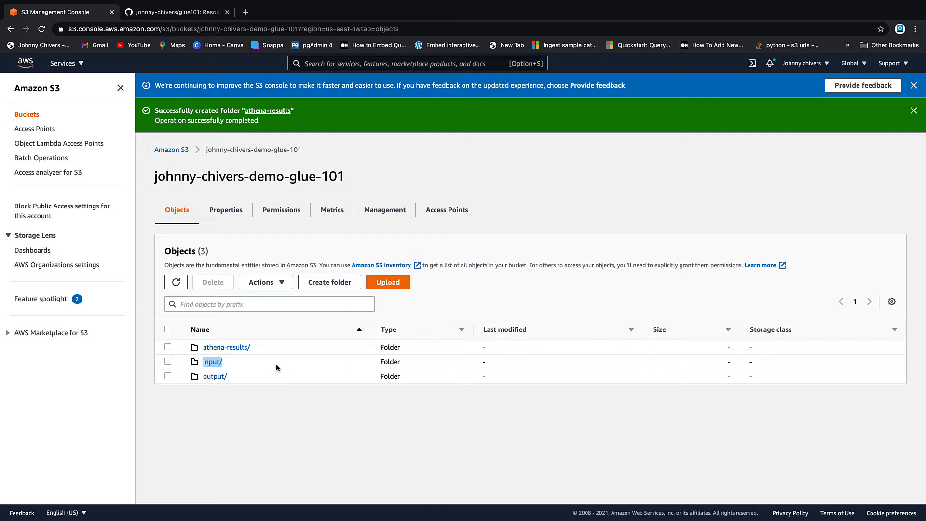
mouse_move(258, 386)
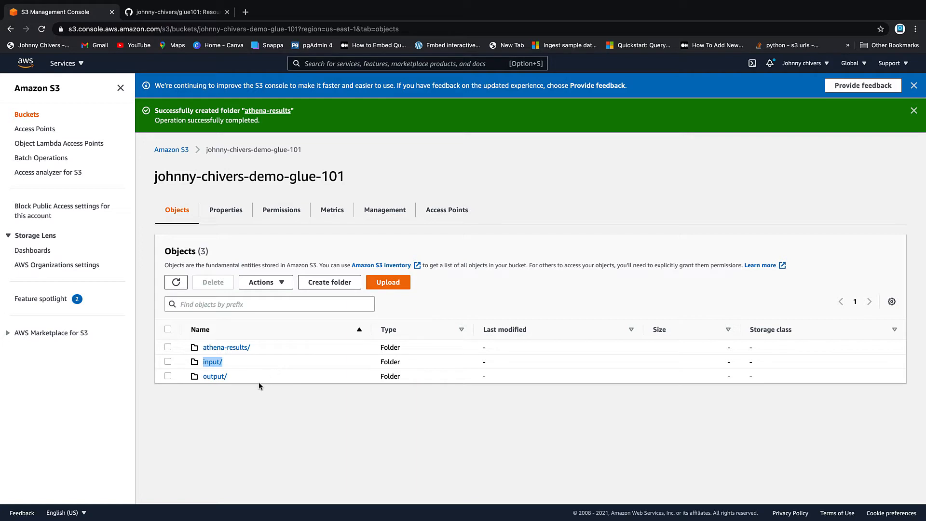
mouse_move(238, 383)
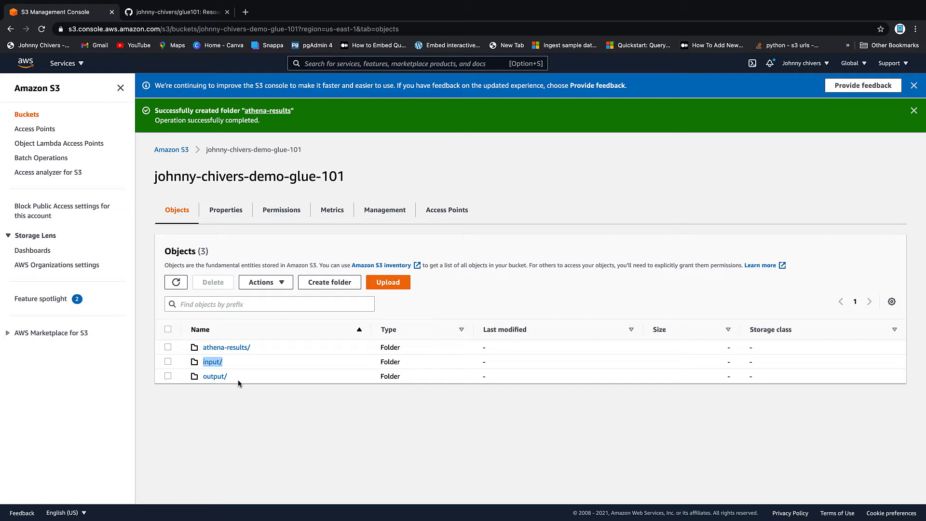
mouse_move(271, 379)
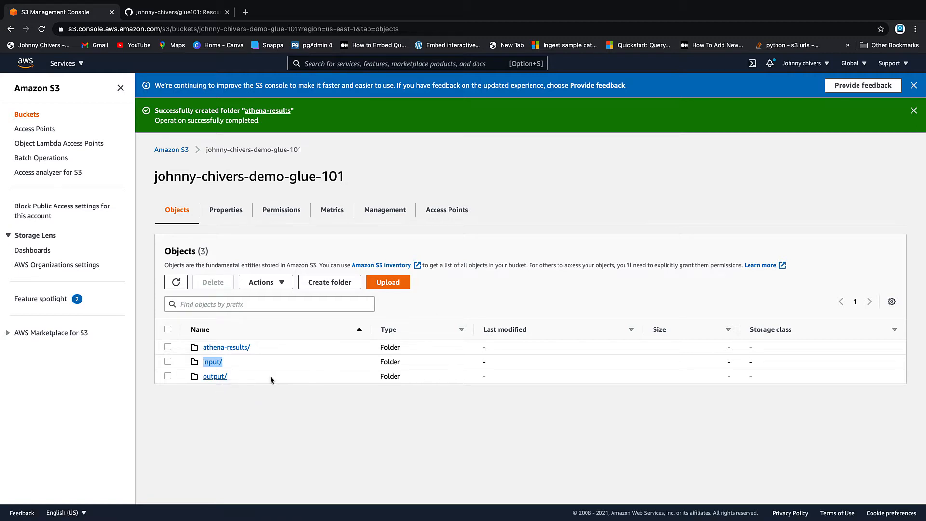
mouse_move(258, 392)
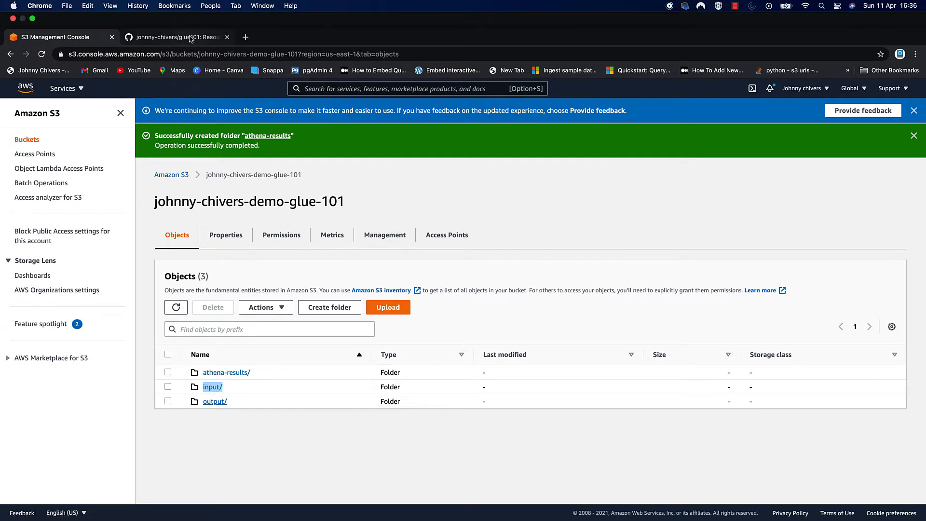
View the Glue-101-Arch.pdf architecture diagram in the glue101 GitHub repository.
click(175, 37)
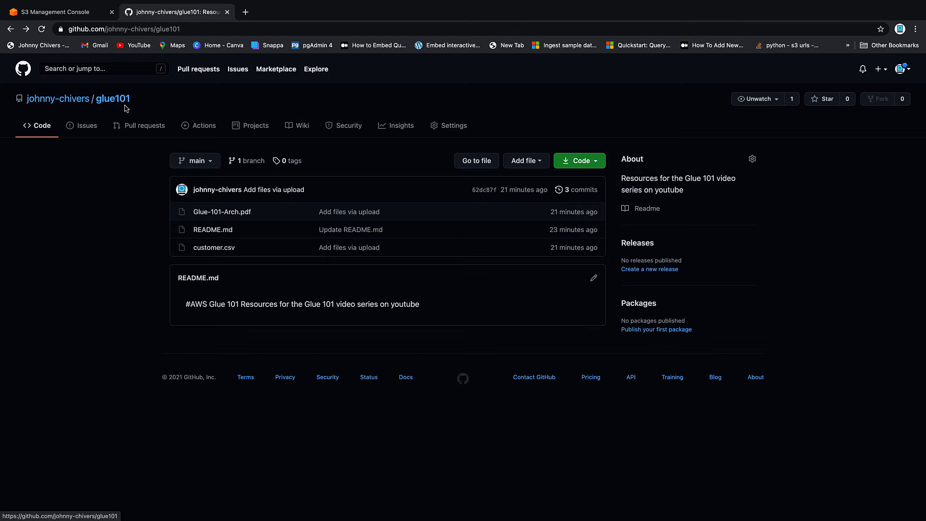
mouse_move(253, 253)
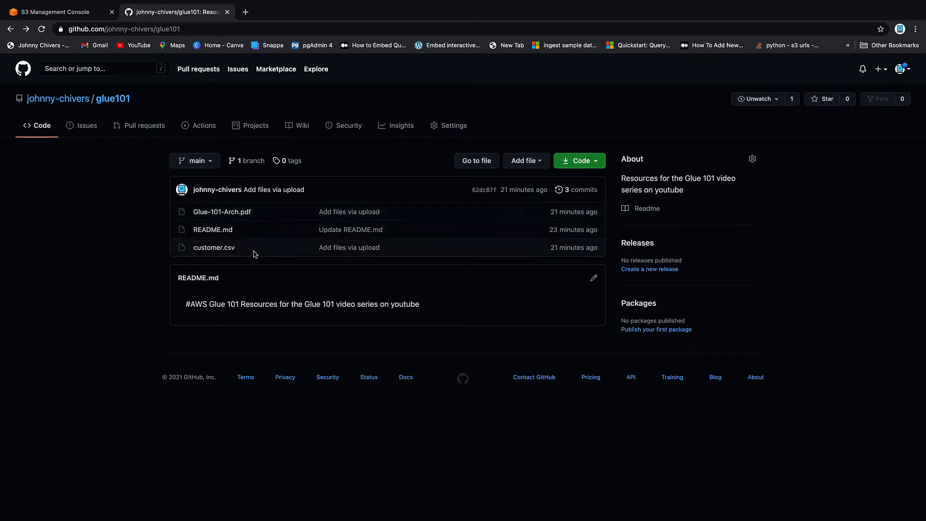
mouse_move(249, 259)
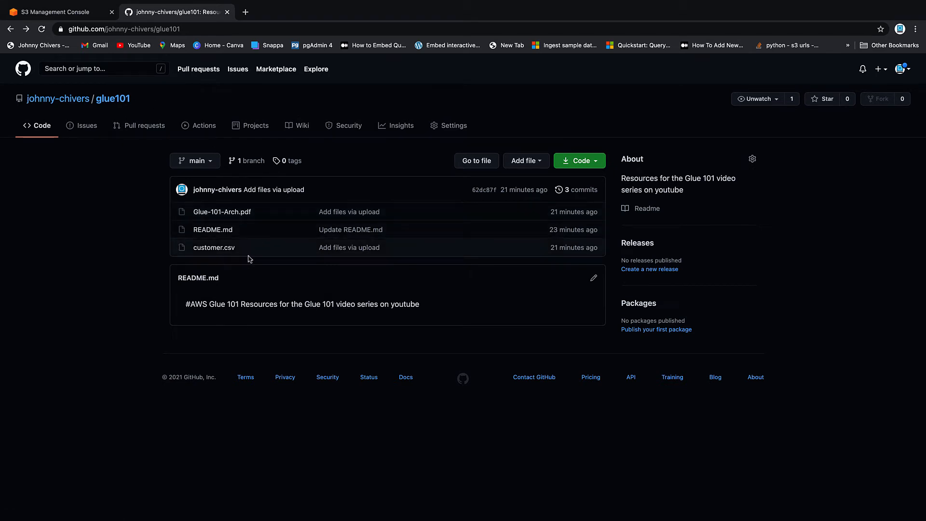
mouse_move(239, 258)
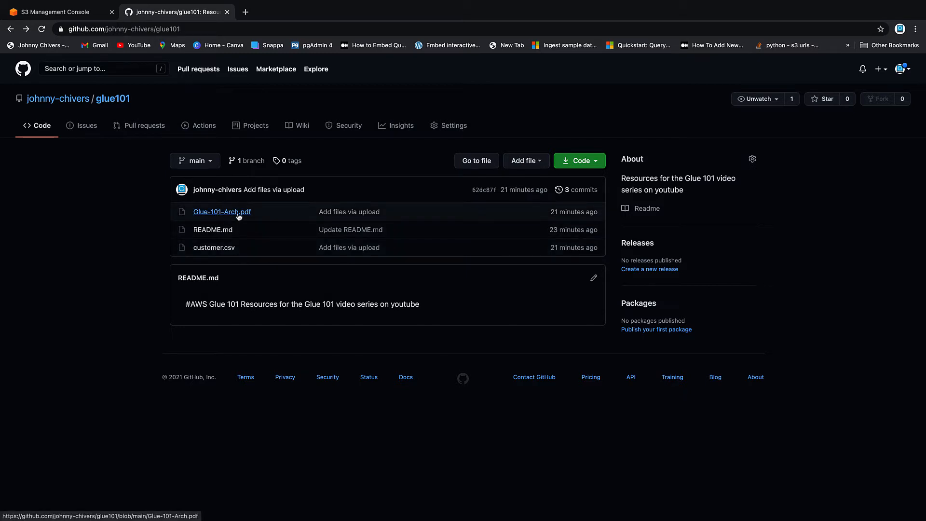
click(222, 211)
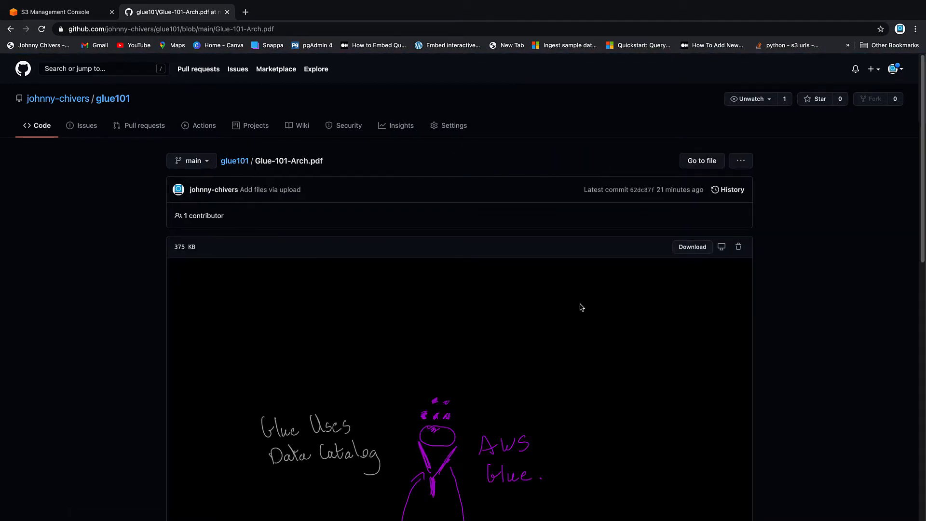
scroll(down, 3)
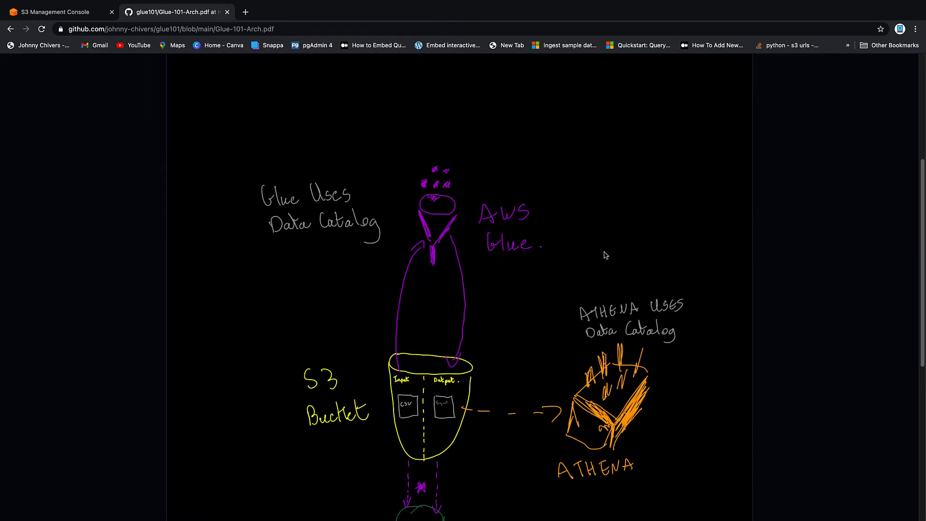
scroll(down, 3)
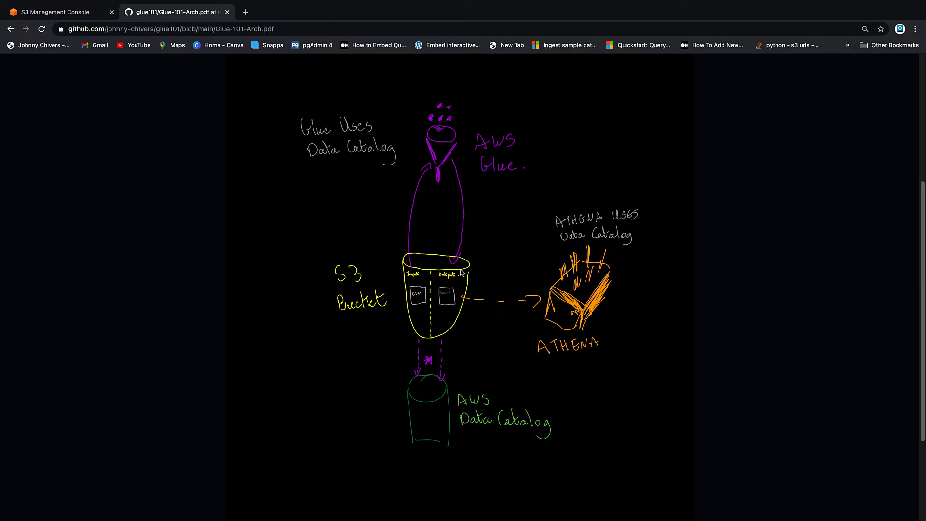
mouse_move(476, 283)
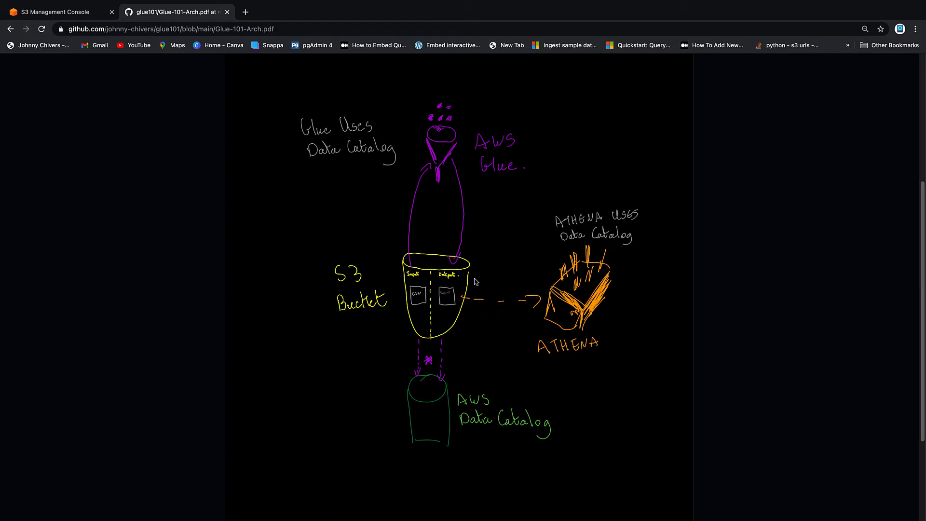
mouse_move(433, 331)
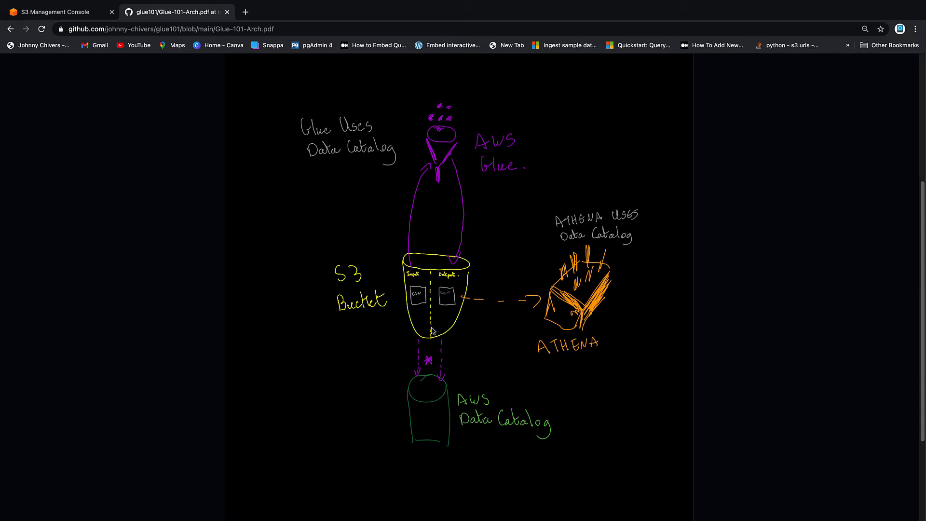
mouse_move(432, 296)
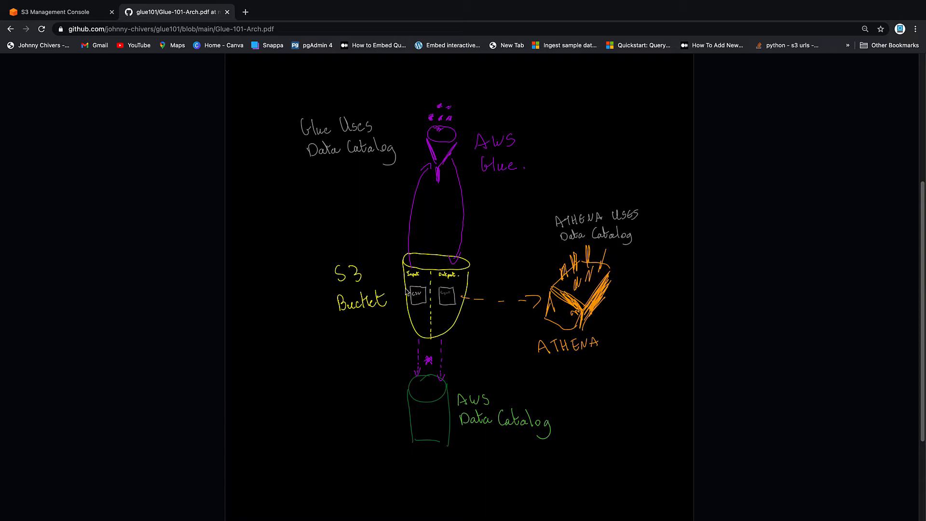
click(10, 29)
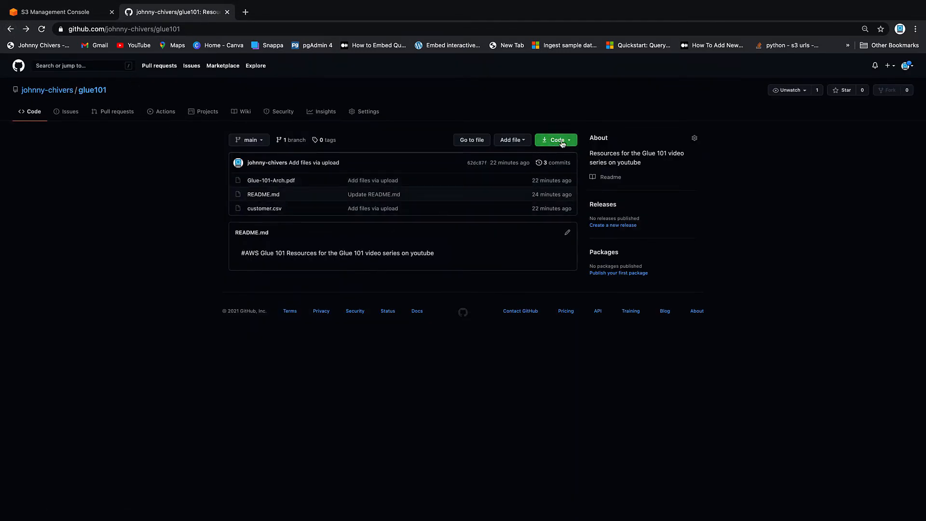
Download the glue101 repository as a ZIP and return to the S3 bucket page.
click(554, 140)
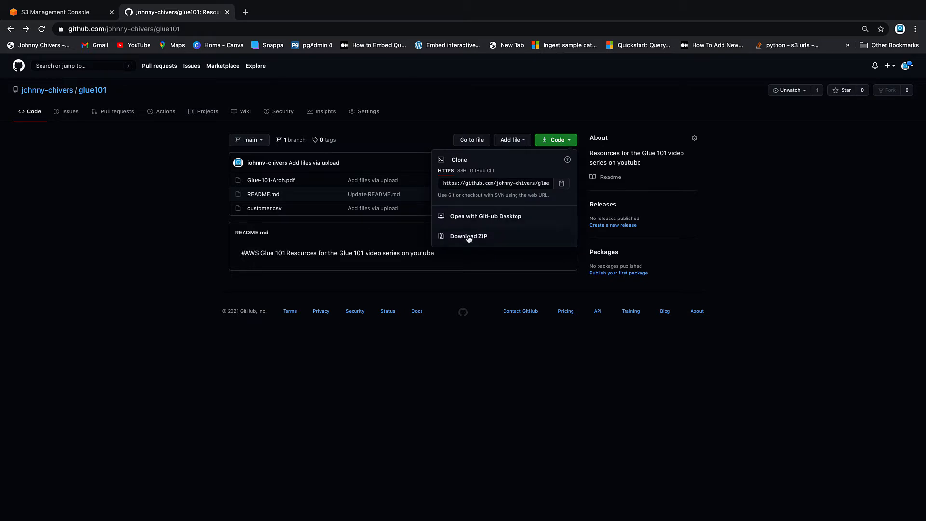
click(468, 236)
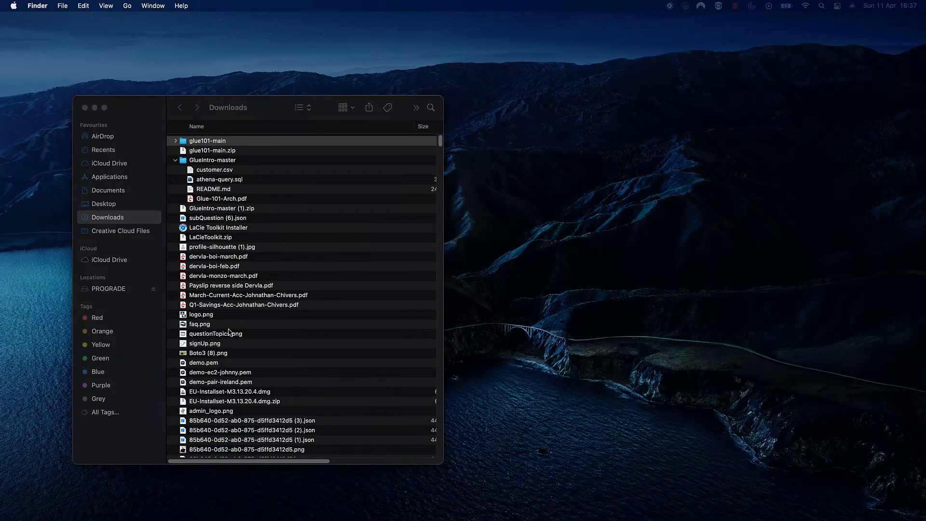
click(176, 141)
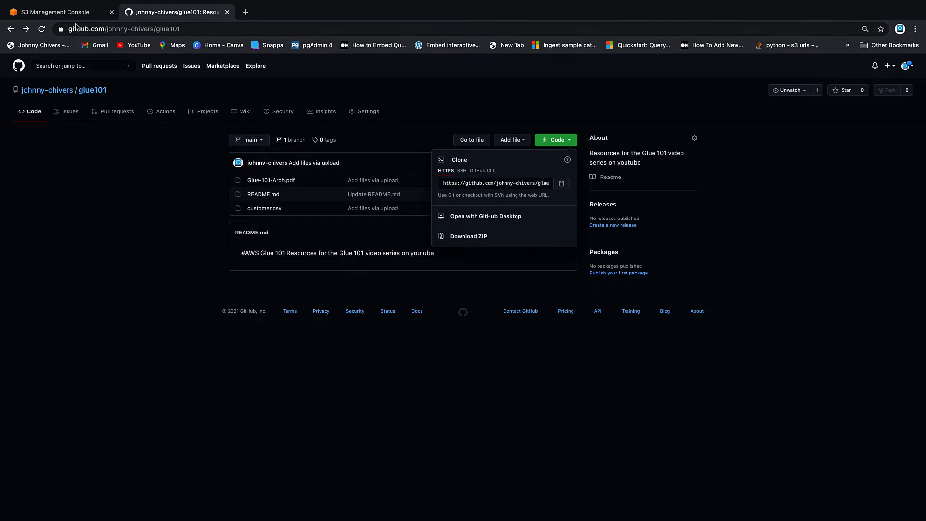
click(53, 12)
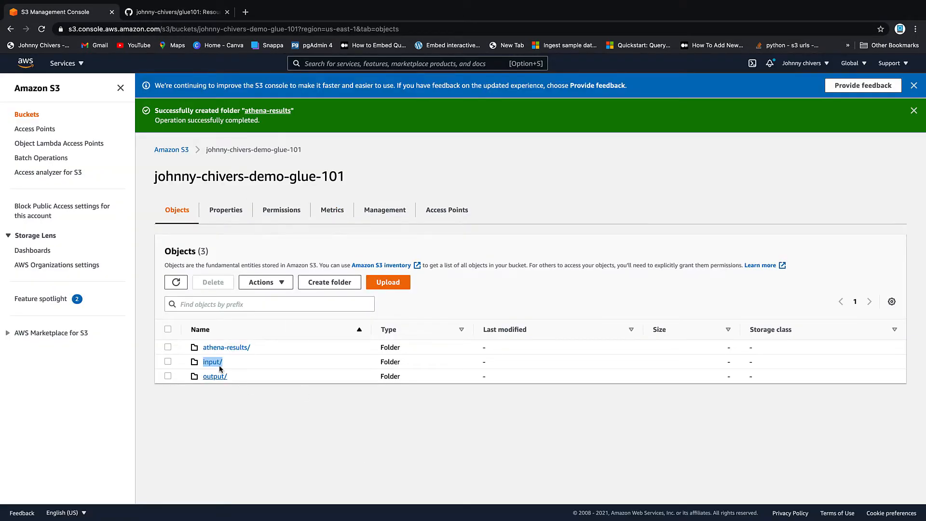
Create a customers folder inside input/ and go into it to upload a file.
click(211, 362)
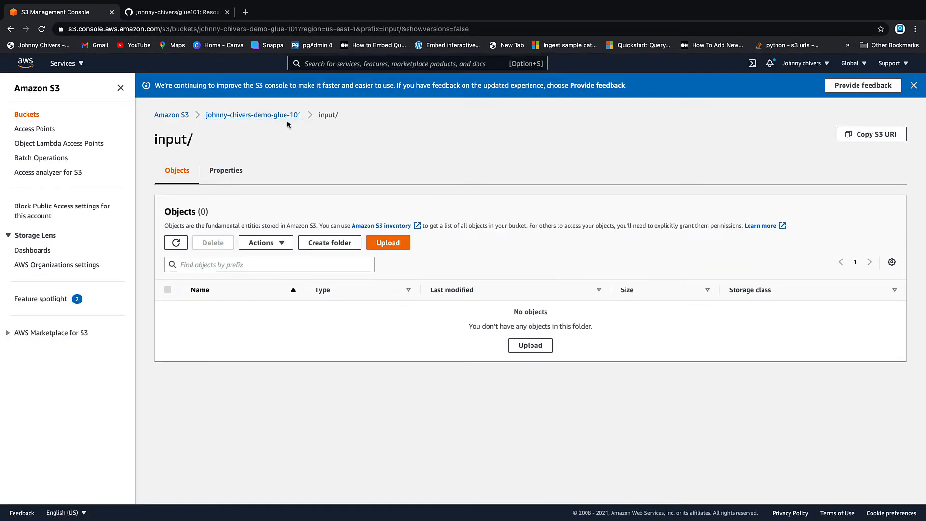
mouse_move(298, 333)
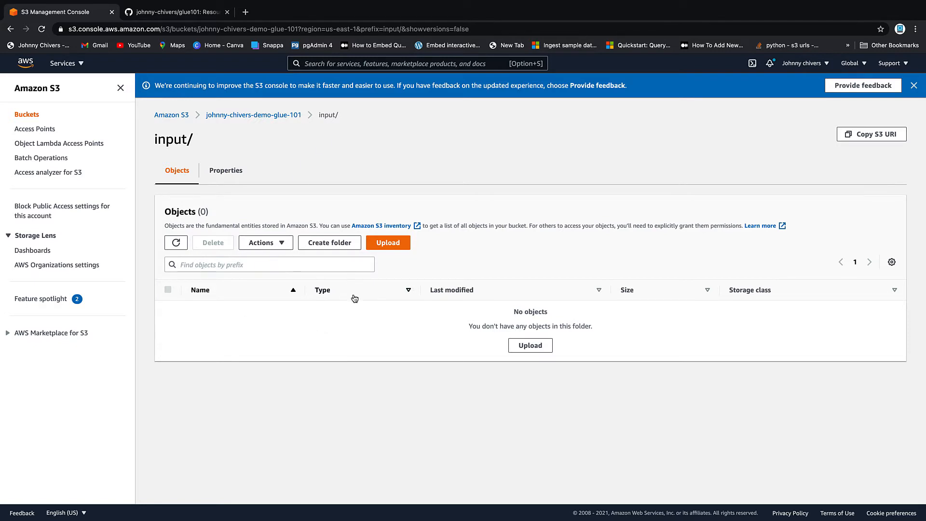
click(329, 243)
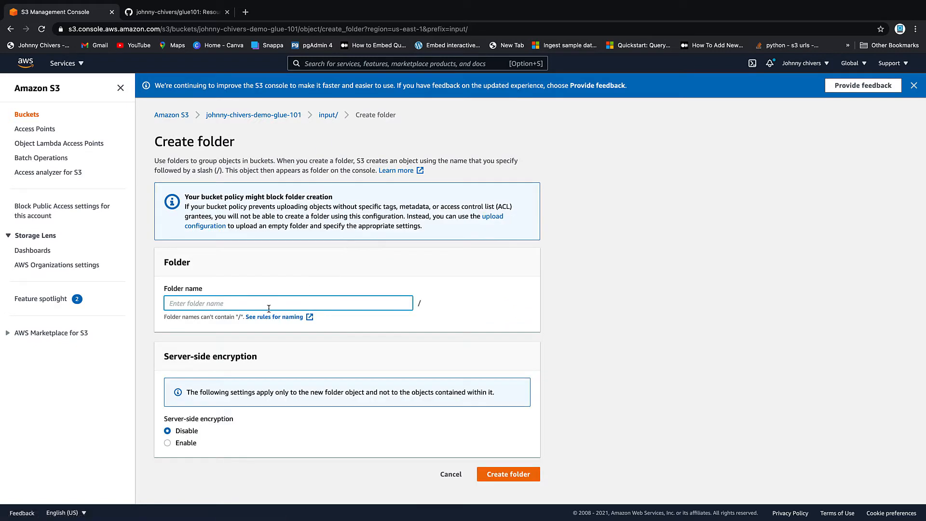
text(custo)
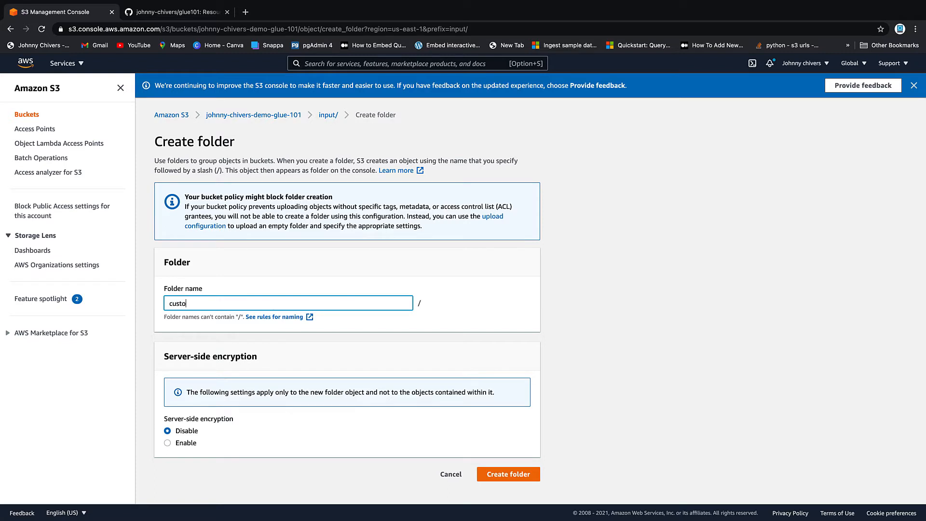
text(mers)
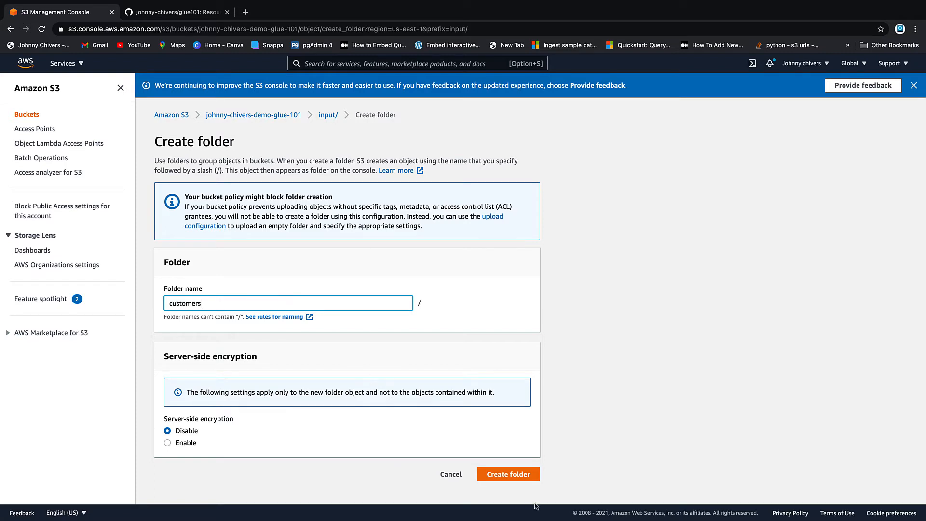
click(509, 474)
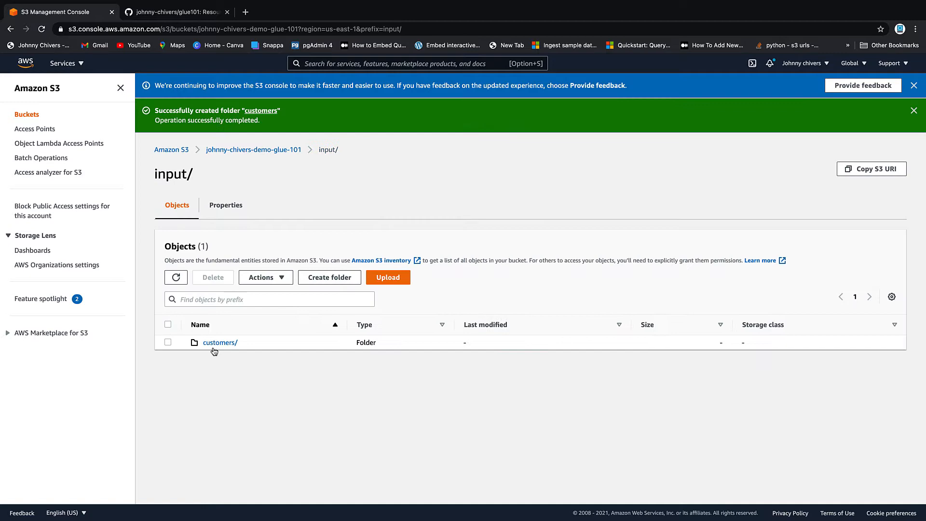
click(219, 341)
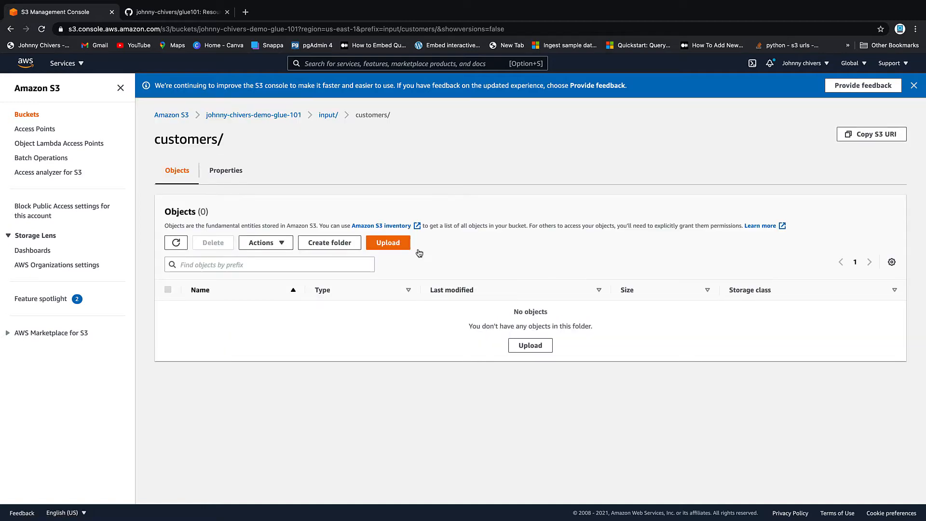
click(388, 242)
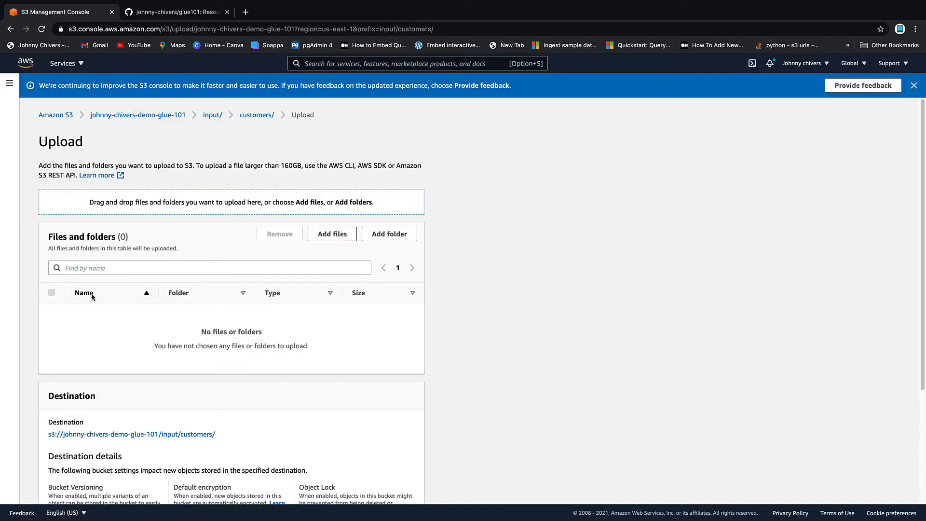
Upload customer.csv from the repo folder into input/customers/ and show its actions.
click(332, 233)
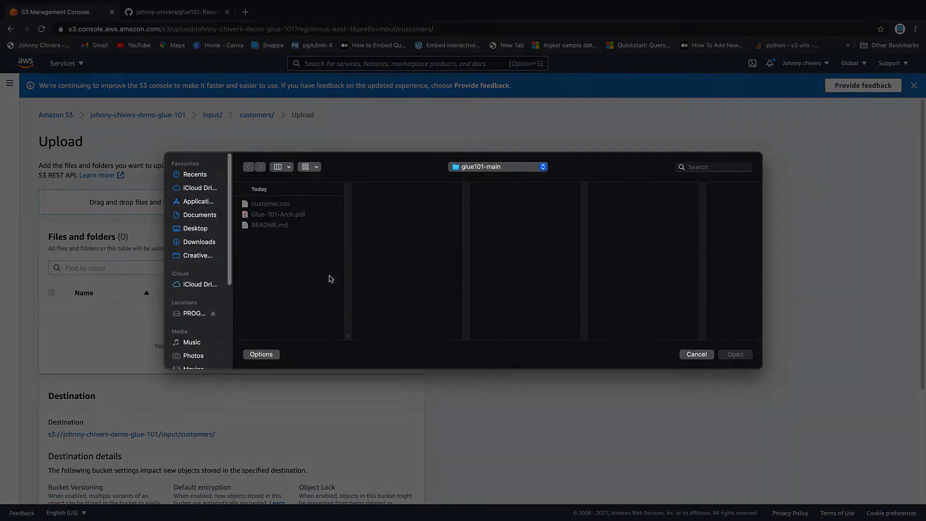
click(270, 203)
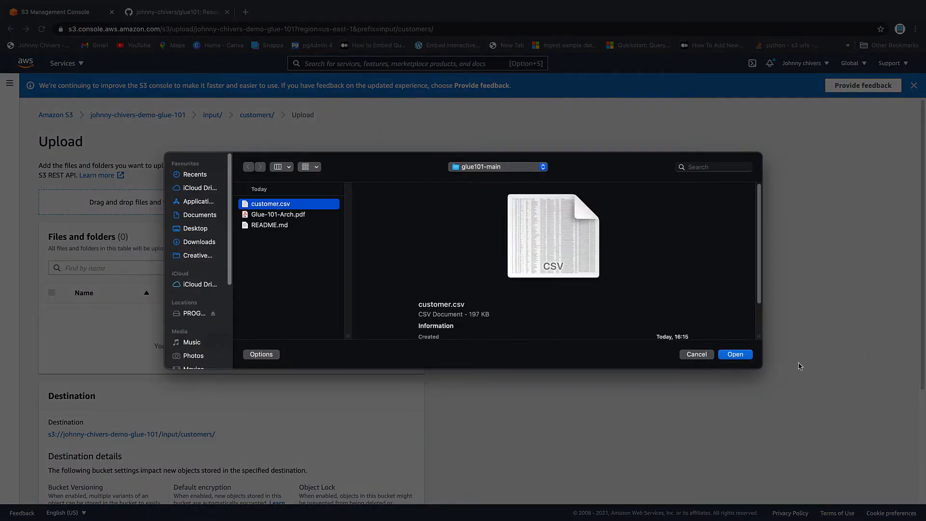
click(735, 355)
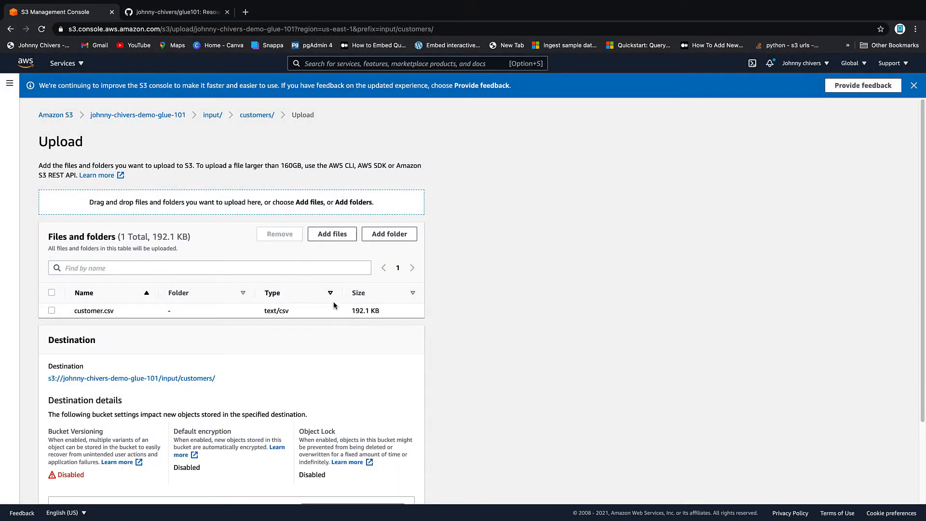
scroll(down, 3)
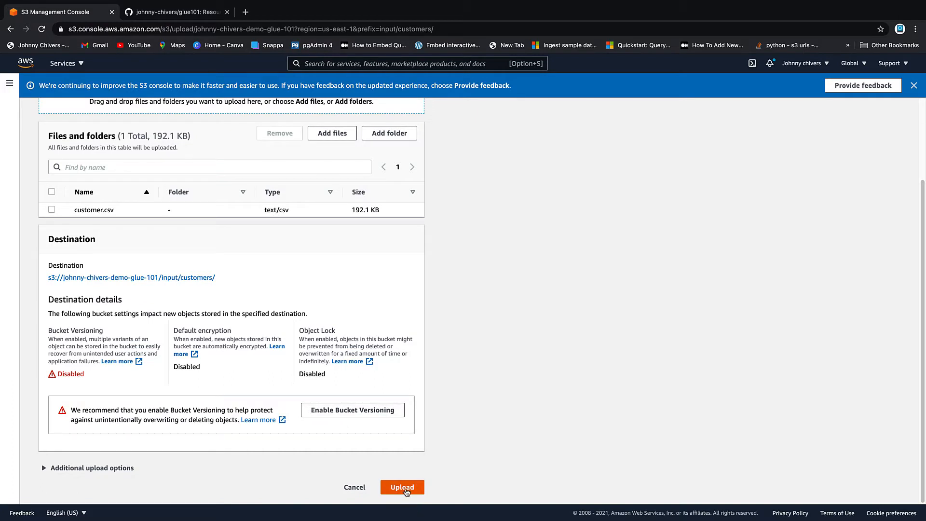
click(402, 486)
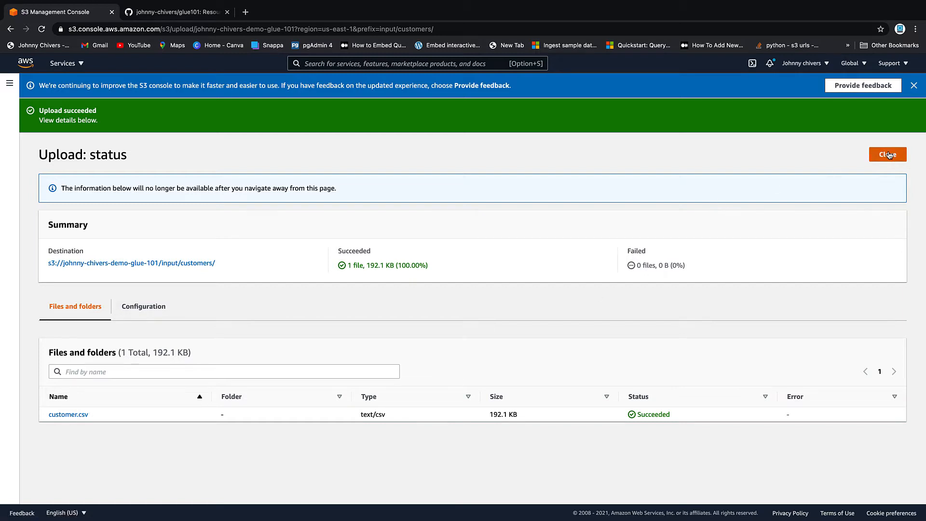
click(888, 155)
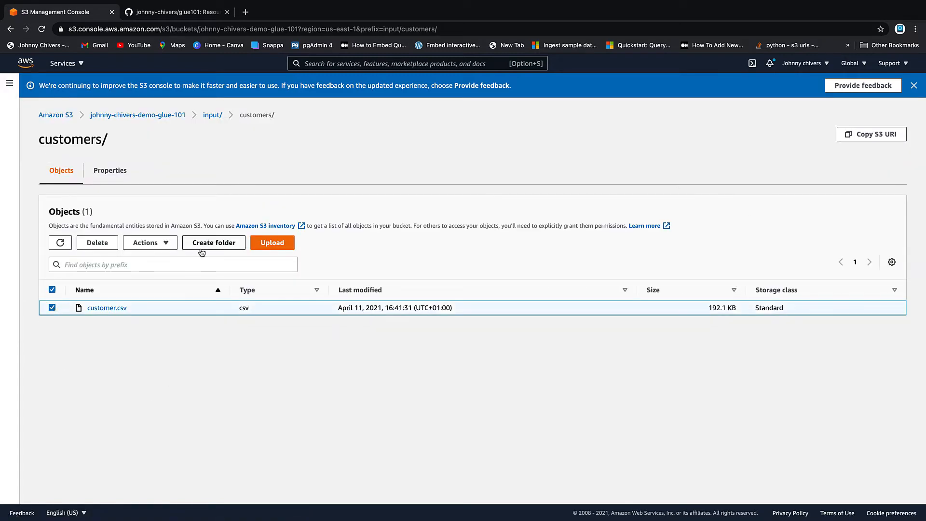
click(145, 242)
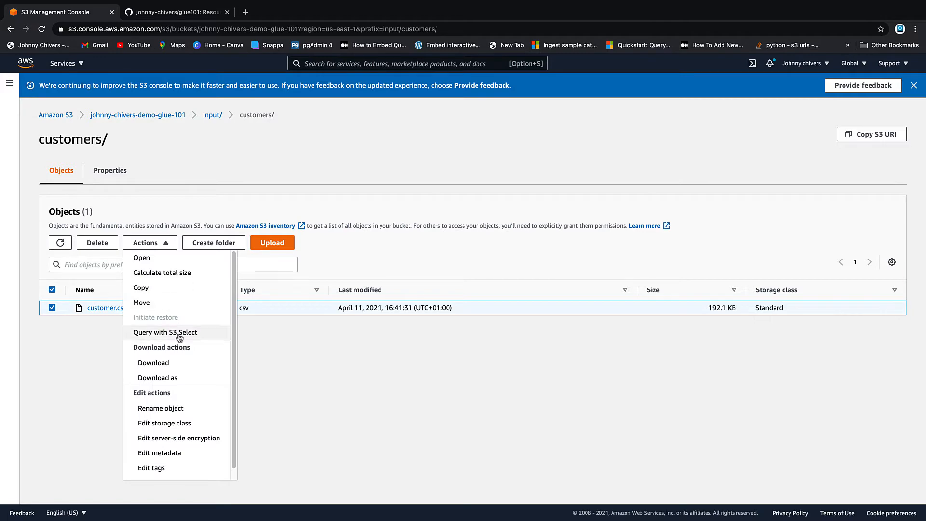
Run an S3 Select SQL query on customer.csv and review the returned customer records.
click(165, 332)
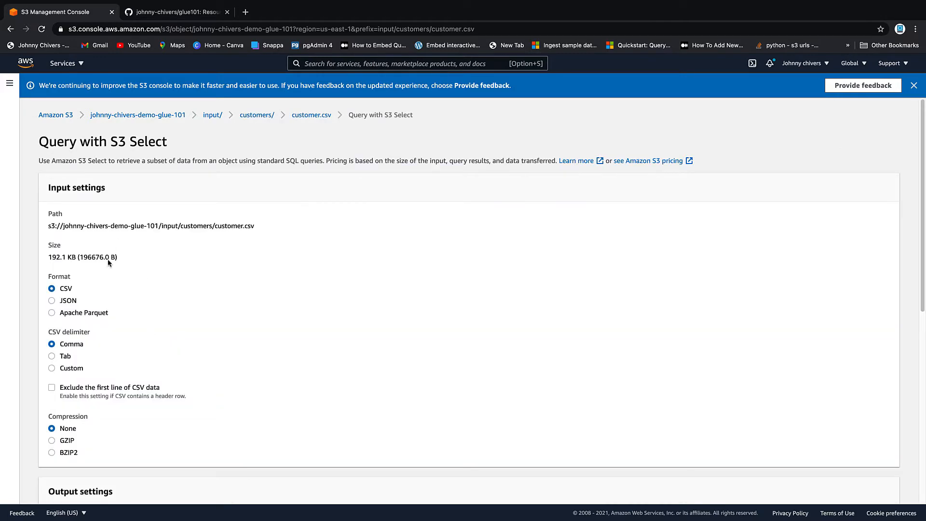
scroll(down, 3)
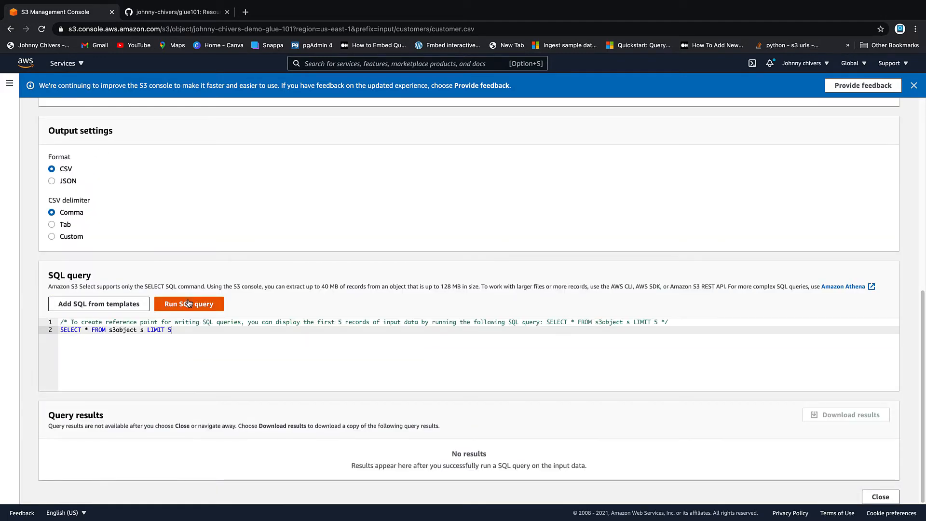
click(188, 303)
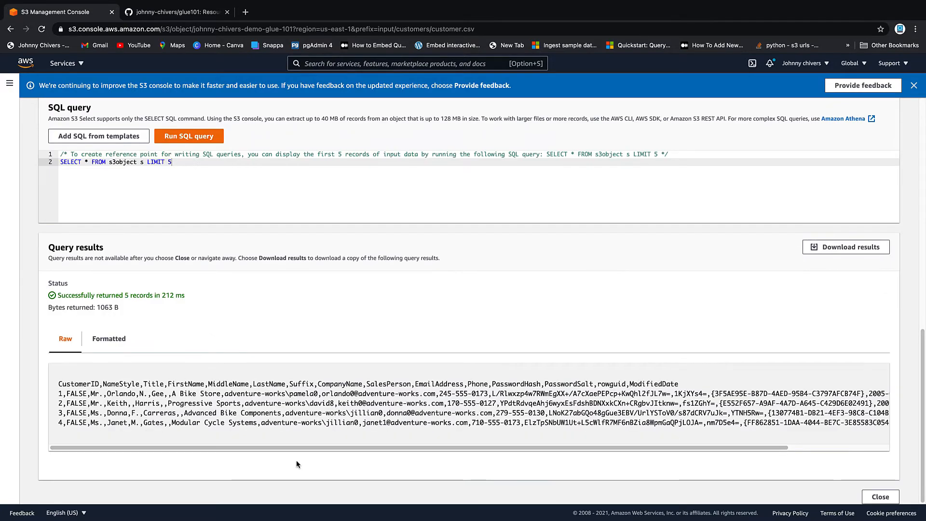
scroll(right, 3)
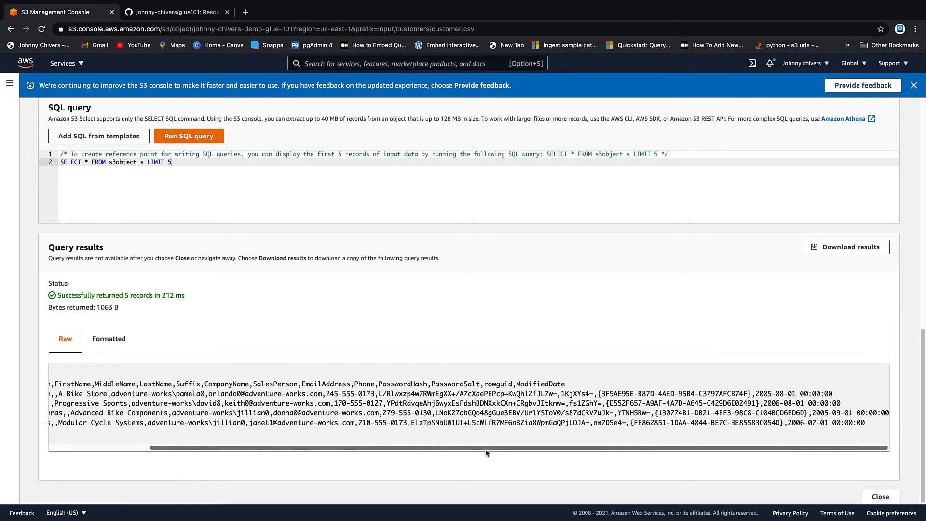
scroll(left, 3)
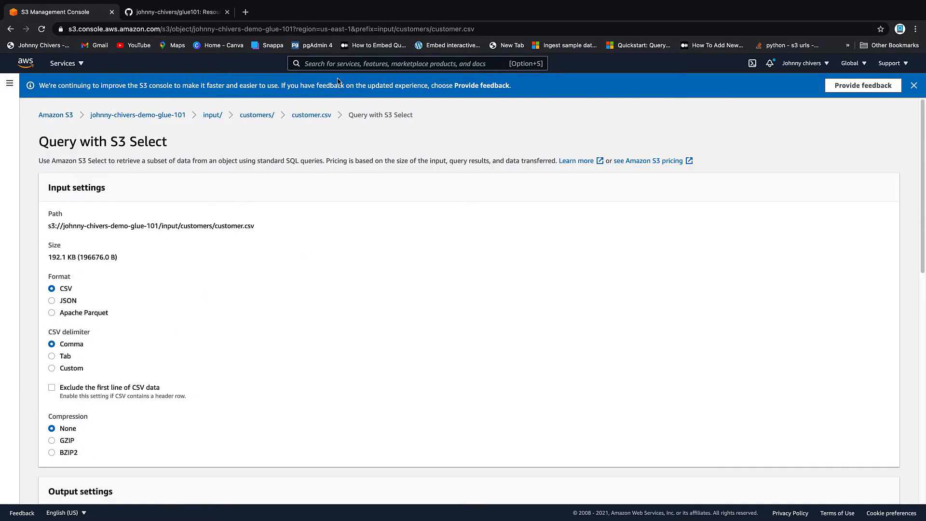
Search for aws glue and go to the Glue console's Tables page.
text(aws)
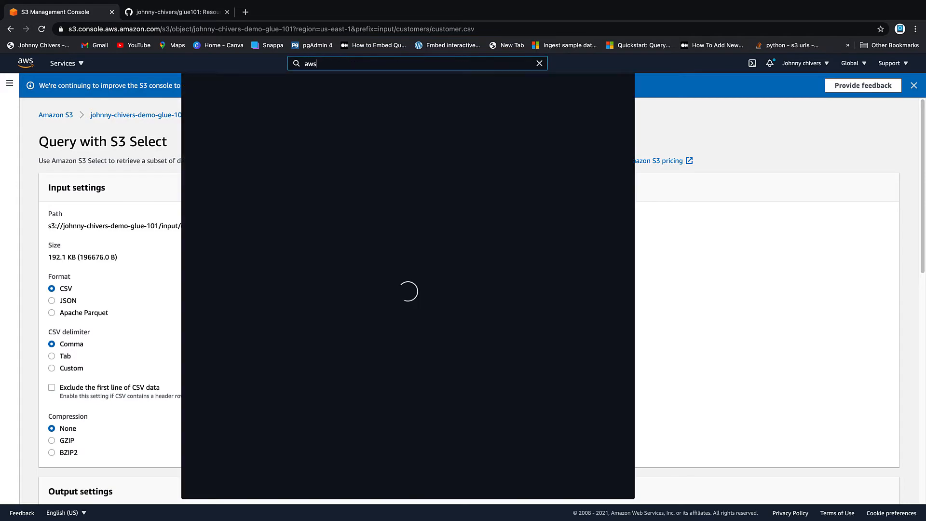
text(g)
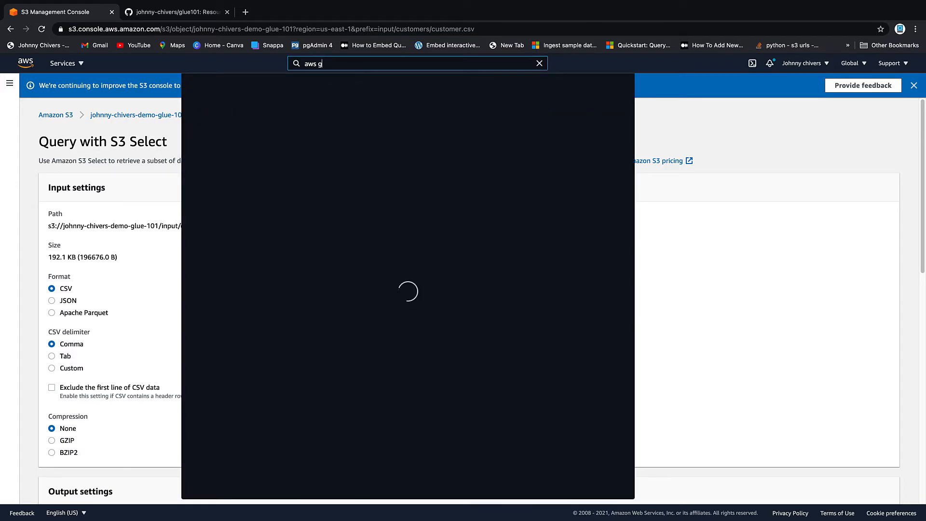
text(lue)
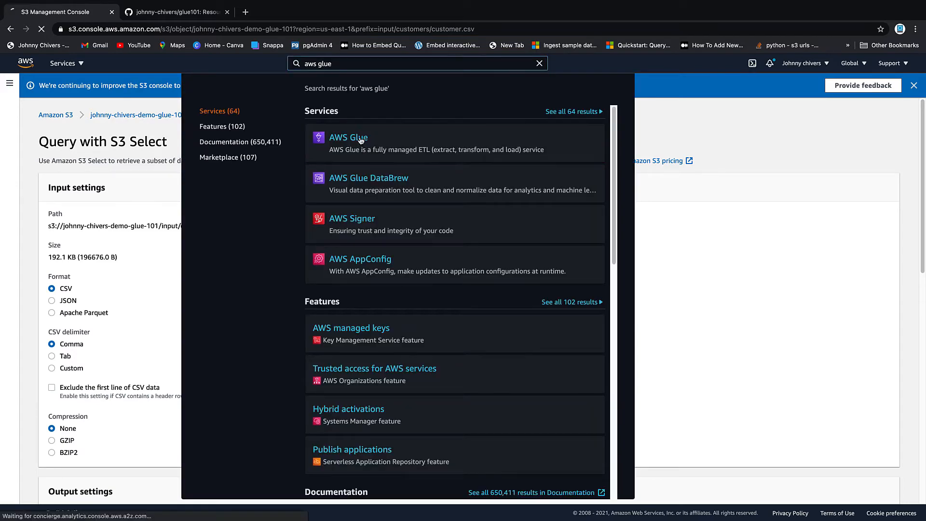
click(349, 138)
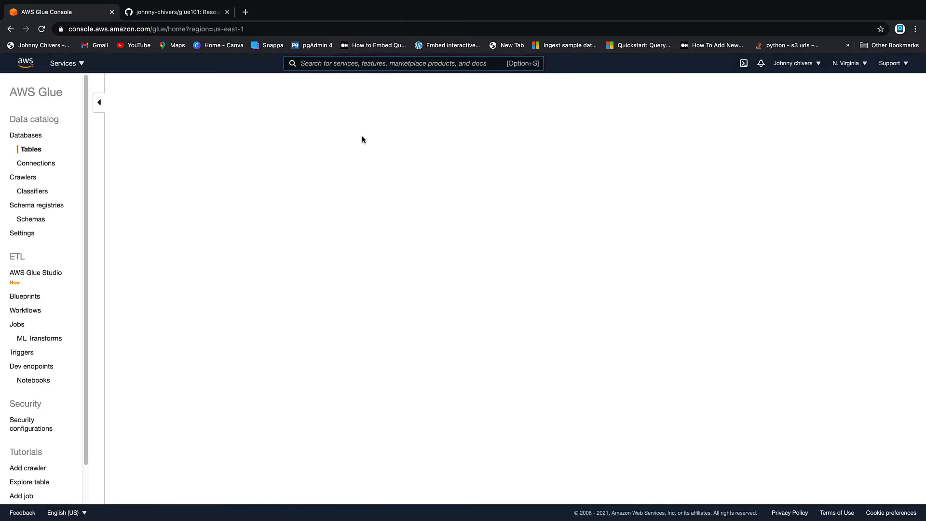
click(30, 149)
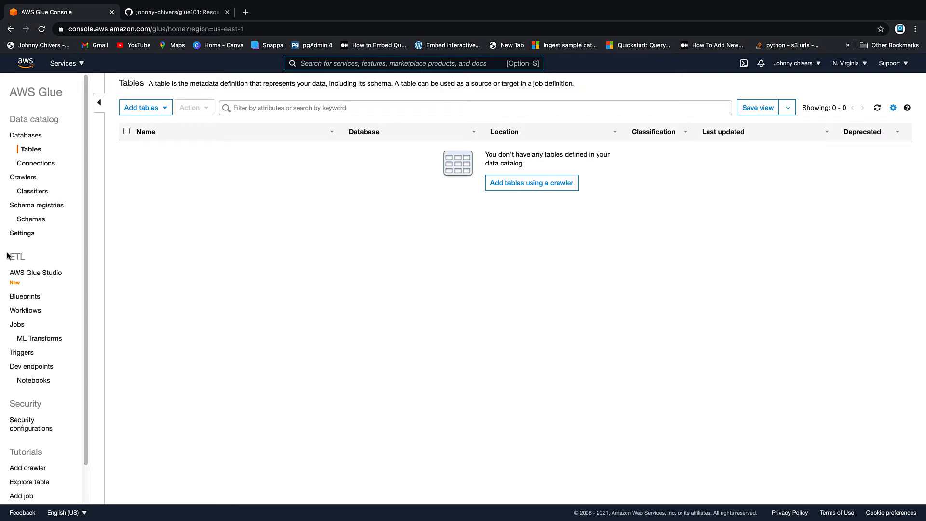
mouse_move(33, 393)
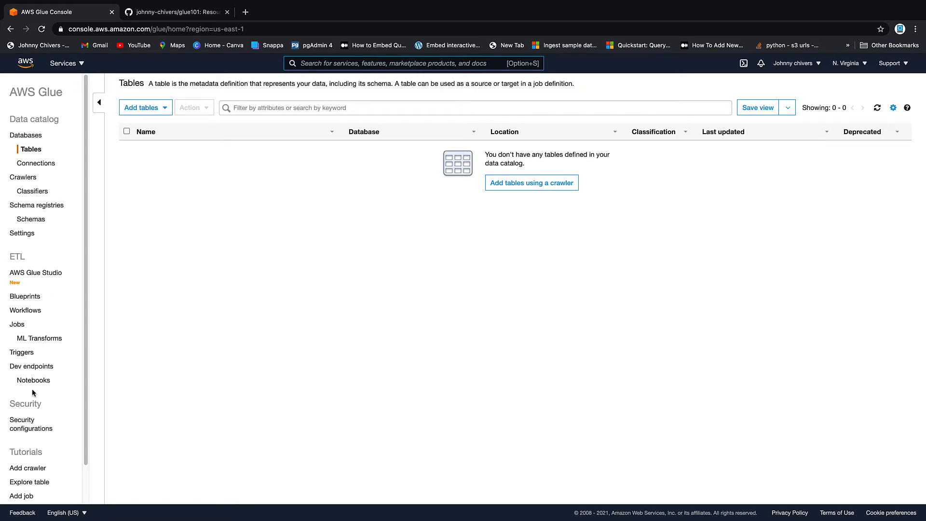
mouse_move(25, 473)
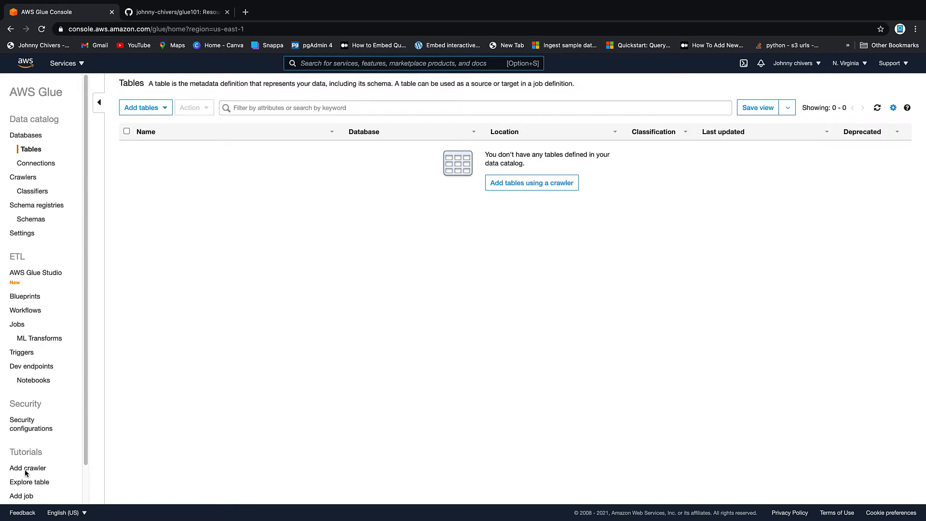
mouse_move(56, 492)
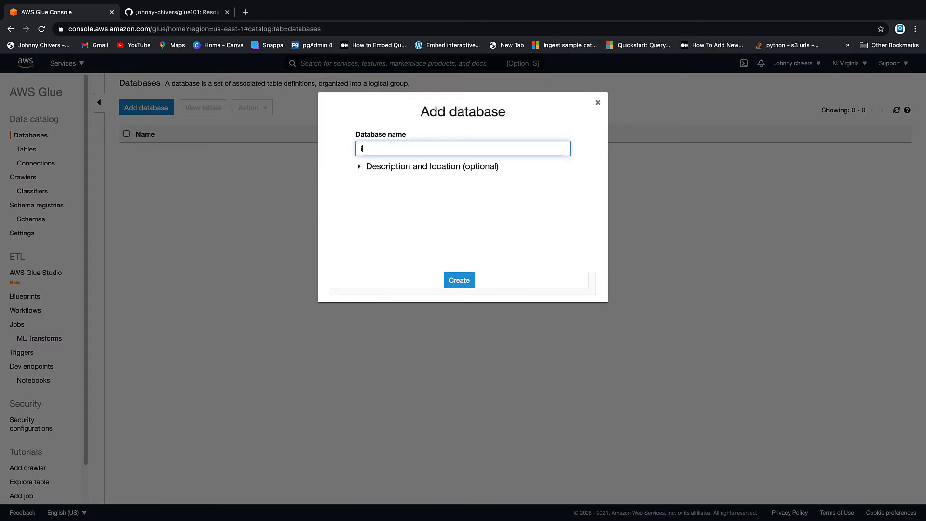
Create a Glue Data Catalog database named input, then return to the GitHub repository.
text(inp)
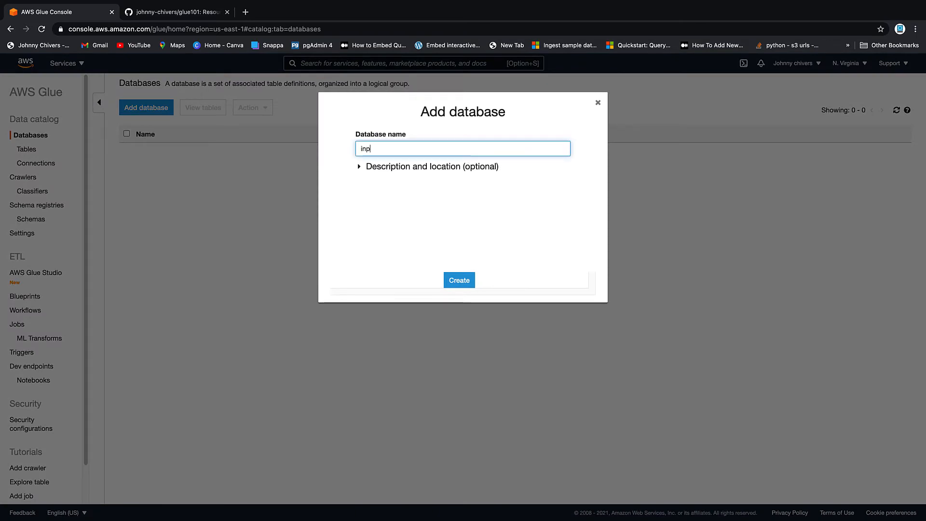
click(460, 280)
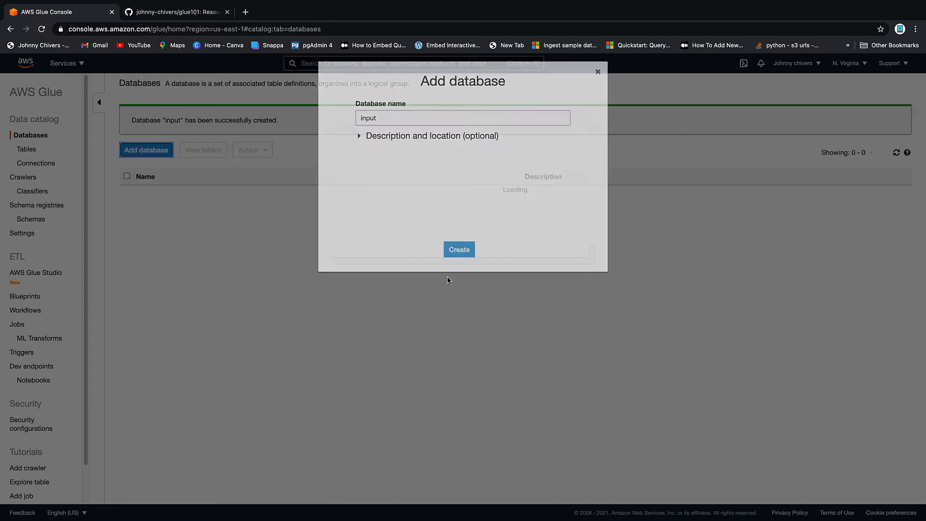
click(459, 249)
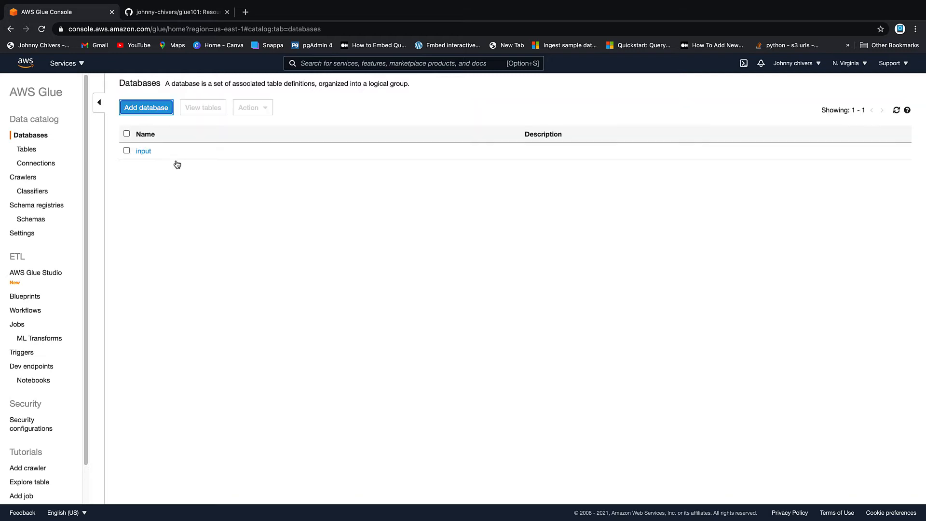
mouse_move(162, 165)
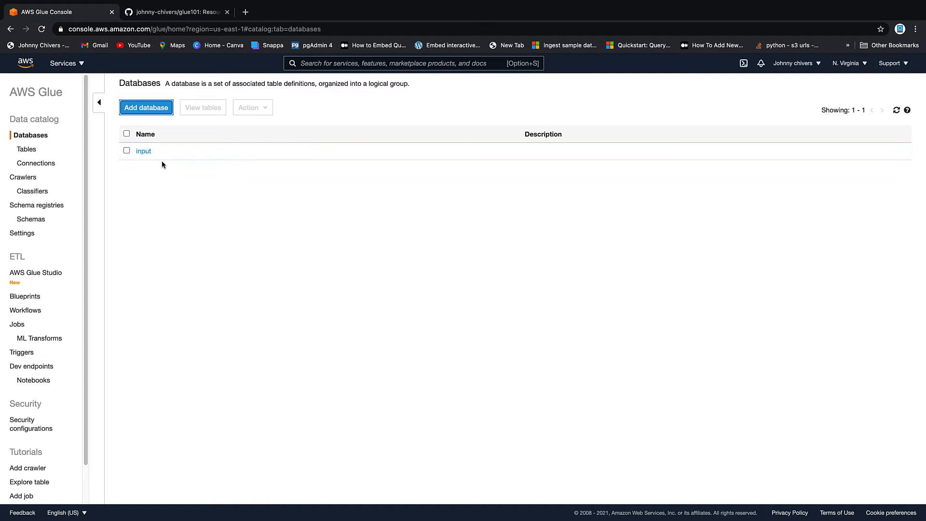
click(176, 12)
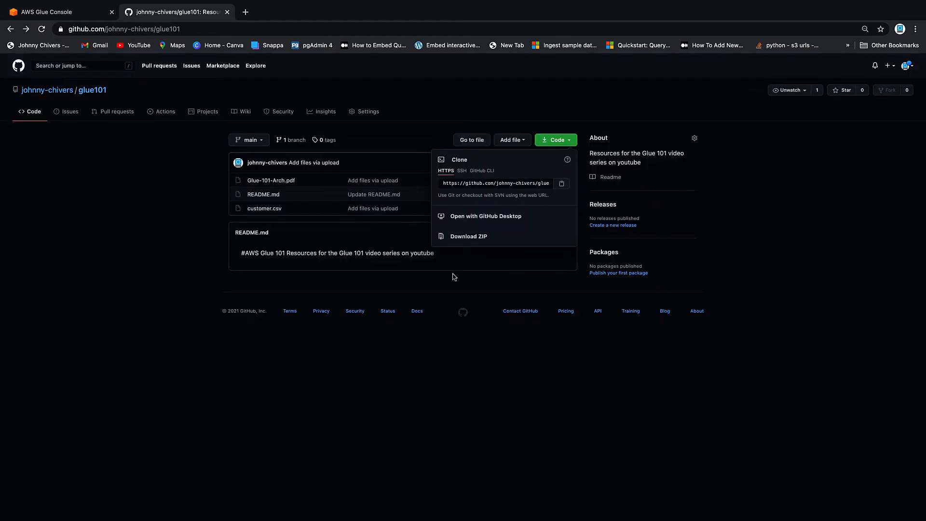
Revisit the Glue-101-Arch.pdf diagram on GitHub, then return to the AWS Glue console.
click(271, 180)
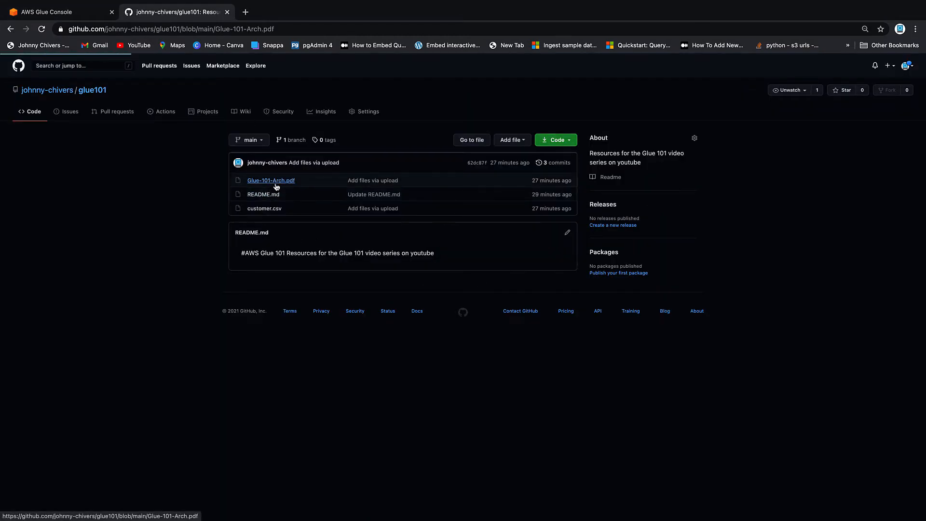
click(271, 180)
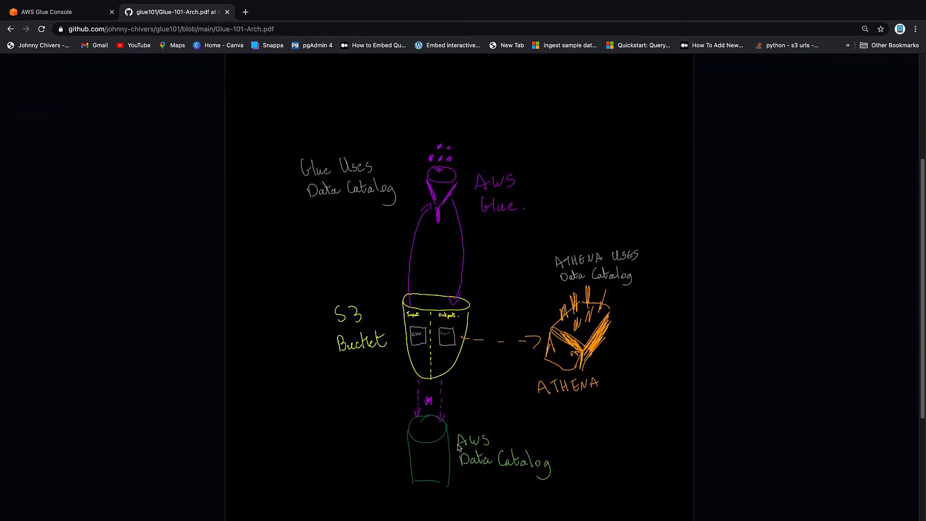
mouse_move(420, 354)
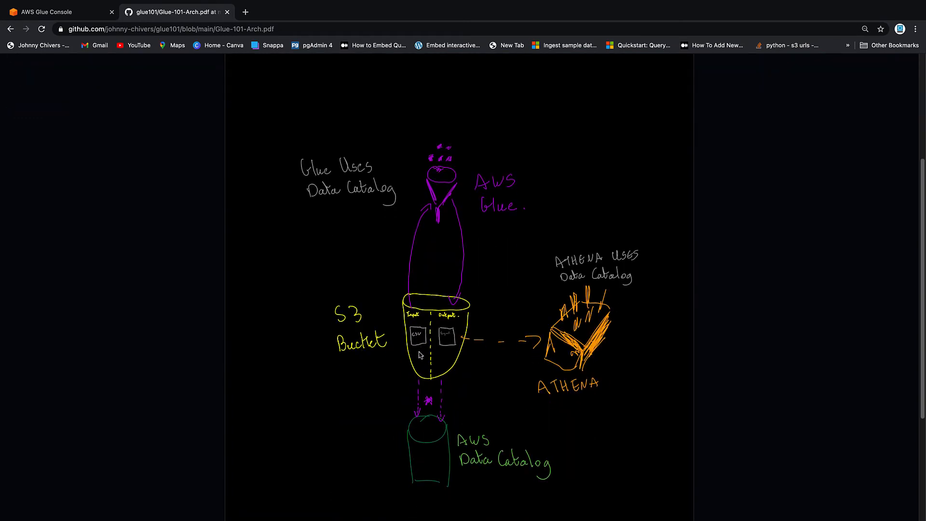
mouse_move(418, 396)
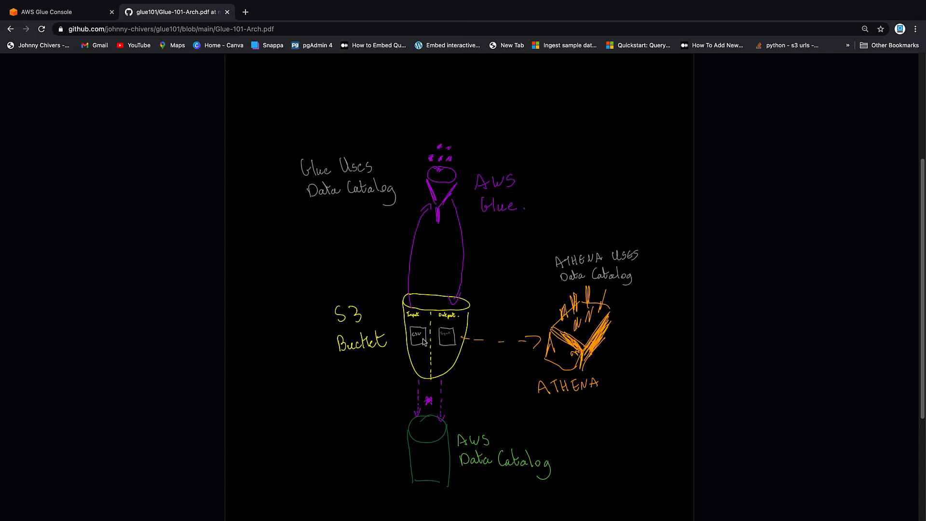
mouse_move(431, 463)
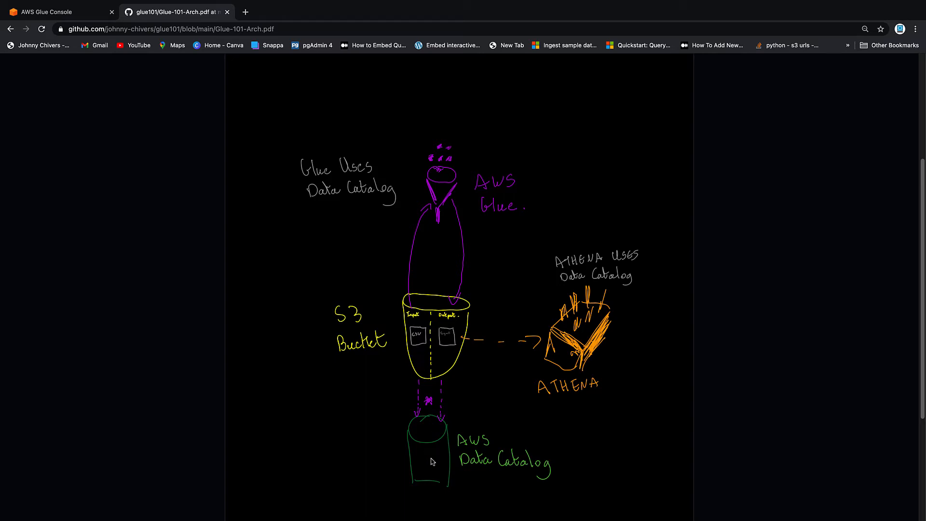
click(56, 12)
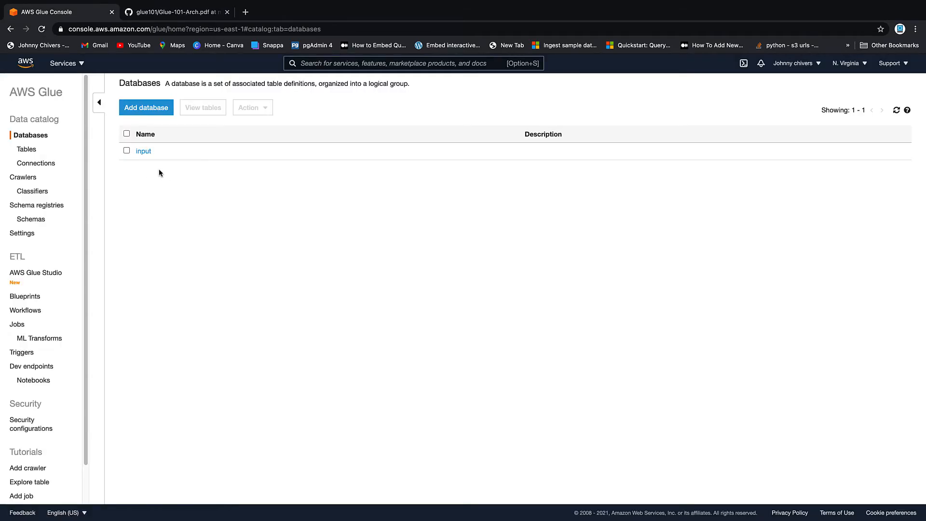
mouse_move(158, 172)
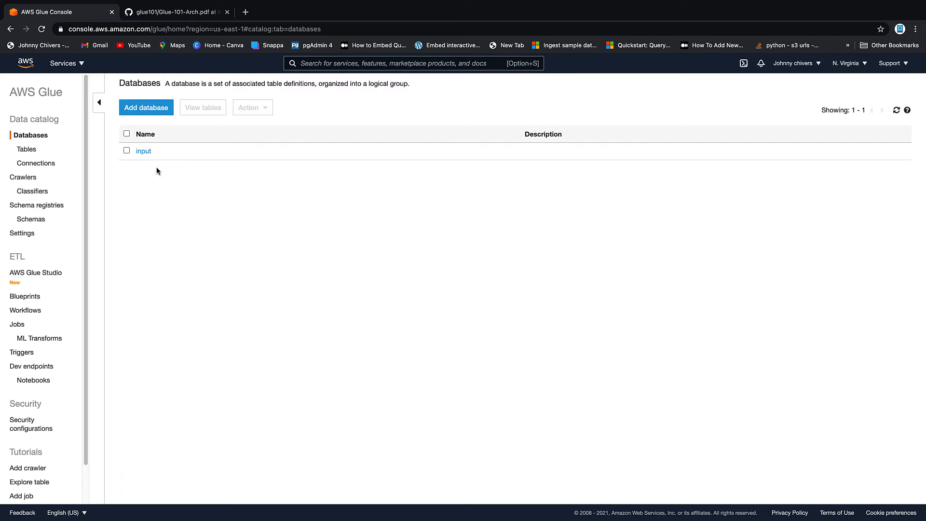
From Crawlers, begin a new crawler named demo-glue-101 and continue to the source type step.
click(28, 177)
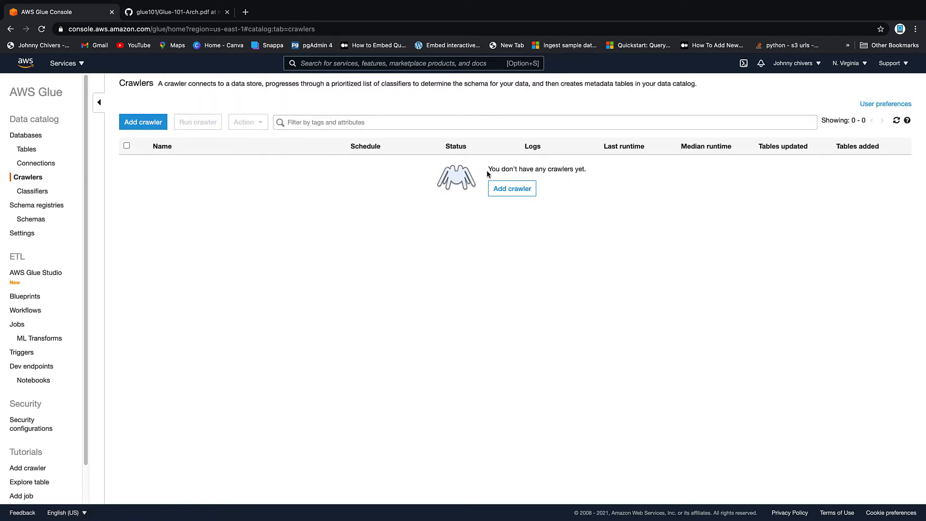
click(143, 121)
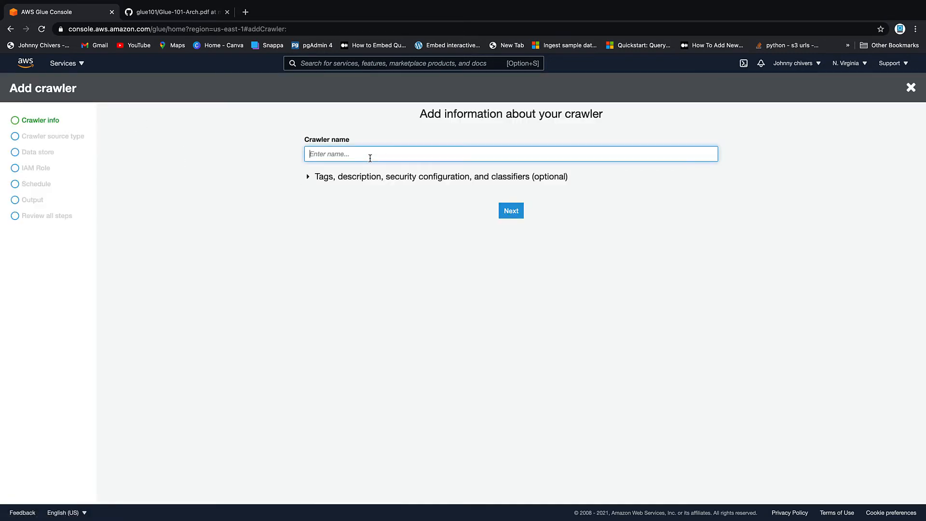
text(demo-)
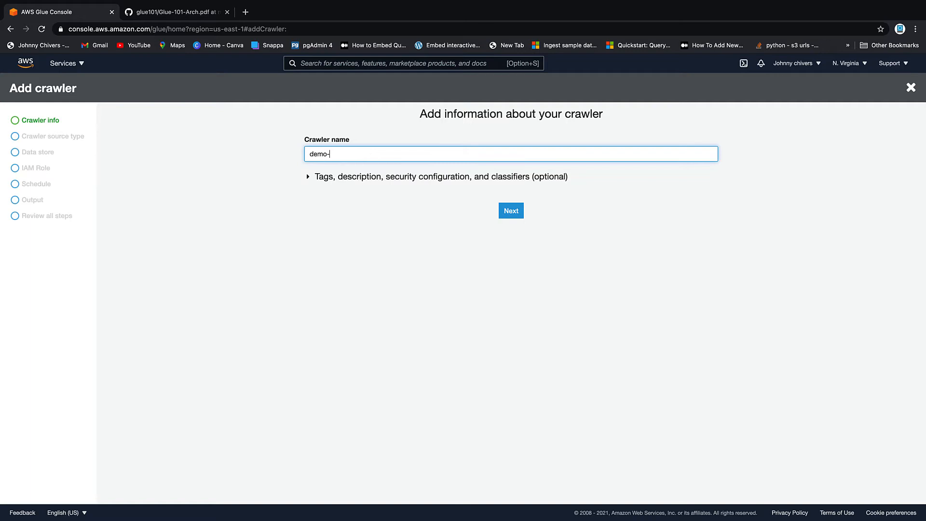
text(glue-101)
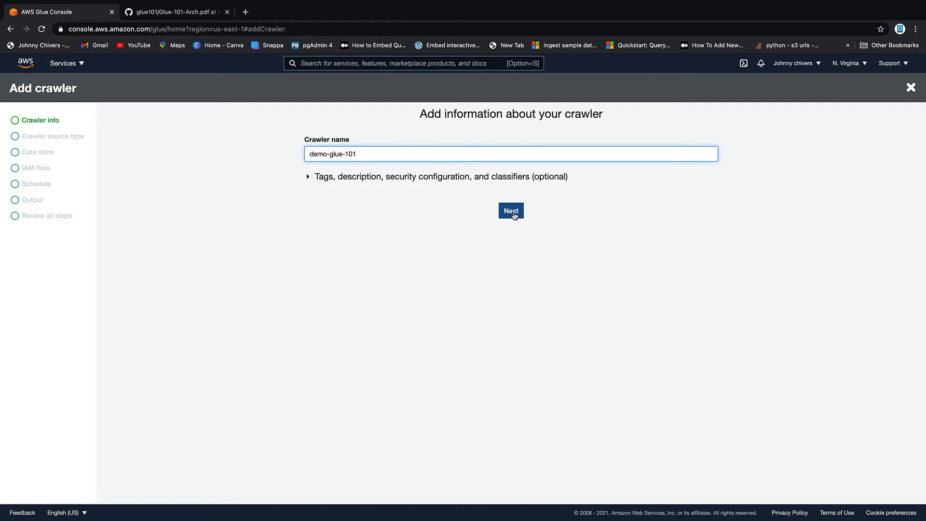
click(510, 211)
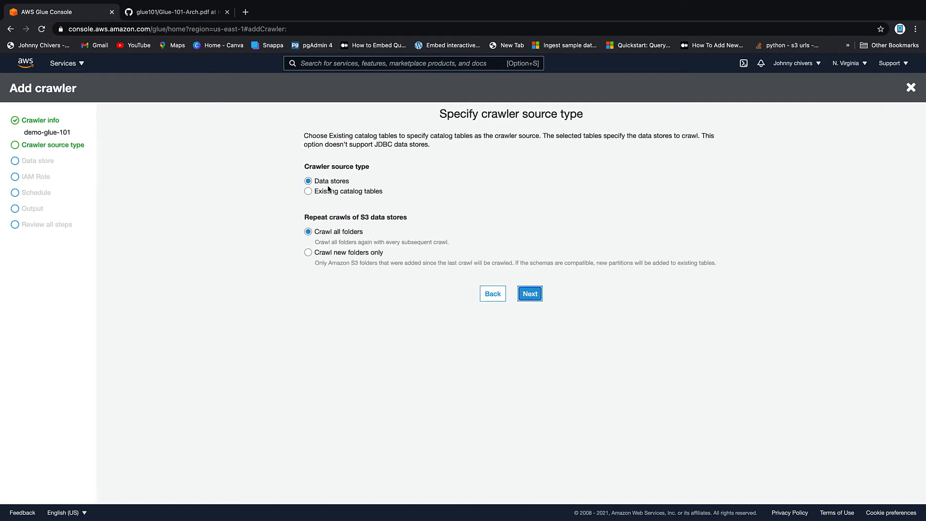
mouse_move(519, 285)
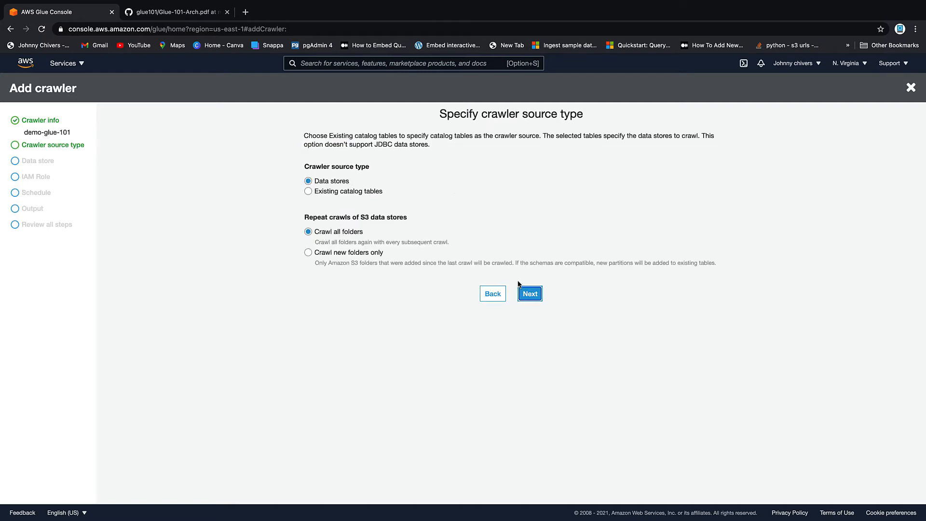
mouse_move(388, 245)
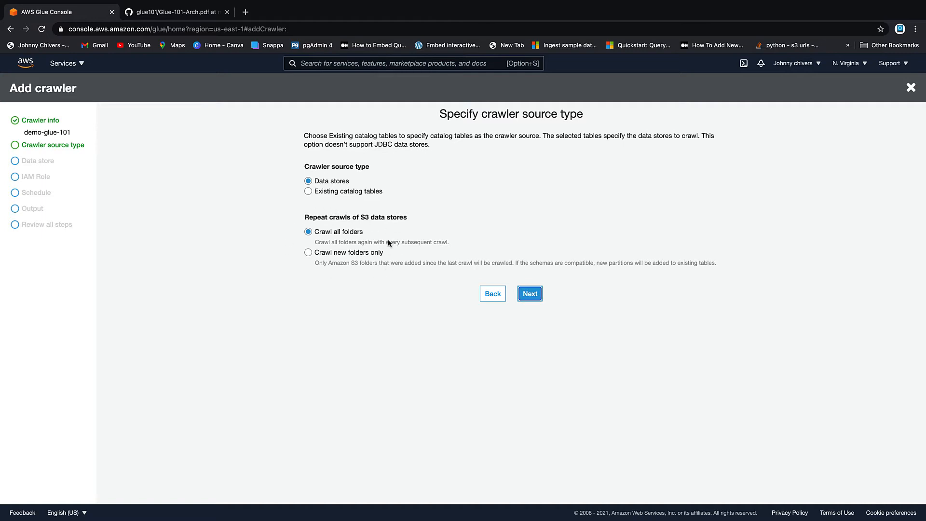
mouse_move(316, 262)
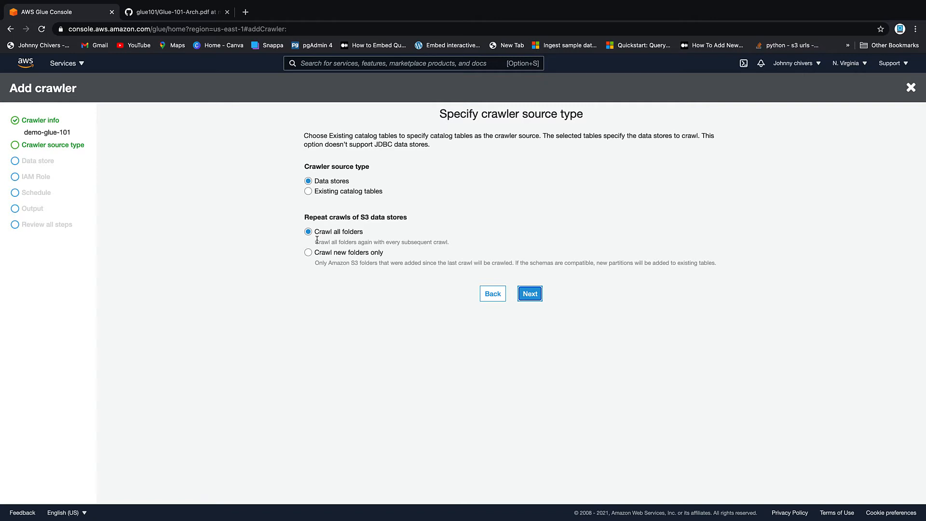
mouse_move(532, 275)
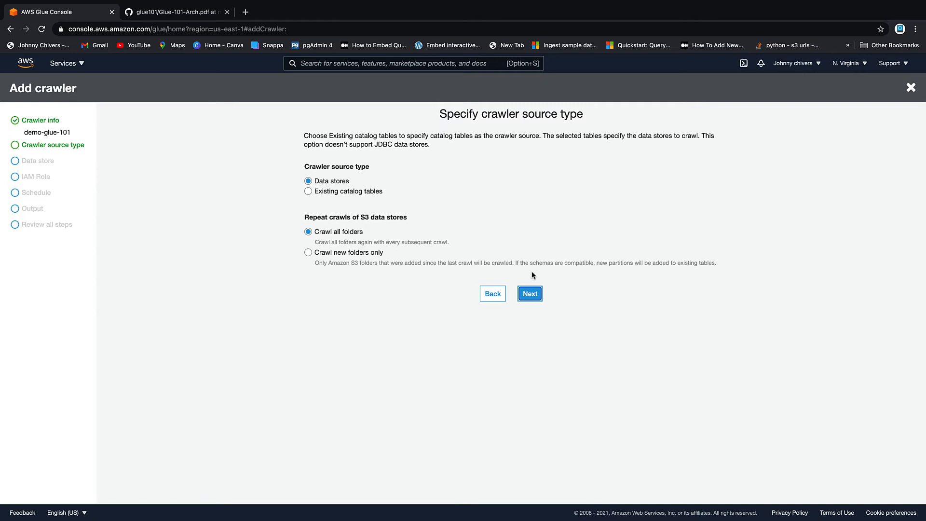
Keep data stores as source and set the S3 include path to the demo bucket's input/customers folder.
click(530, 293)
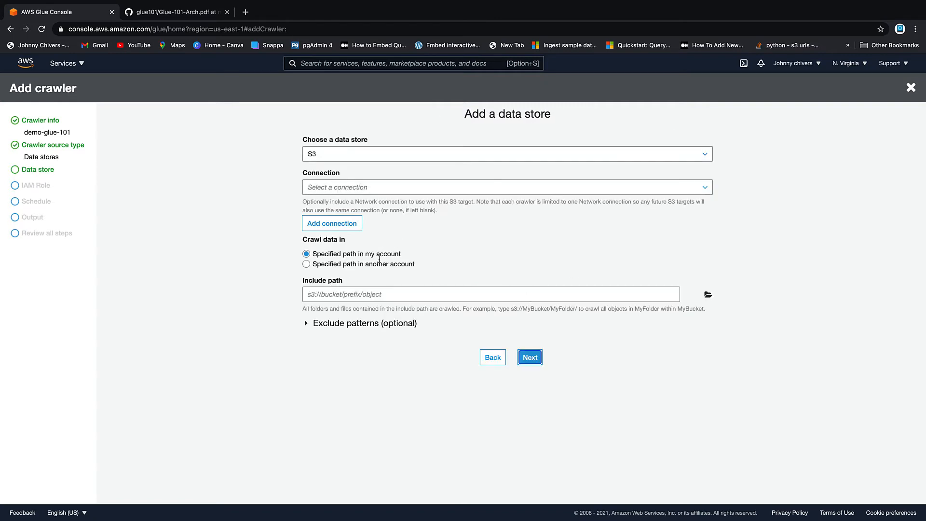
mouse_move(431, 215)
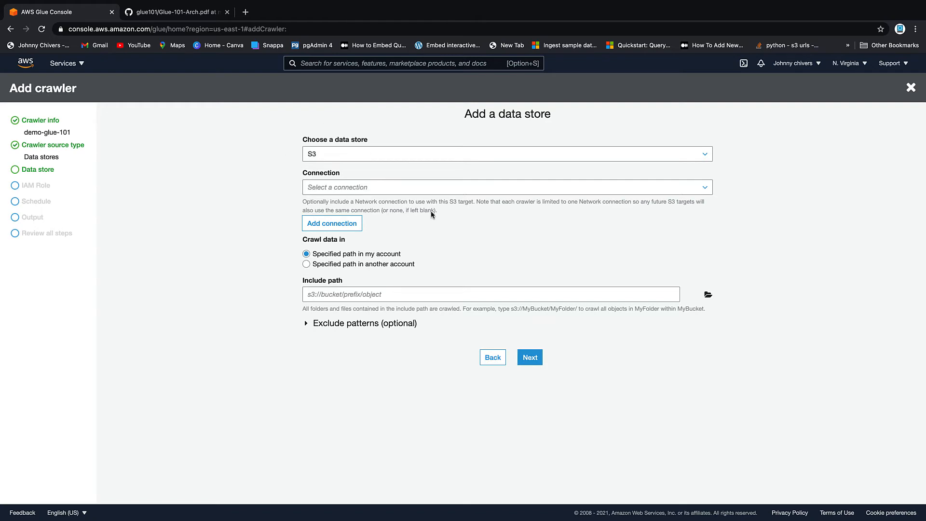
mouse_move(720, 304)
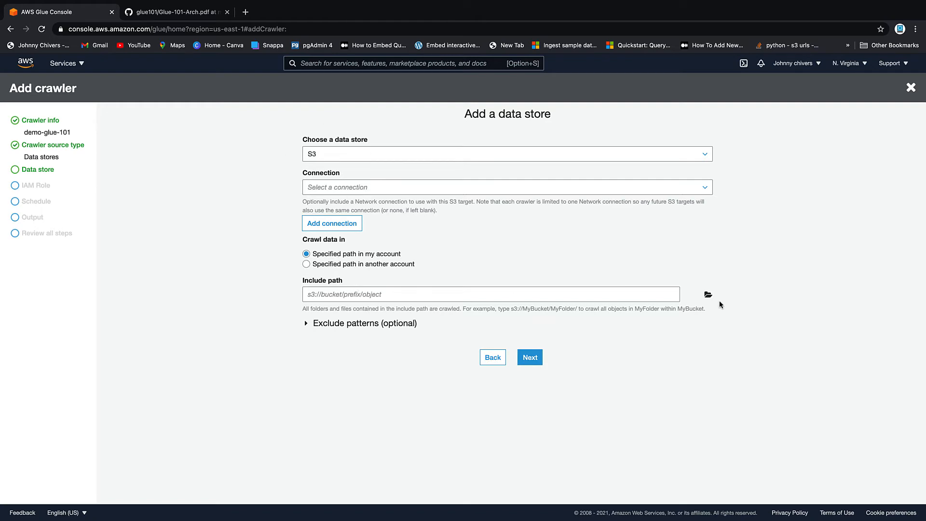
click(708, 294)
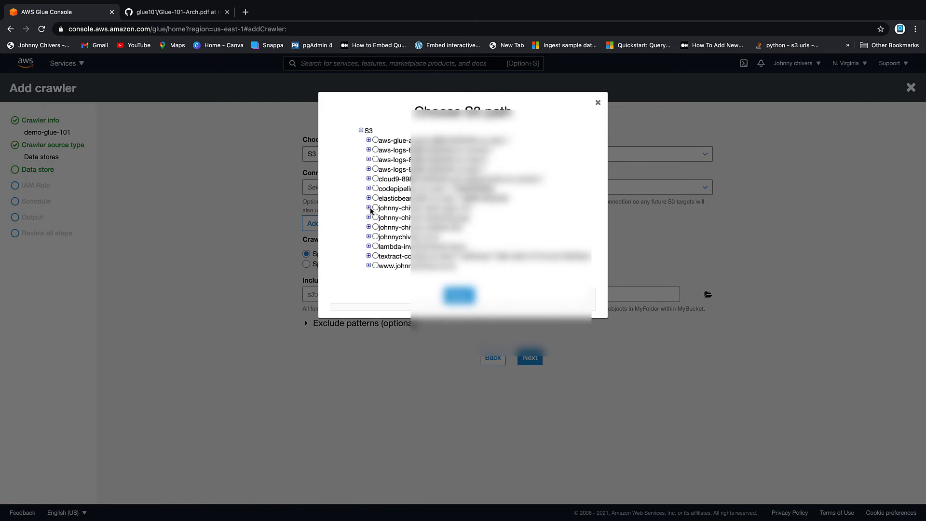
click(367, 208)
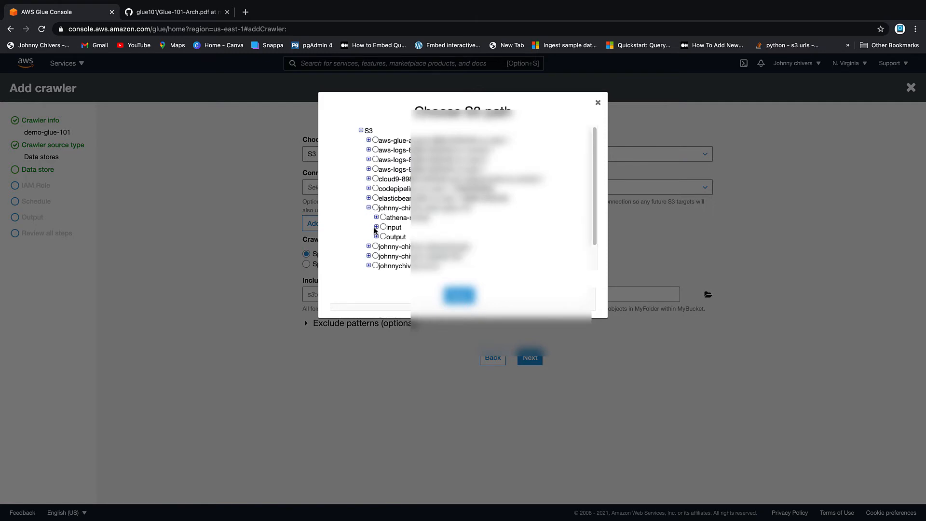
click(377, 226)
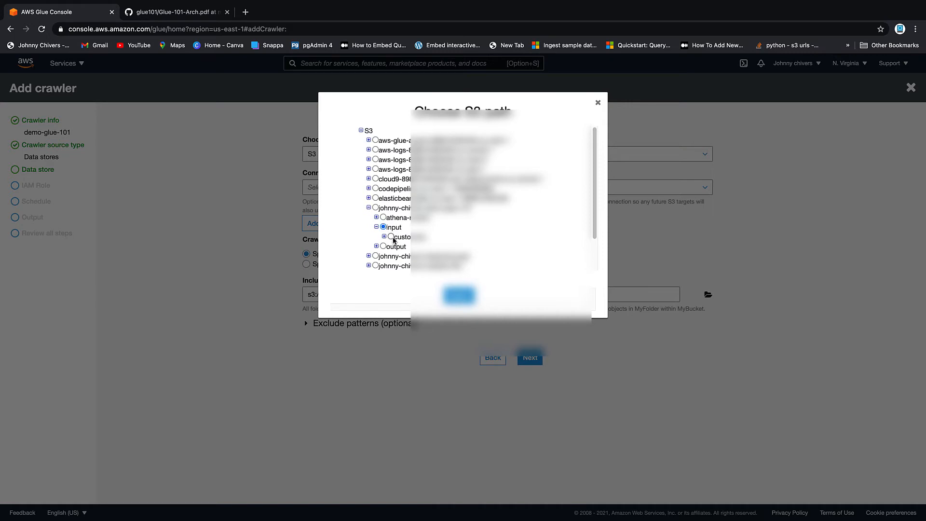
click(391, 236)
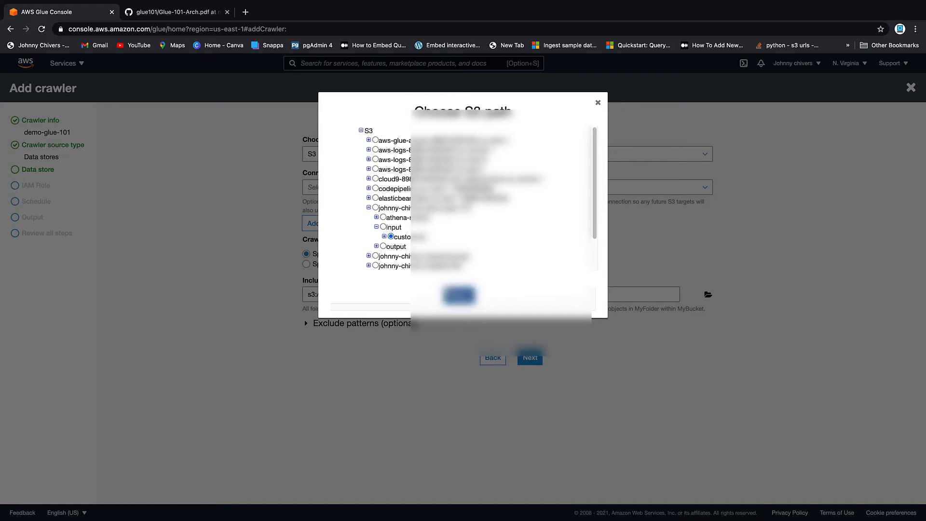
click(459, 296)
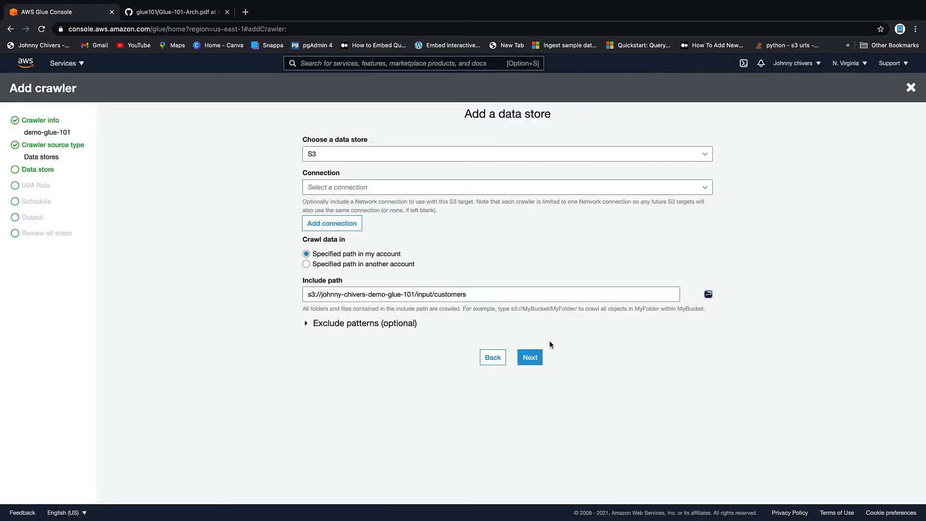
click(530, 357)
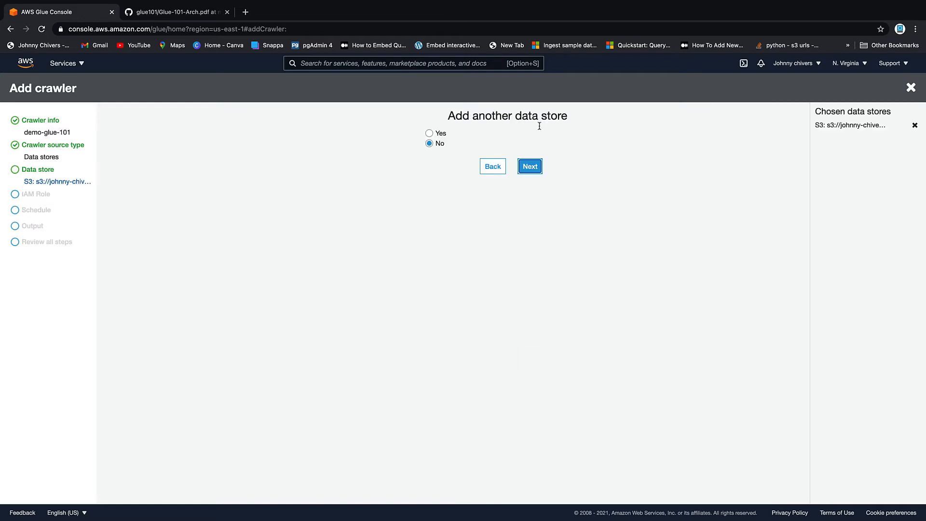
Skip another data store and create IAM role AWSGlueServiceRole-glue101crawlerdelete for the crawler.
click(530, 166)
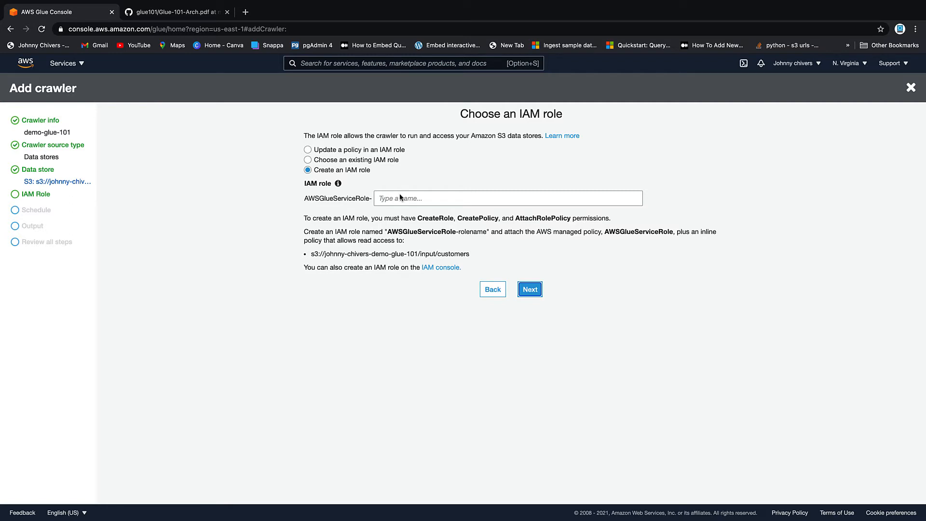
click(507, 198)
text(g;lu)
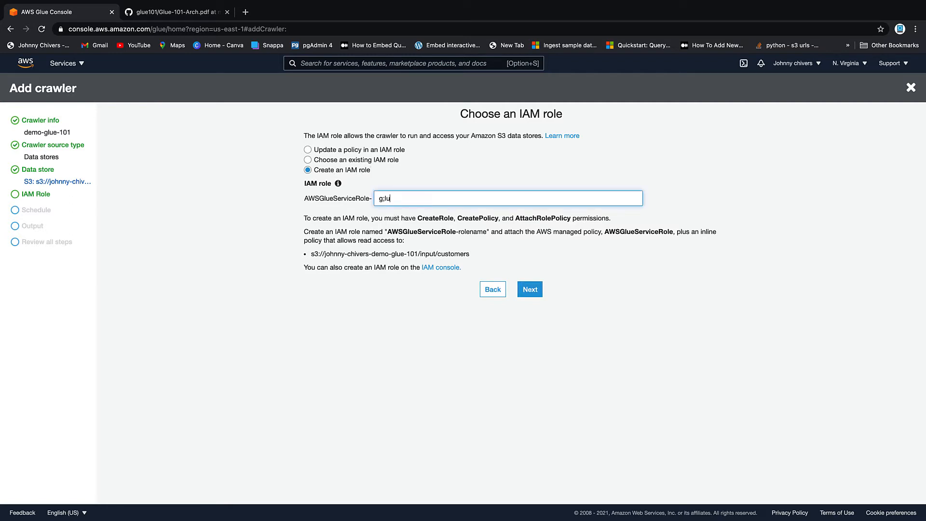
text(glue10)
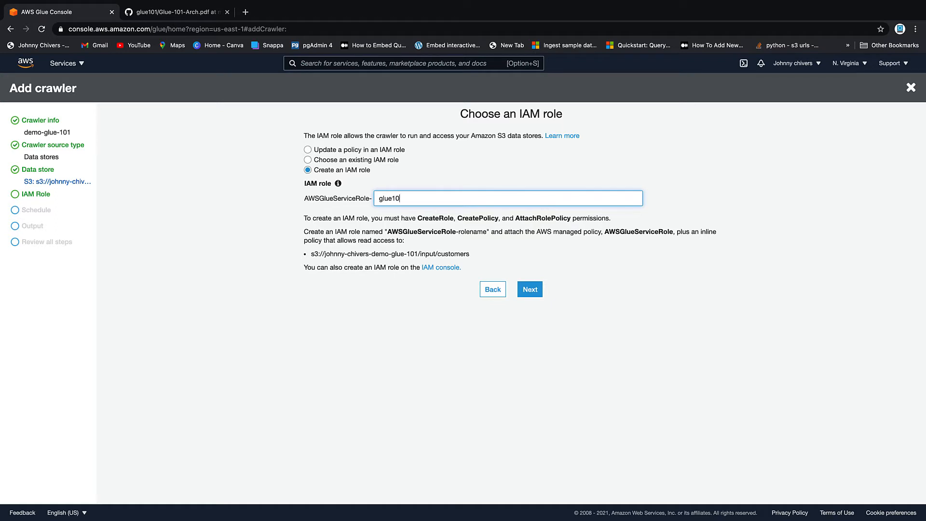
text(1crawler)
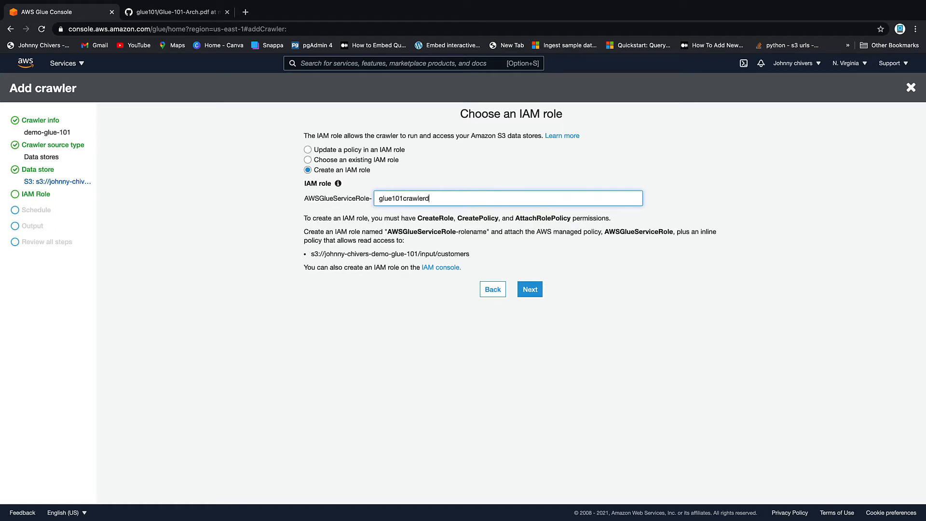
text(delete)
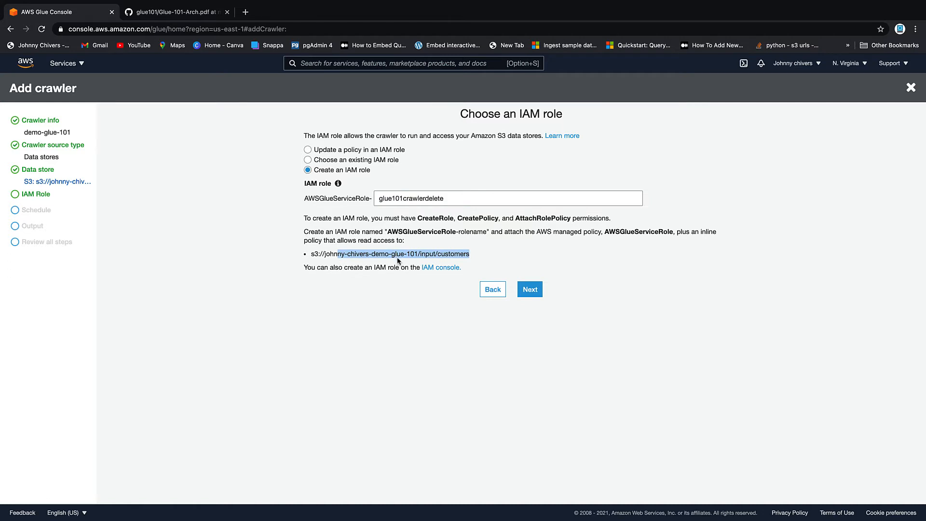
mouse_move(530, 290)
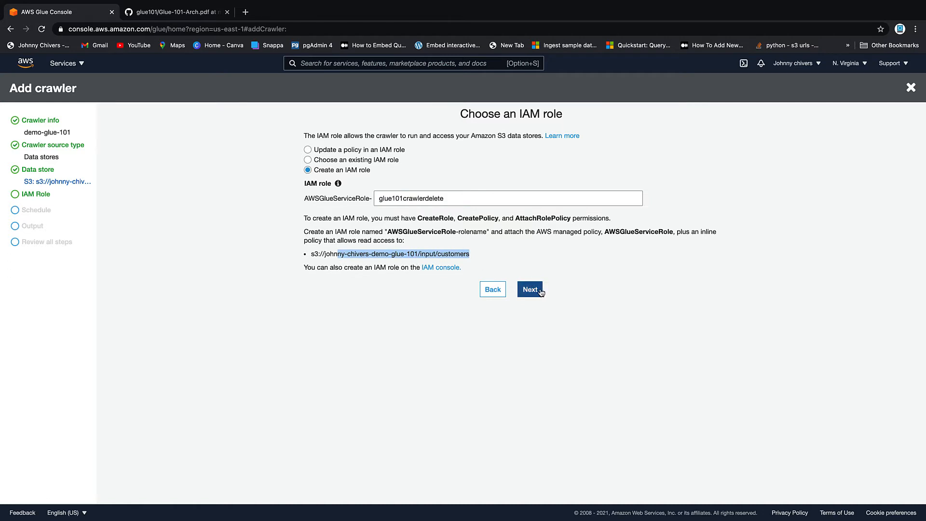
click(530, 289)
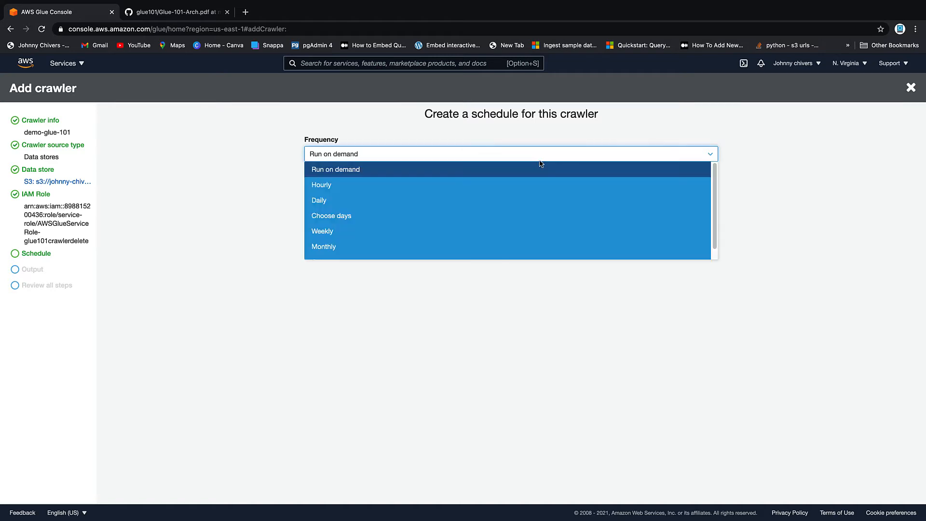
Keep Run on demand, set table prefix csv_ for database input, review and finish creating the crawler.
click(335, 170)
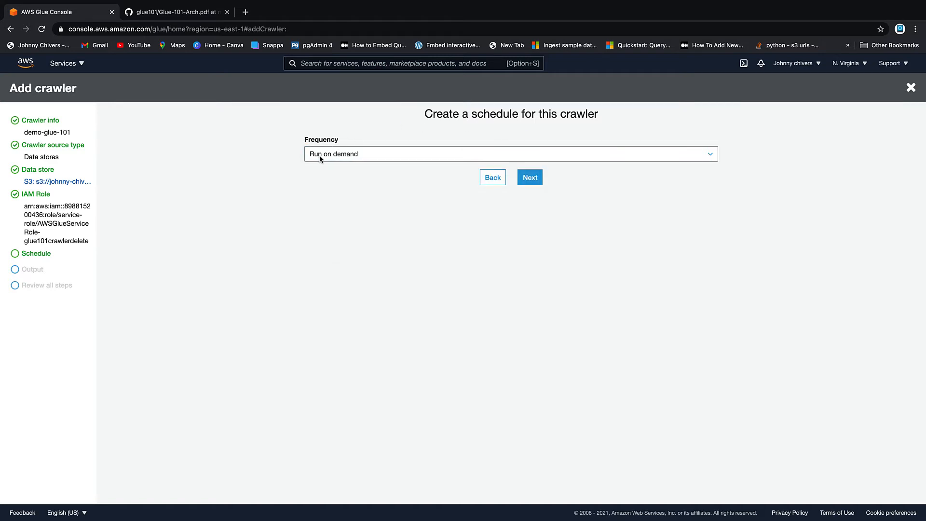
click(530, 177)
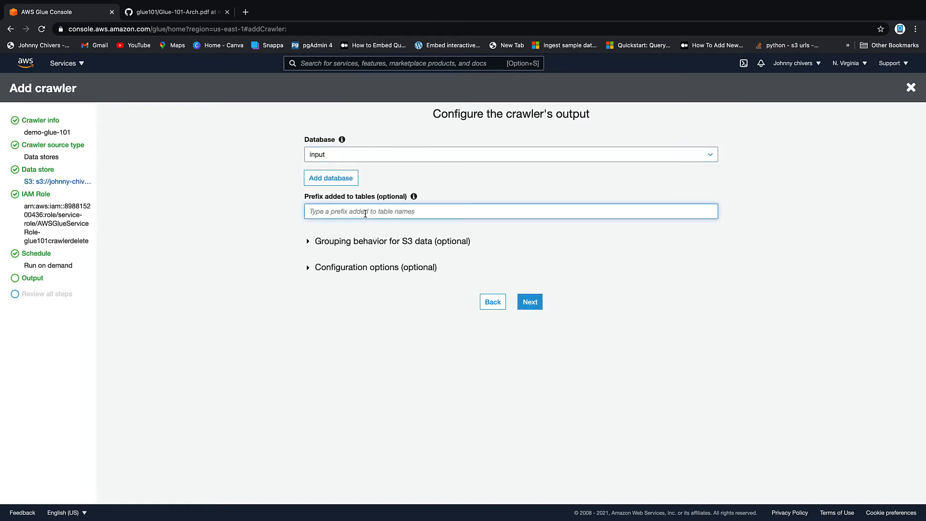
text(csv_)
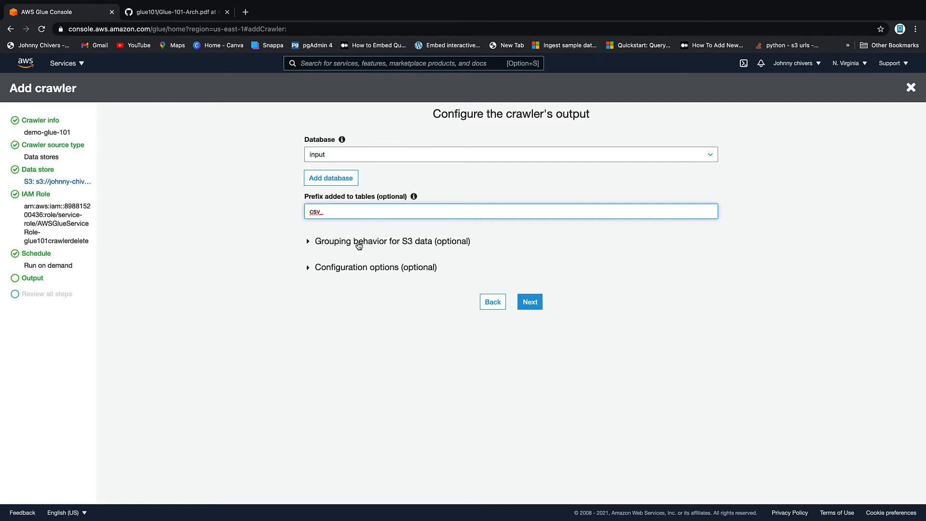
click(530, 301)
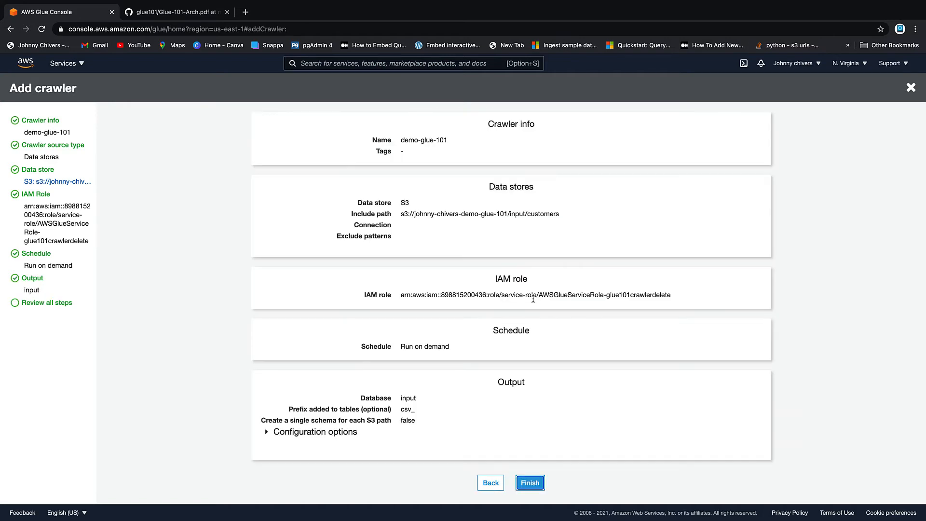
click(530, 482)
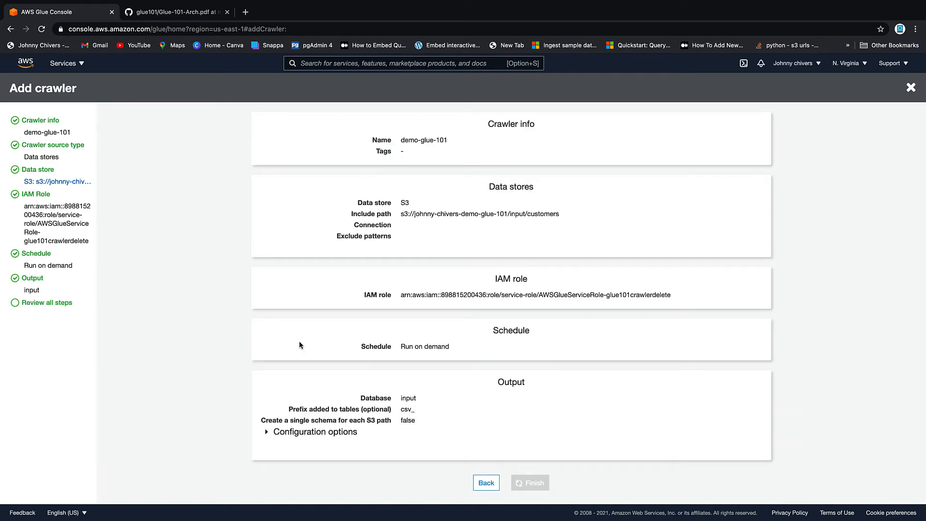
Select the demo-glue-101 crawler and run it until it completes, creating one table.
click(530, 482)
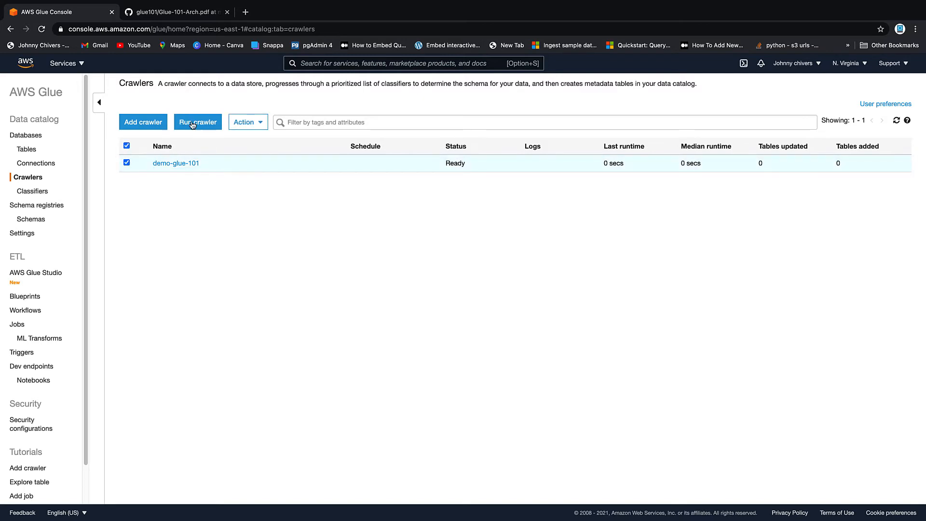
click(197, 123)
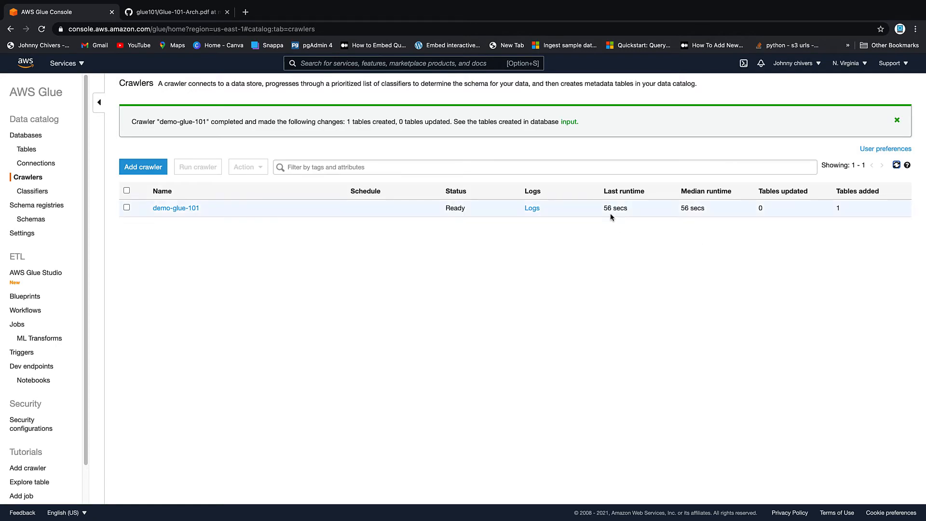
mouse_move(596, 235)
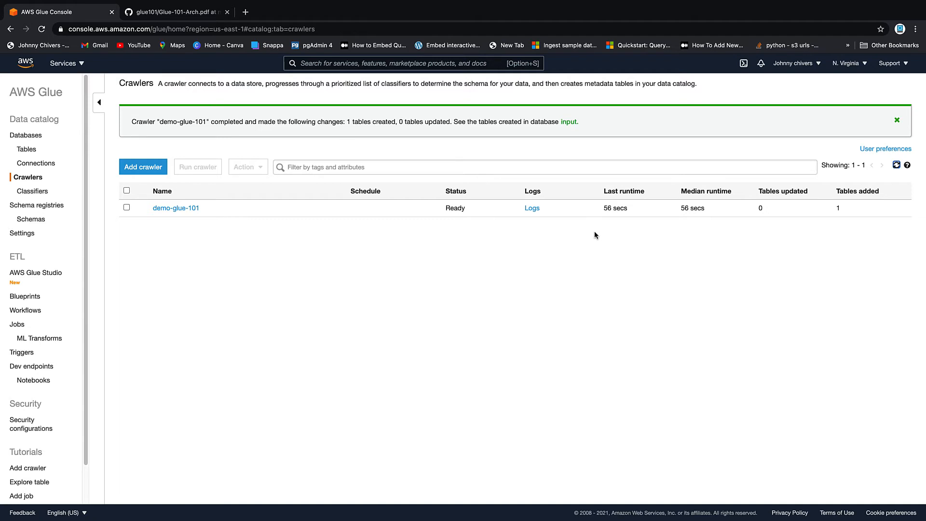
mouse_move(531, 212)
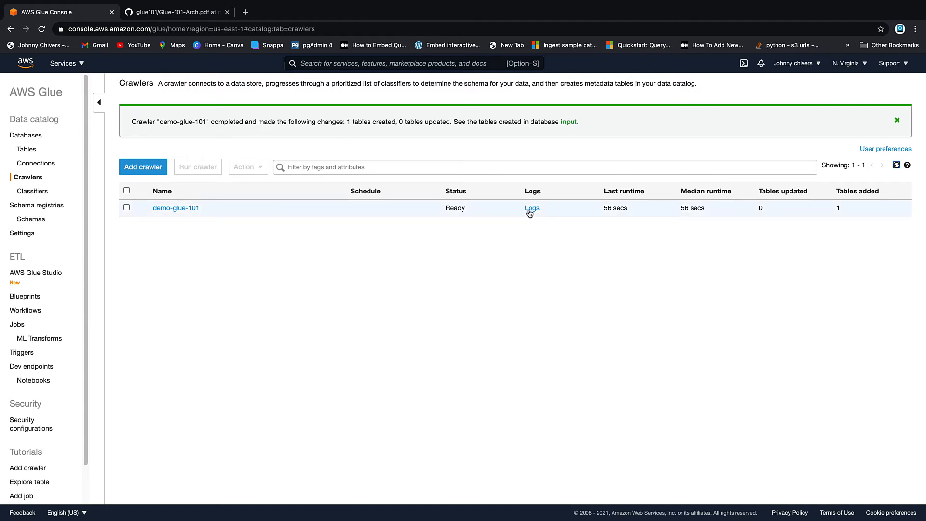
mouse_move(523, 200)
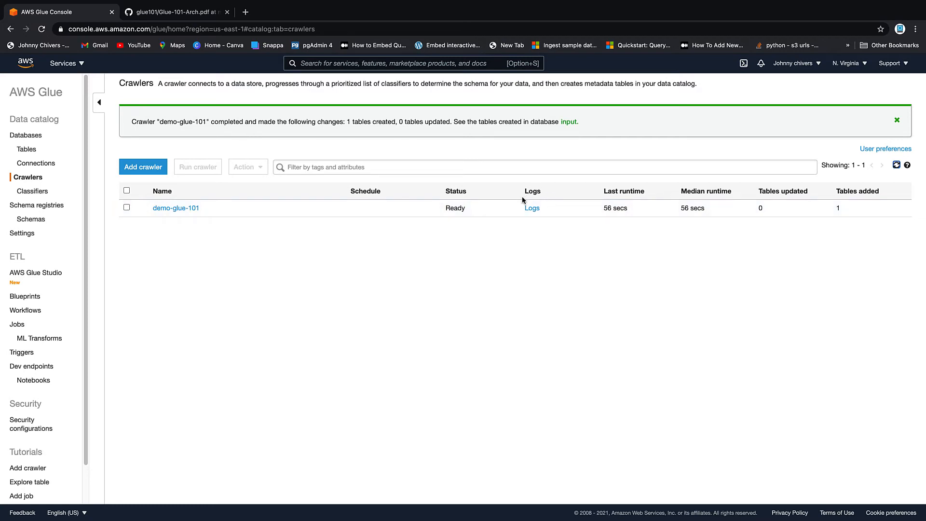
mouse_move(496, 212)
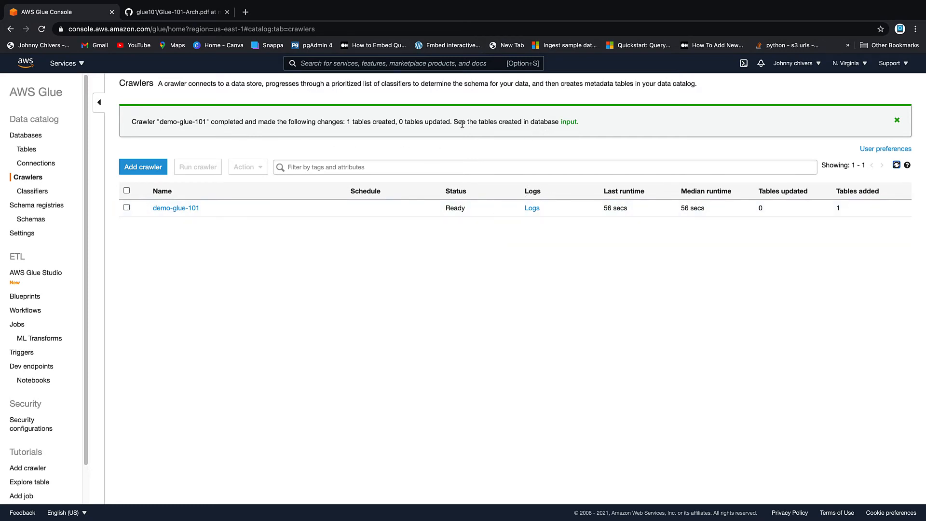
mouse_move(530, 138)
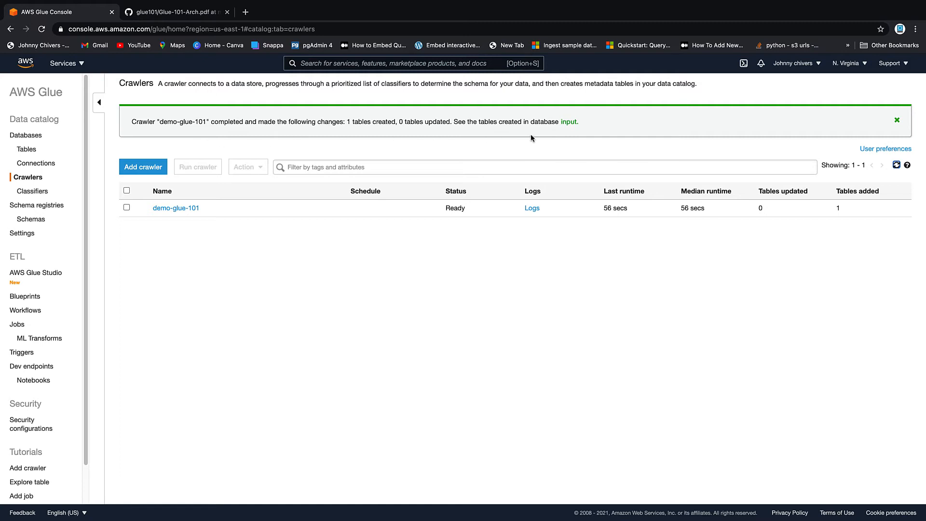
mouse_move(863, 223)
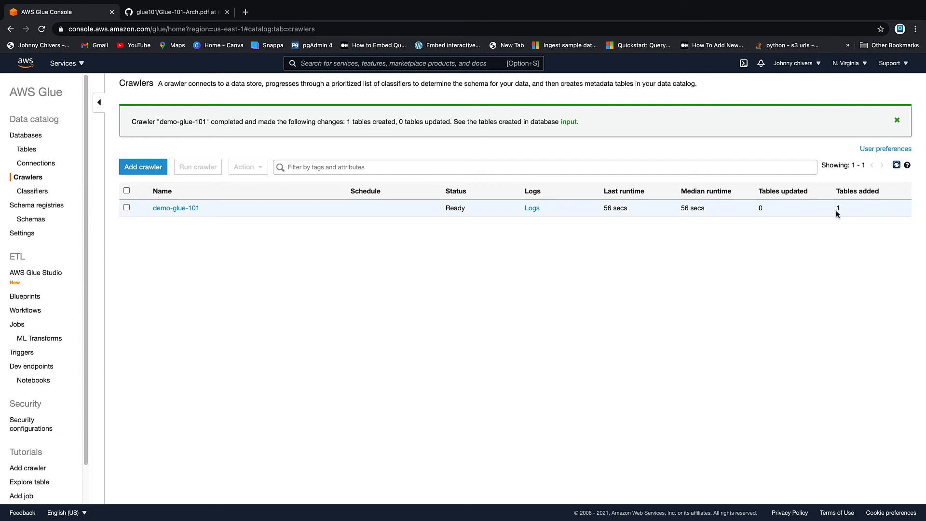
mouse_move(293, 219)
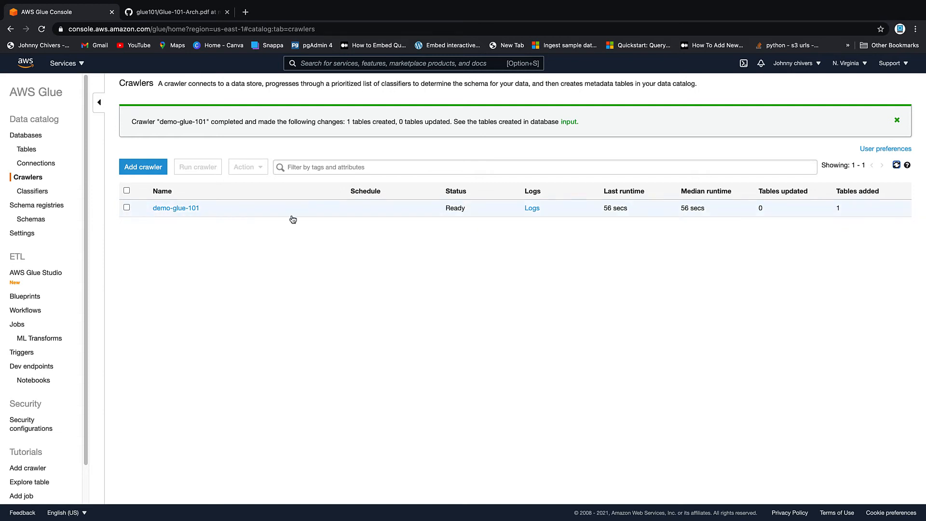
mouse_move(873, 219)
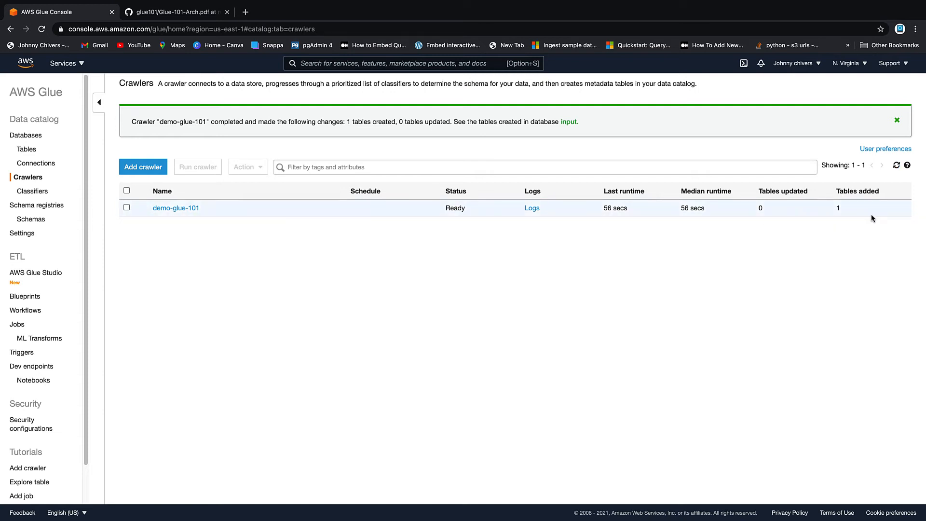
mouse_move(25, 135)
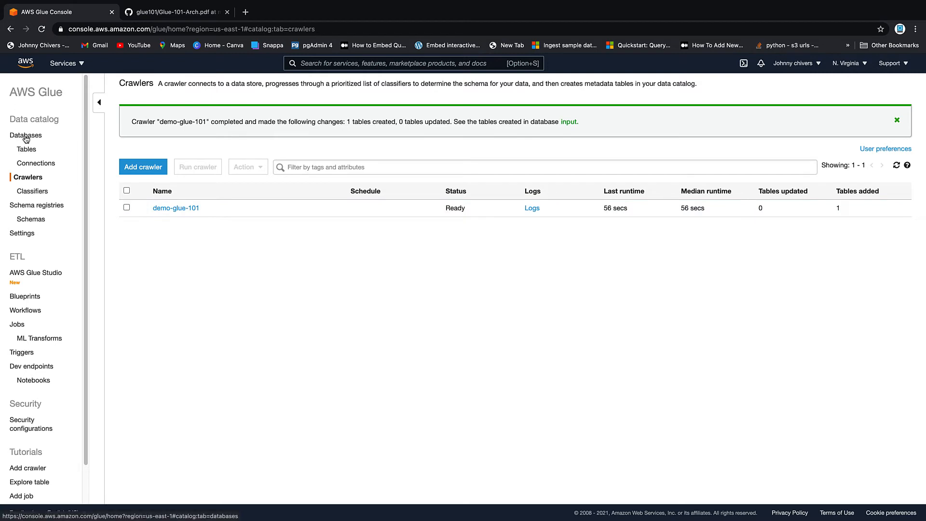
Navigate from the input database to its tables and view the csv_customers schema.
click(567, 122)
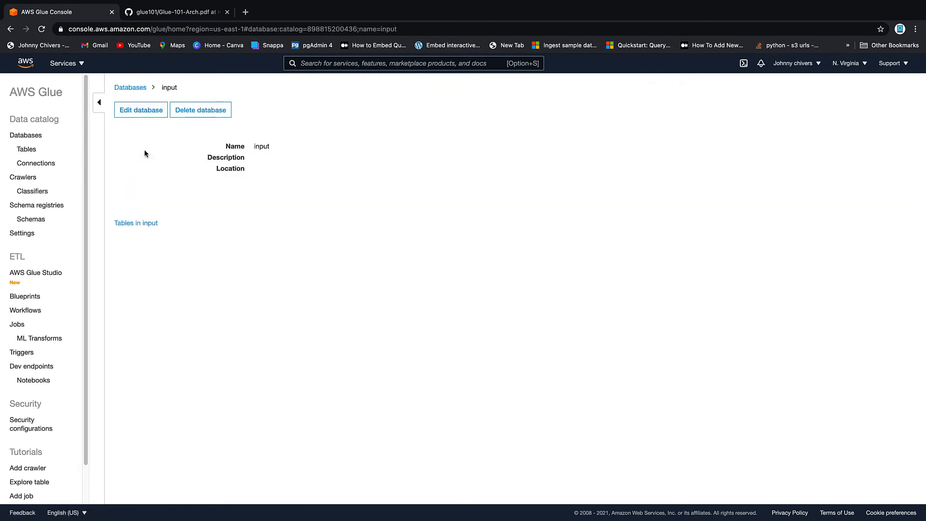
click(135, 223)
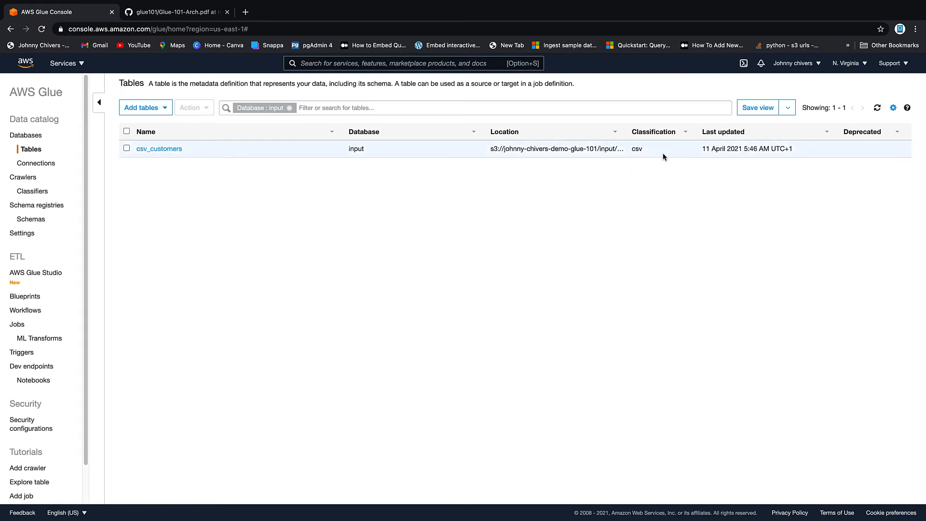
click(159, 149)
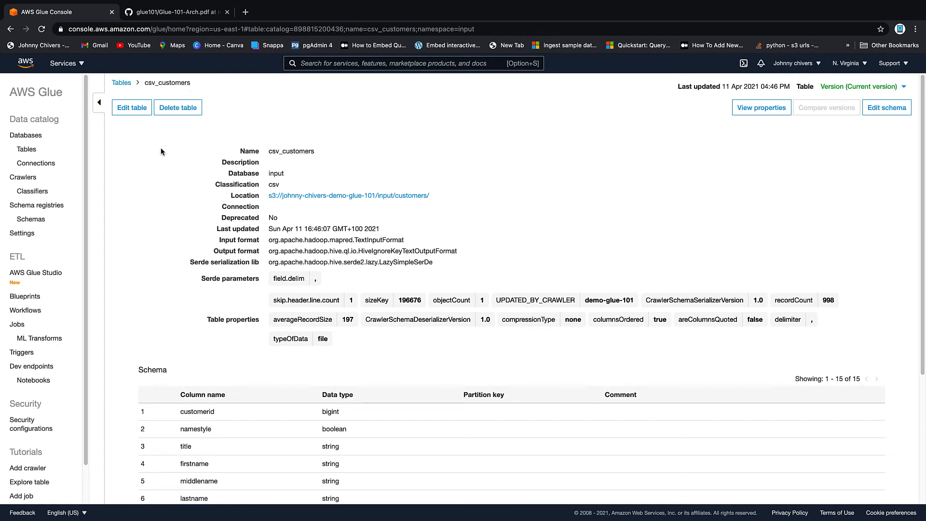
mouse_move(377, 164)
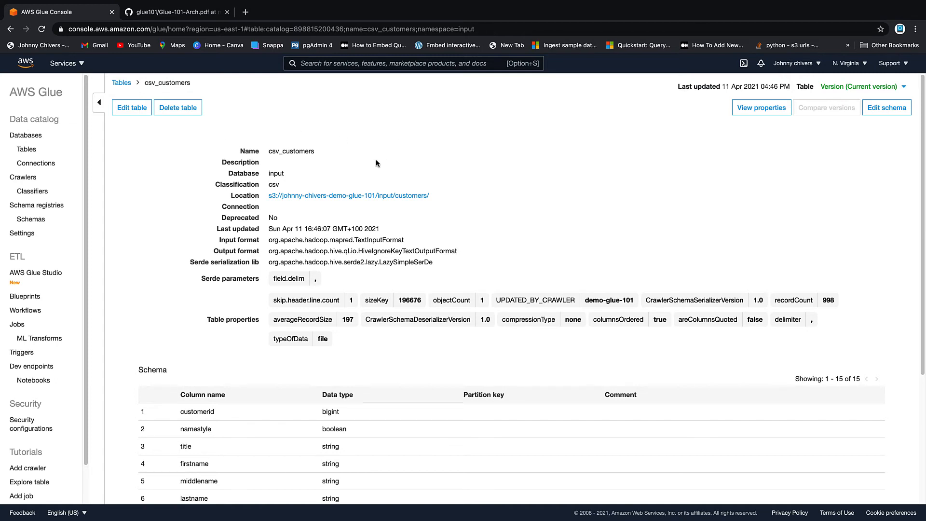
scroll(down, 3)
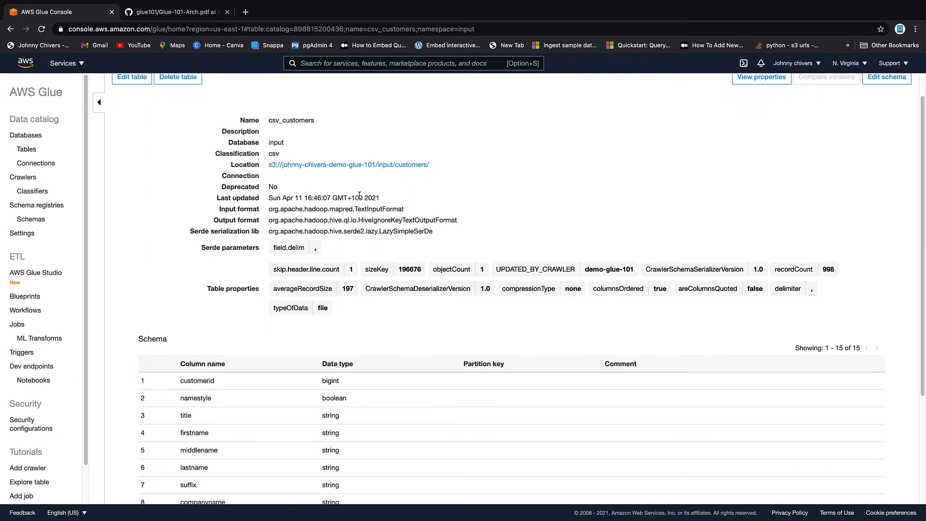
scroll(up, 3)
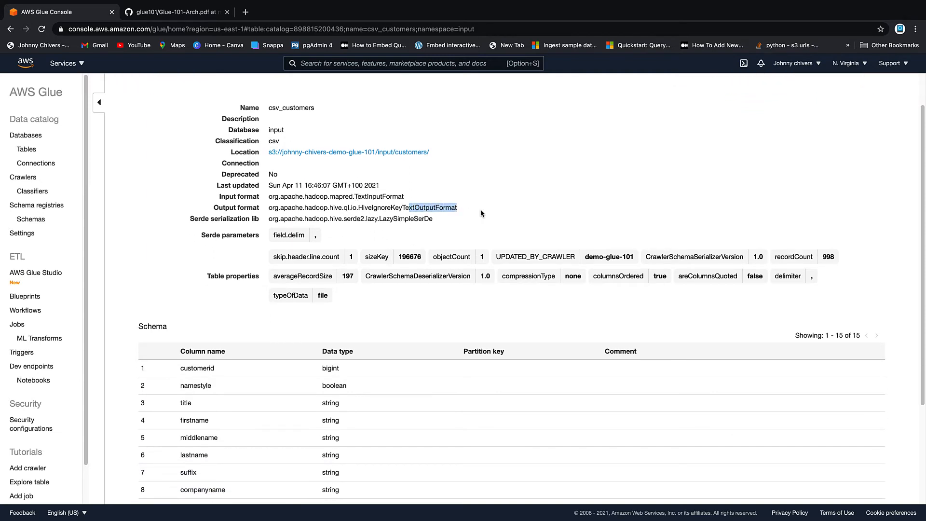
scroll(down, 3)
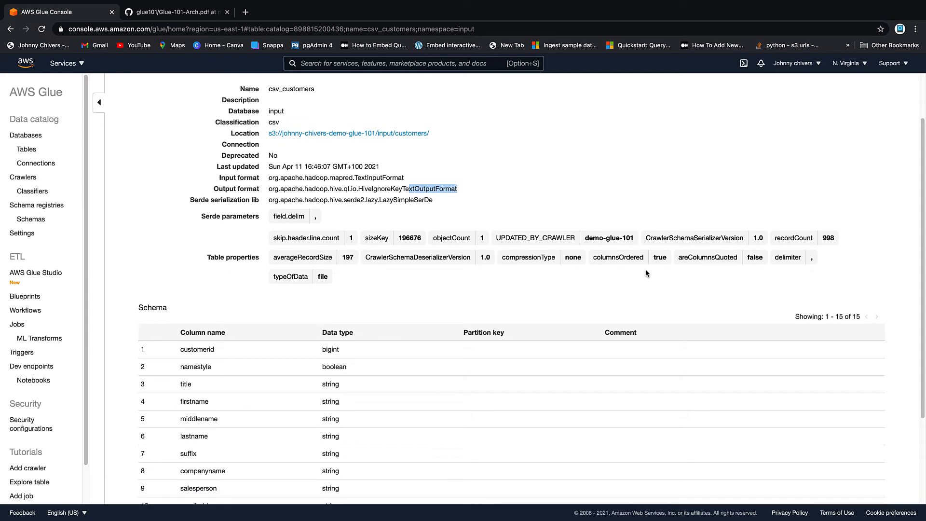
mouse_move(699, 263)
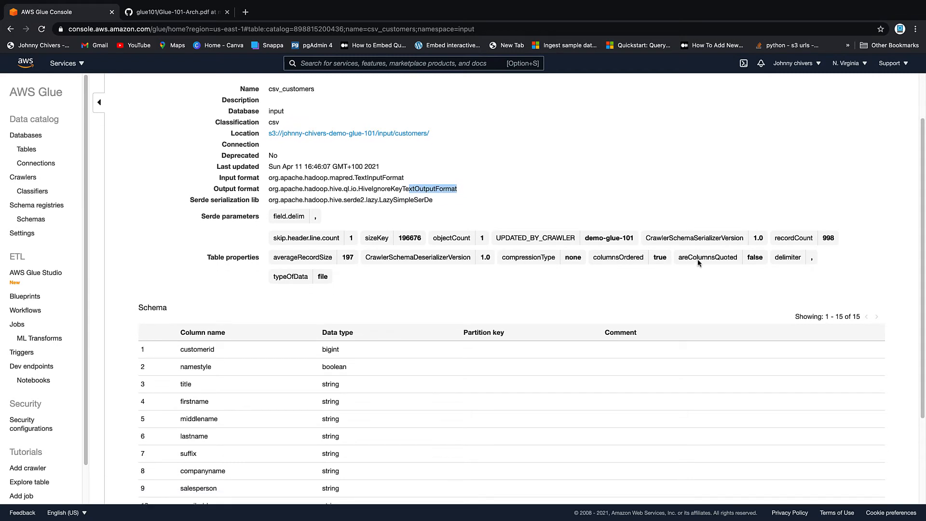
mouse_move(809, 229)
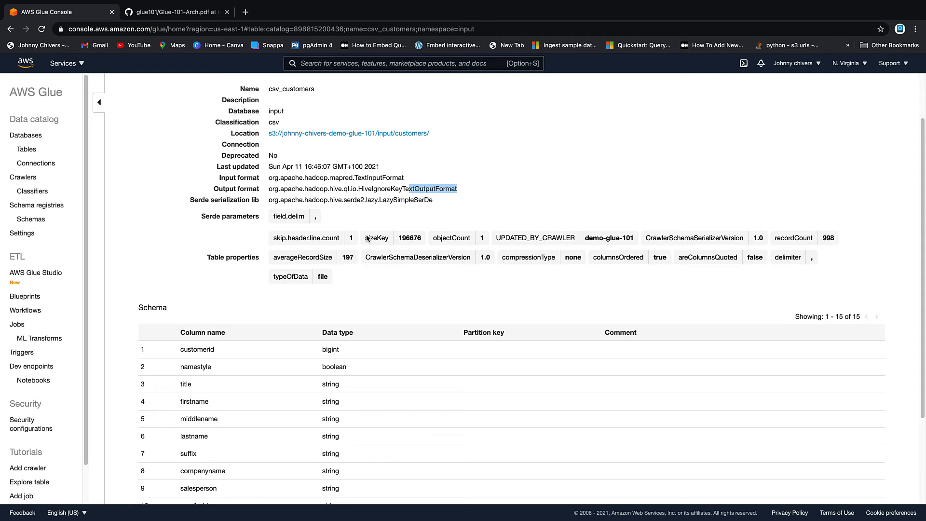
mouse_move(333, 324)
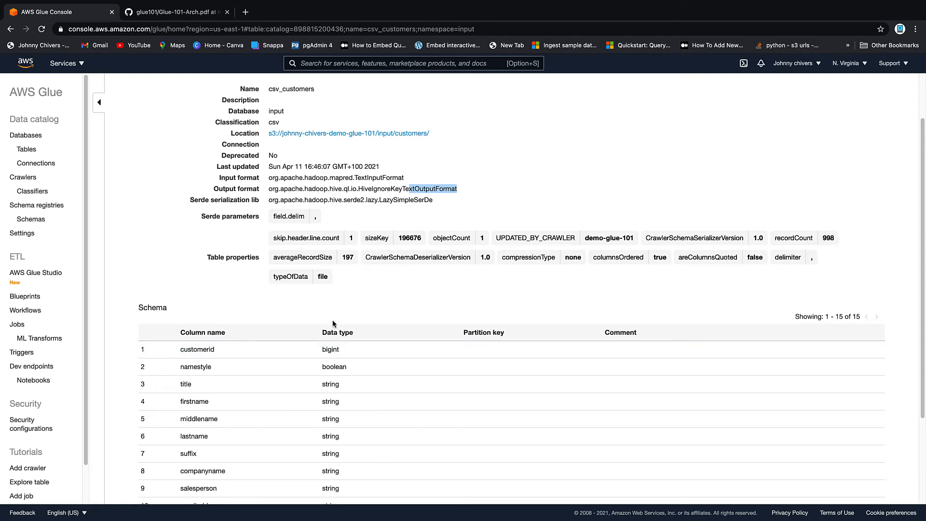
scroll(down, 3)
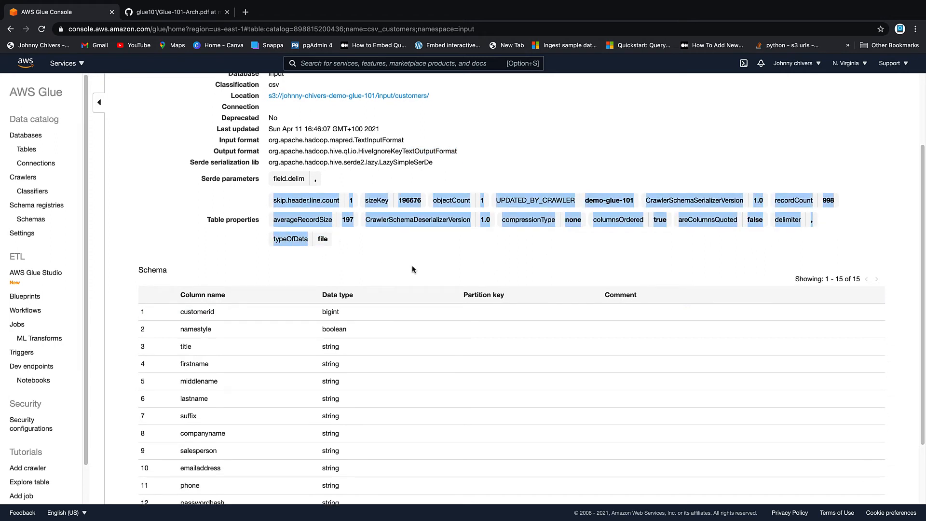
scroll(down, 3)
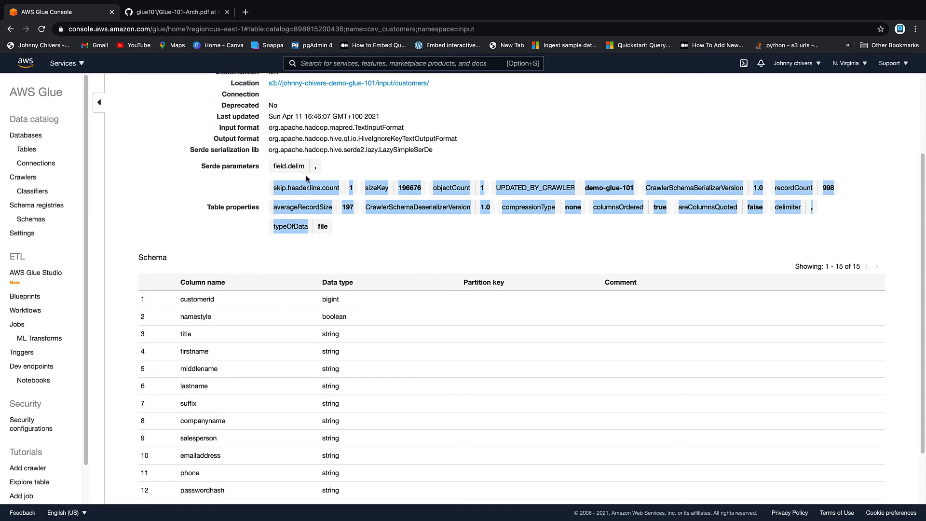
mouse_move(346, 237)
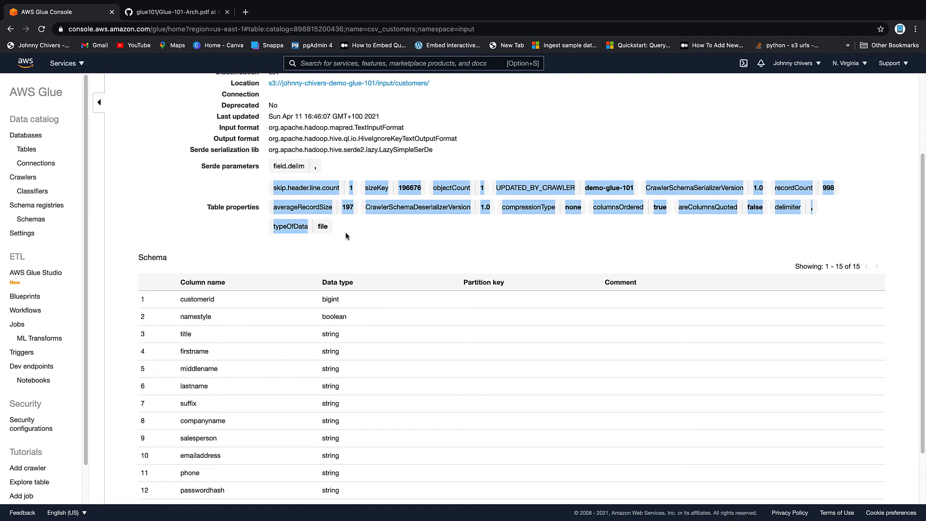
mouse_move(309, 167)
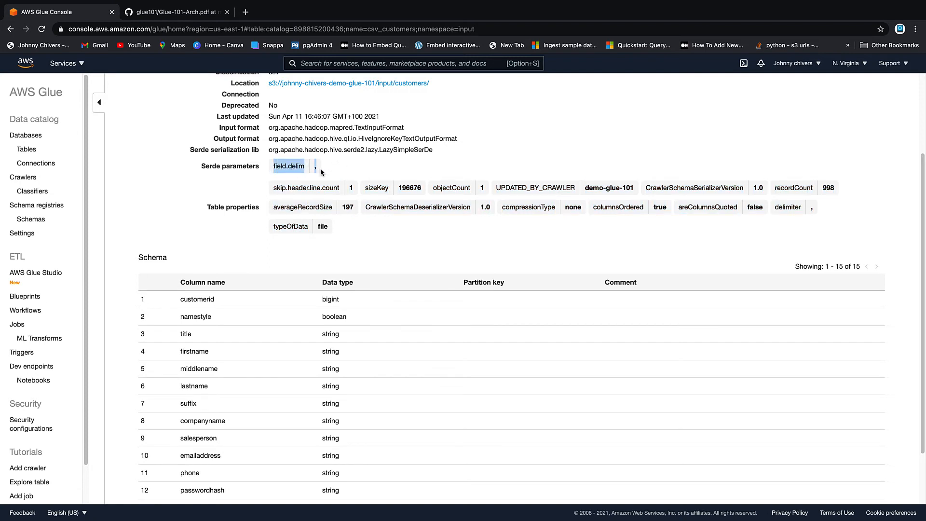
scroll(down, 3)
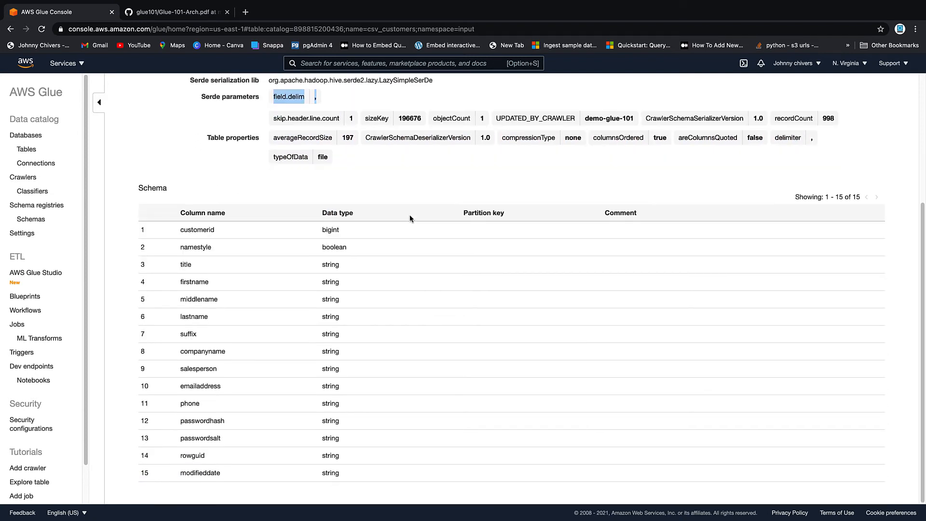
mouse_move(201, 230)
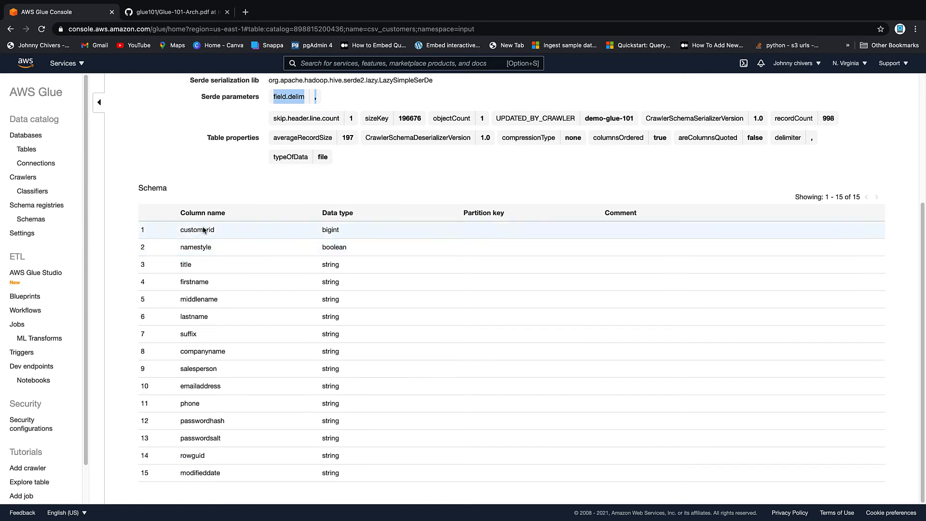
mouse_move(212, 473)
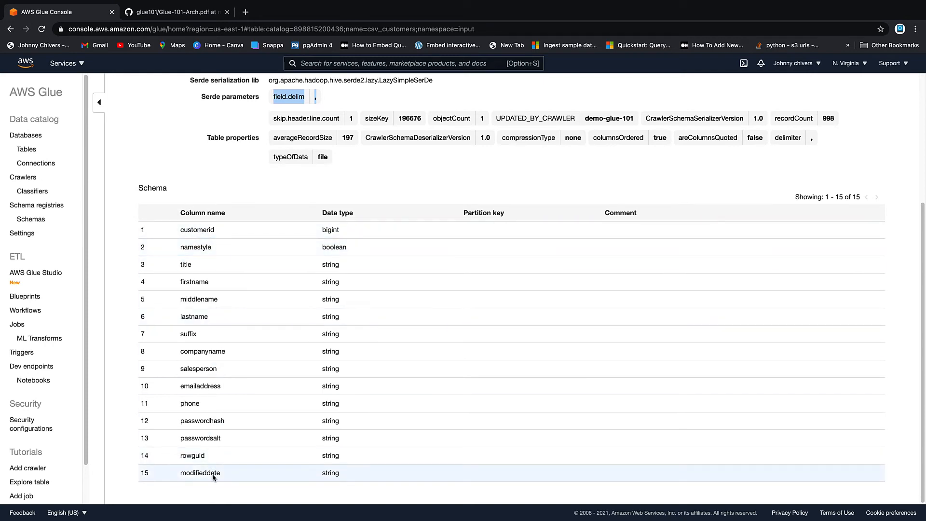
mouse_move(365, 438)
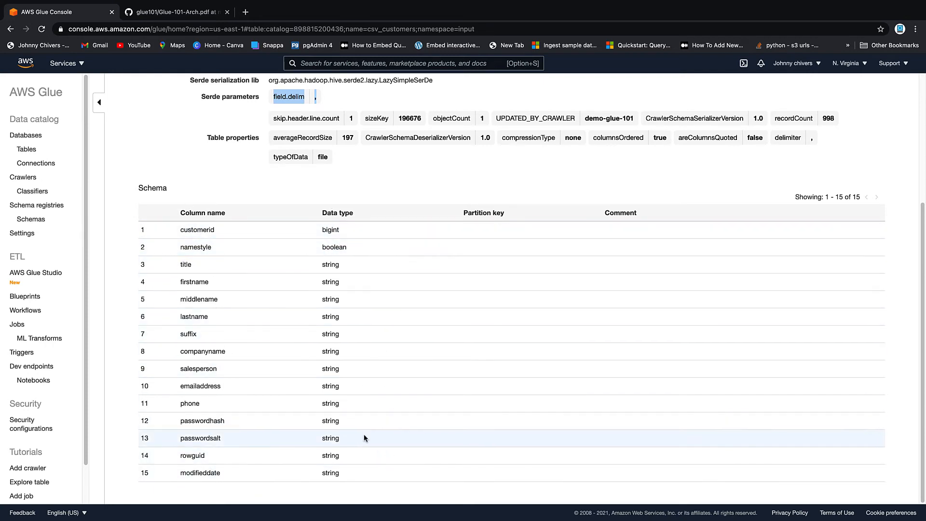
mouse_move(347, 435)
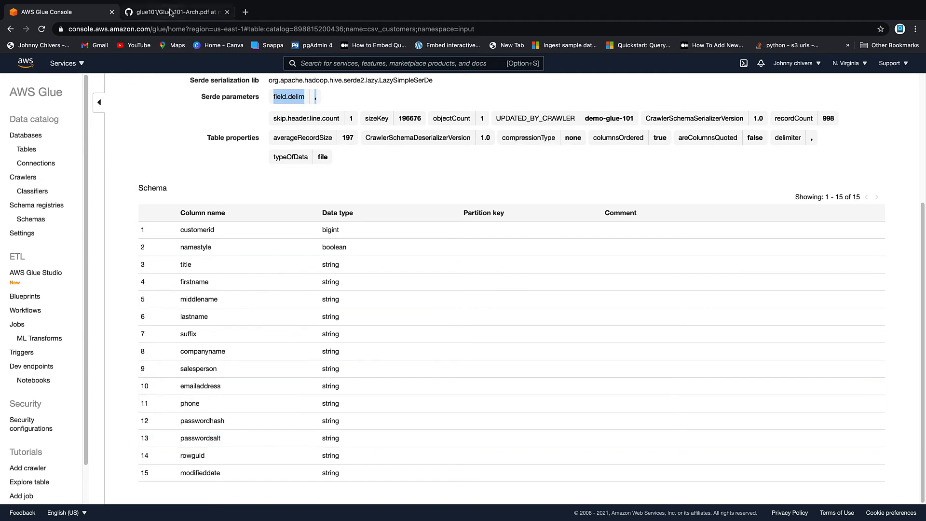
Switch to the GitHub tab showing the Glue-101-Arch.pdf architecture diagram.
click(175, 11)
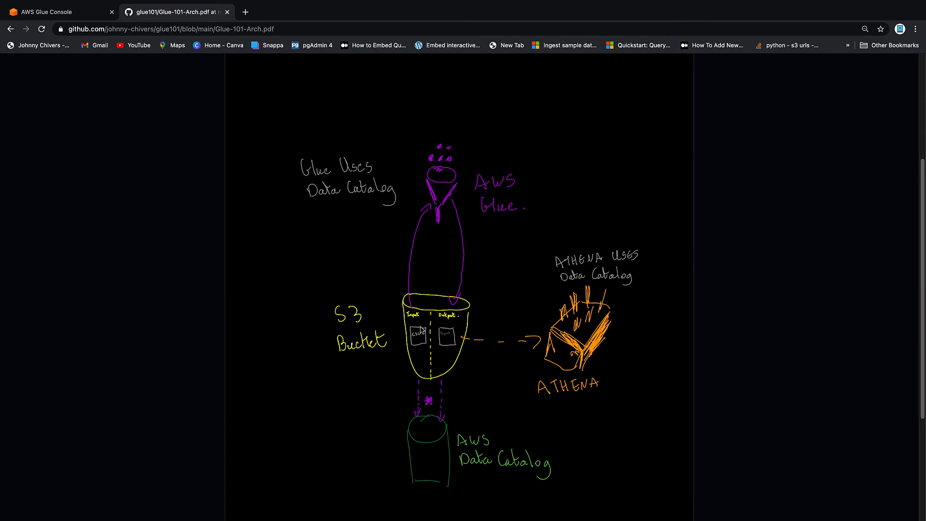
mouse_move(434, 362)
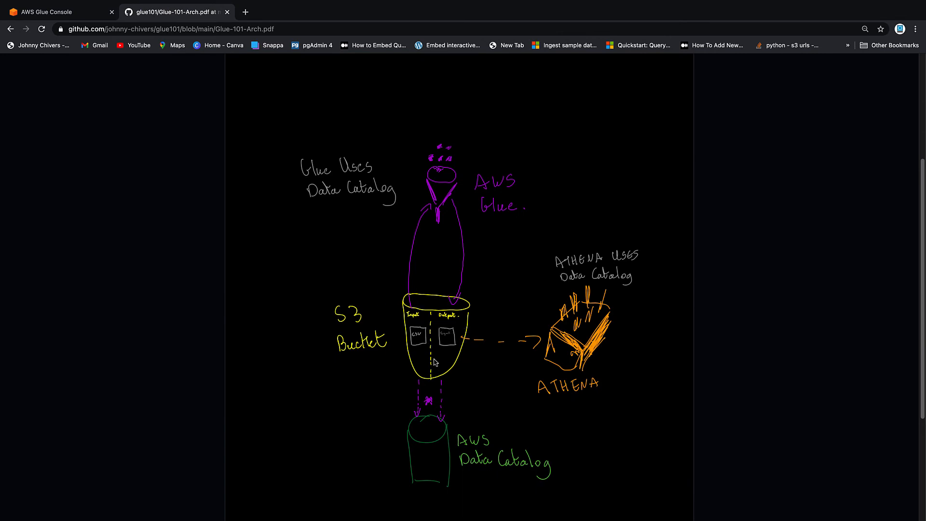
mouse_move(454, 324)
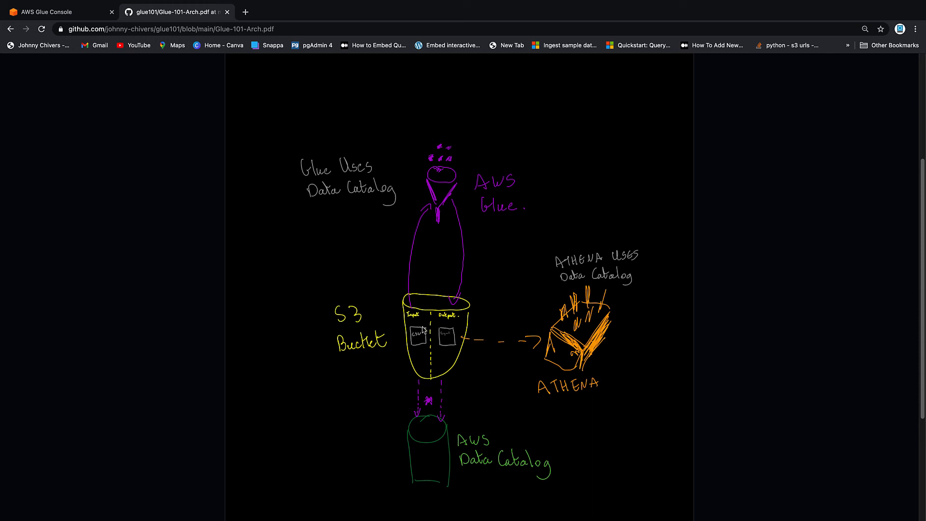
mouse_move(423, 353)
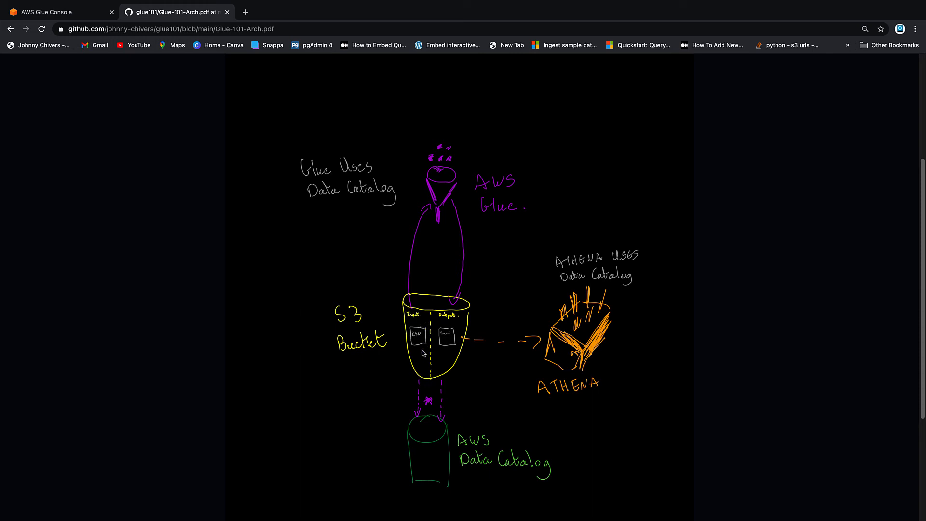
mouse_move(417, 361)
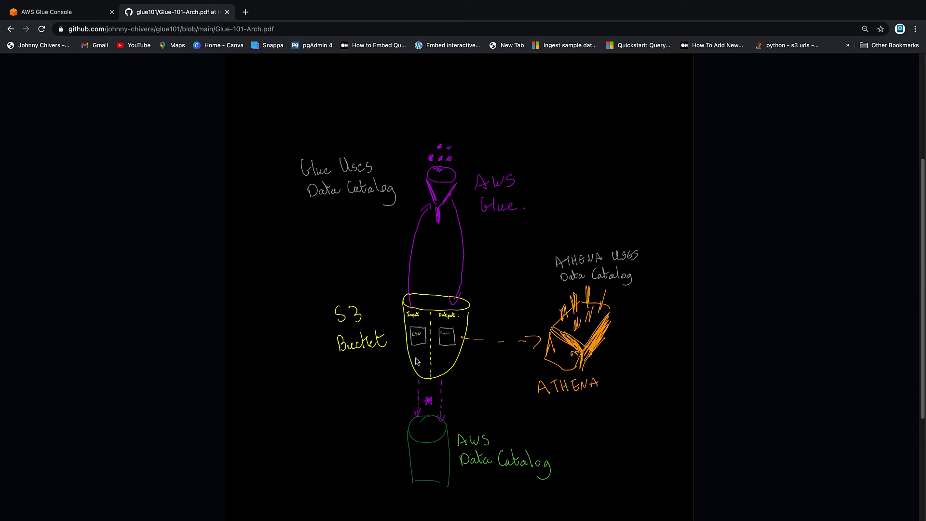
mouse_move(454, 440)
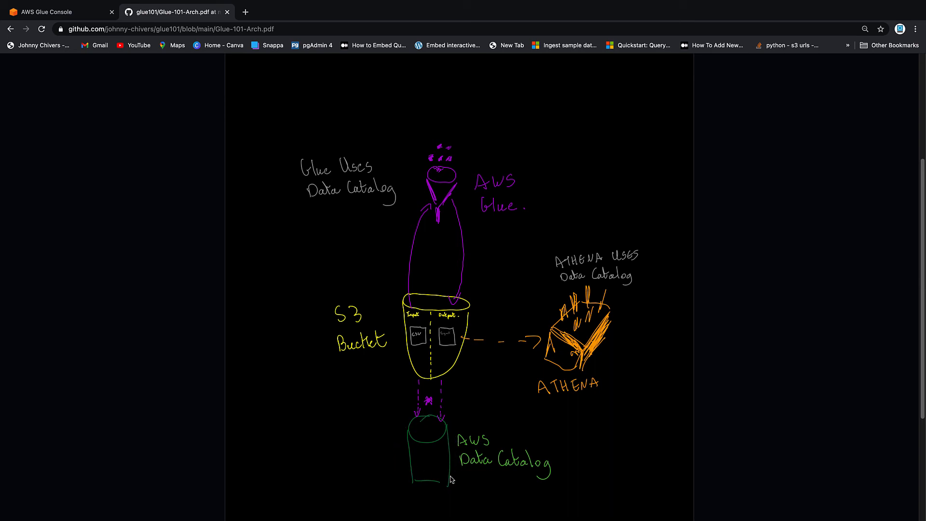
mouse_move(183, 211)
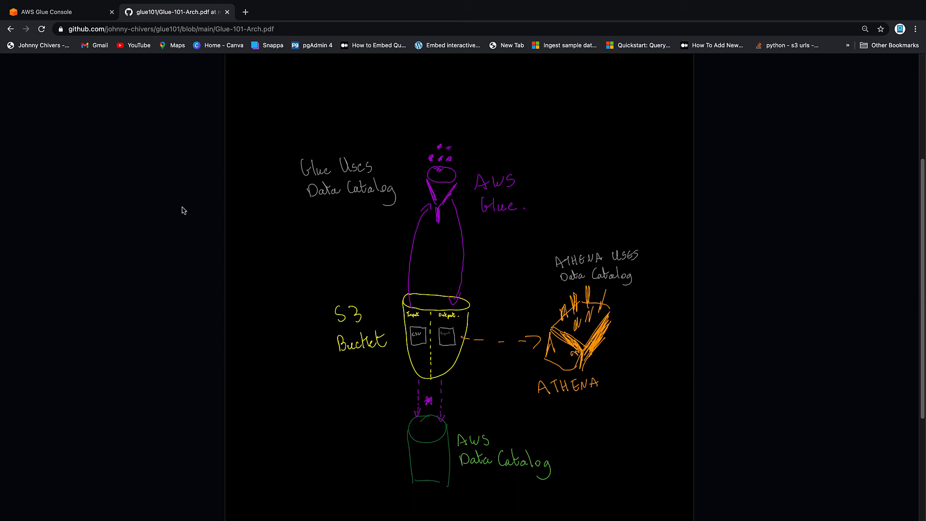
Return to the AWS Glue csv_customers table tab and scroll back to the top.
click(56, 11)
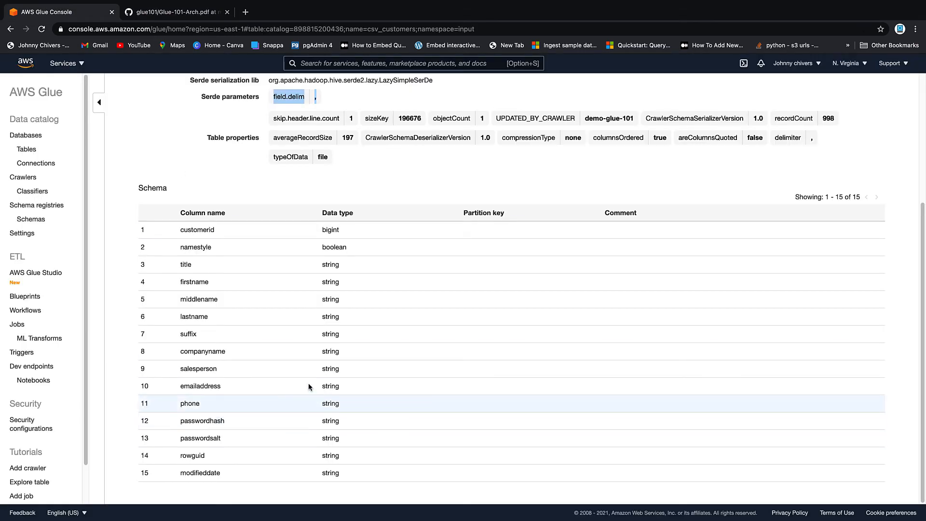
scroll(up, 3)
text(a)
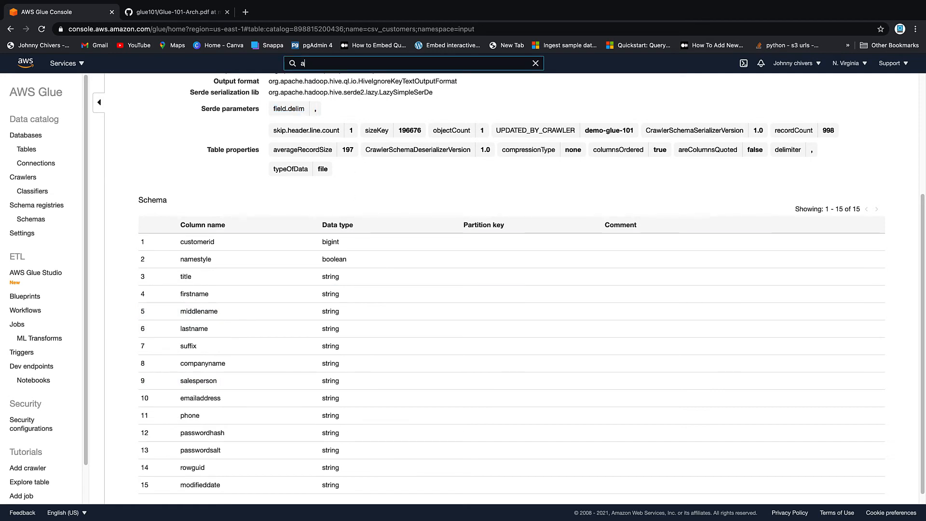
Search 'athena', launch the Athena service and get started in its query editor showing csv_customers.
text(thena)
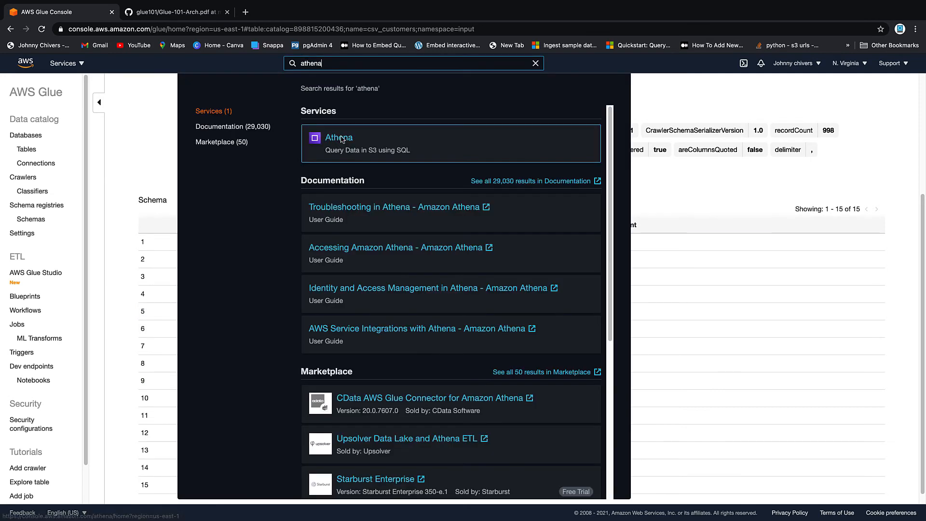
click(339, 137)
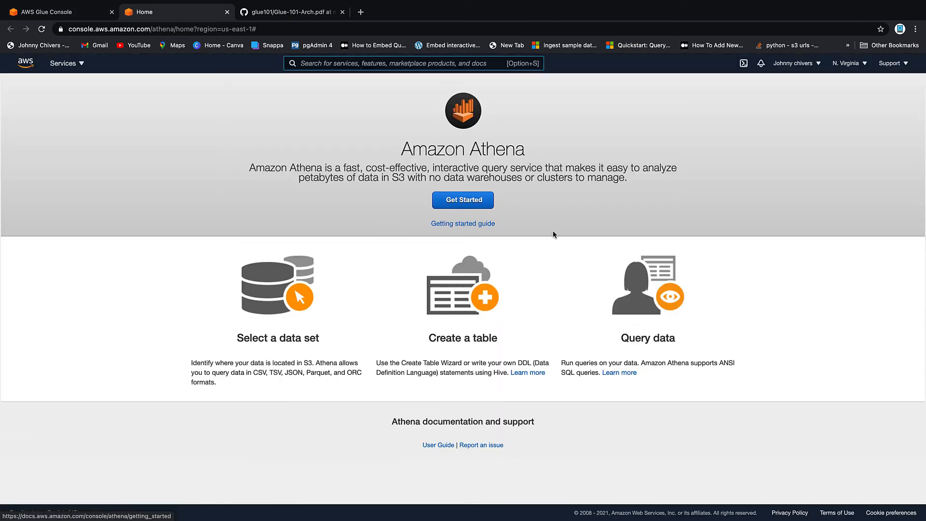
mouse_move(463, 200)
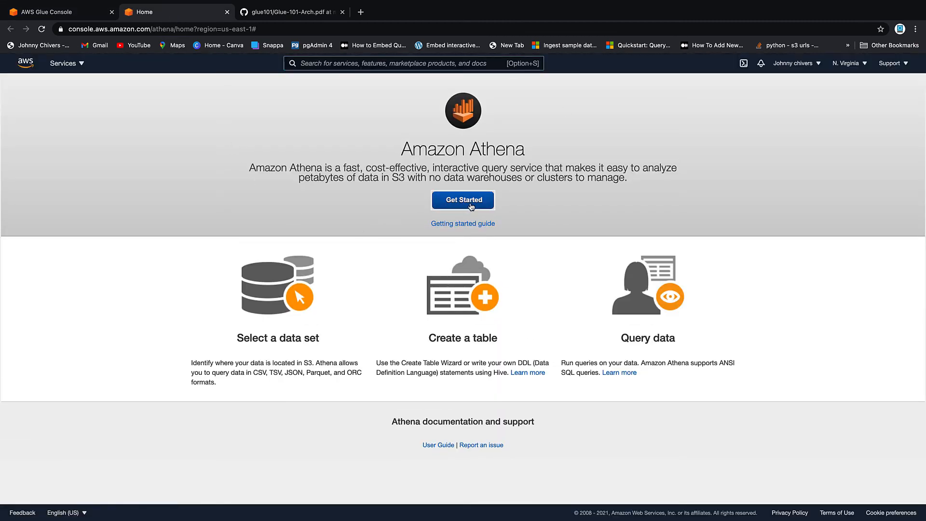
click(462, 199)
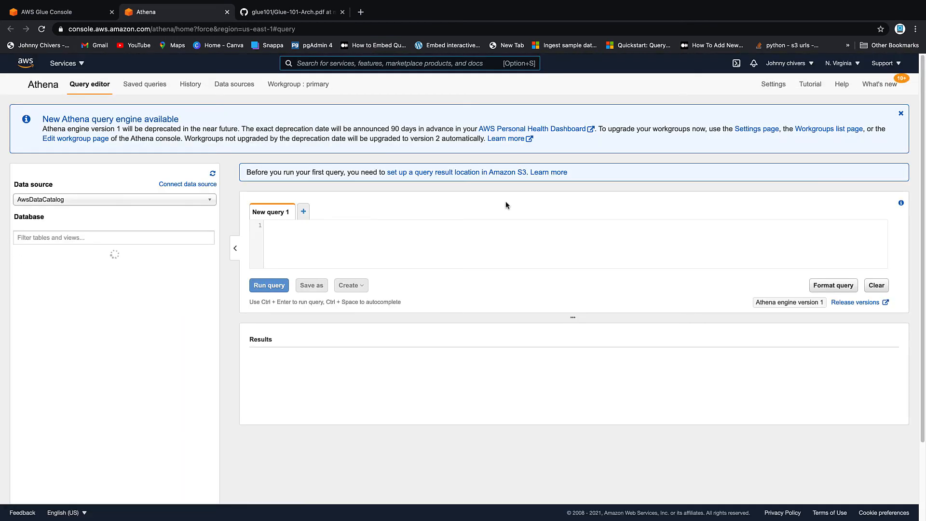
click(114, 231)
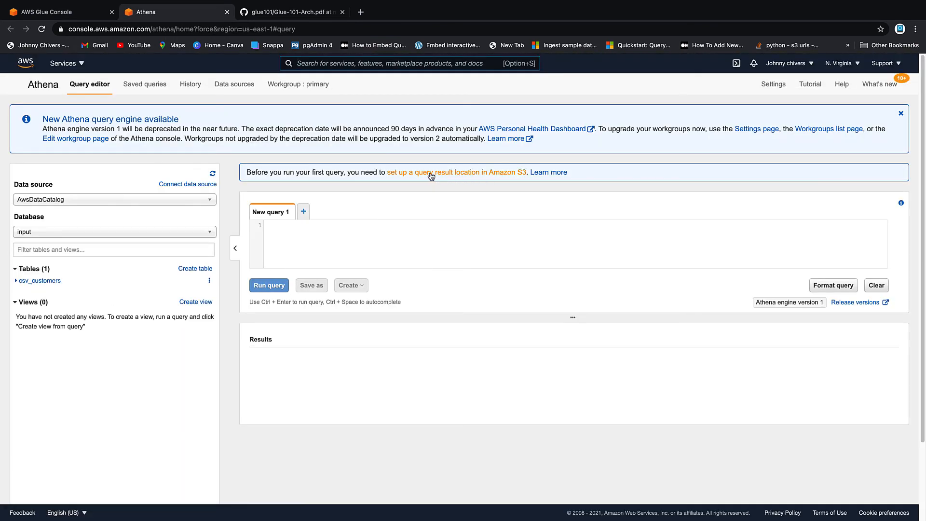
mouse_move(491, 175)
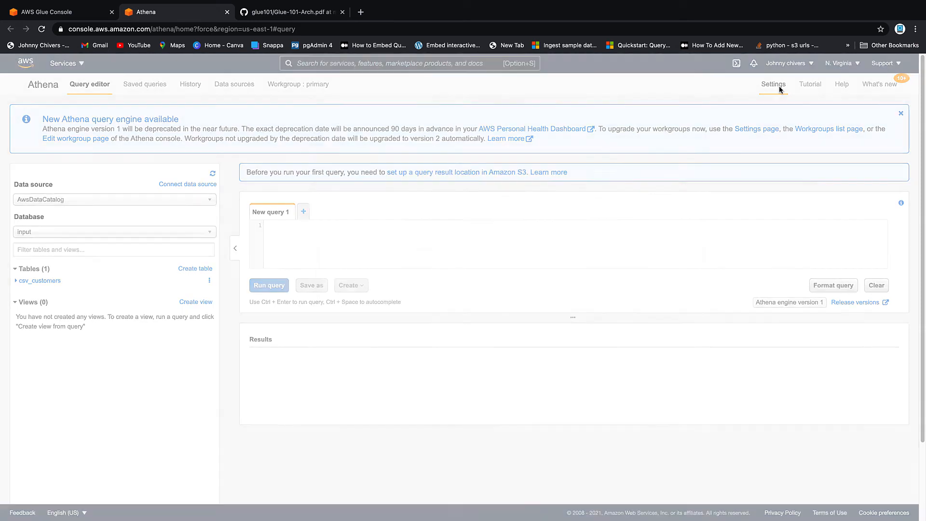
Set Athena's query result location to the athena-results folder in the demo S3 bucket.
click(773, 84)
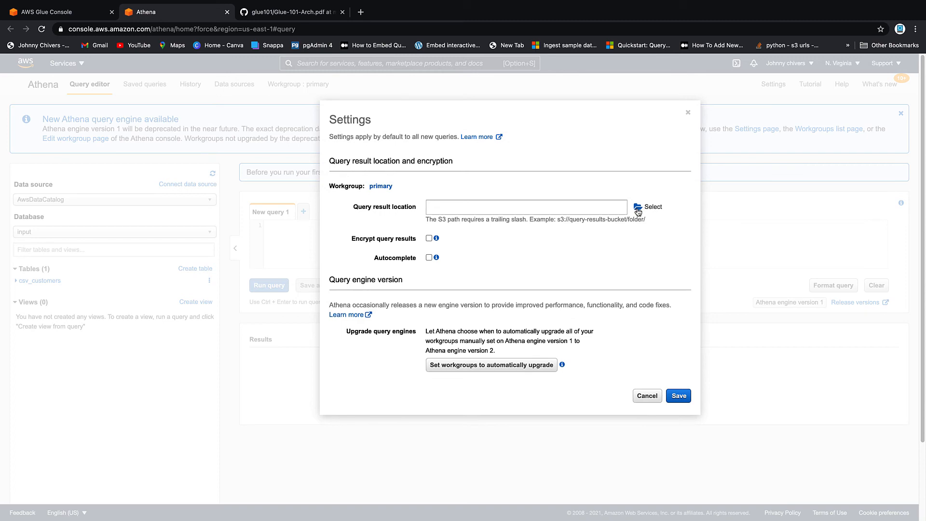
click(648, 206)
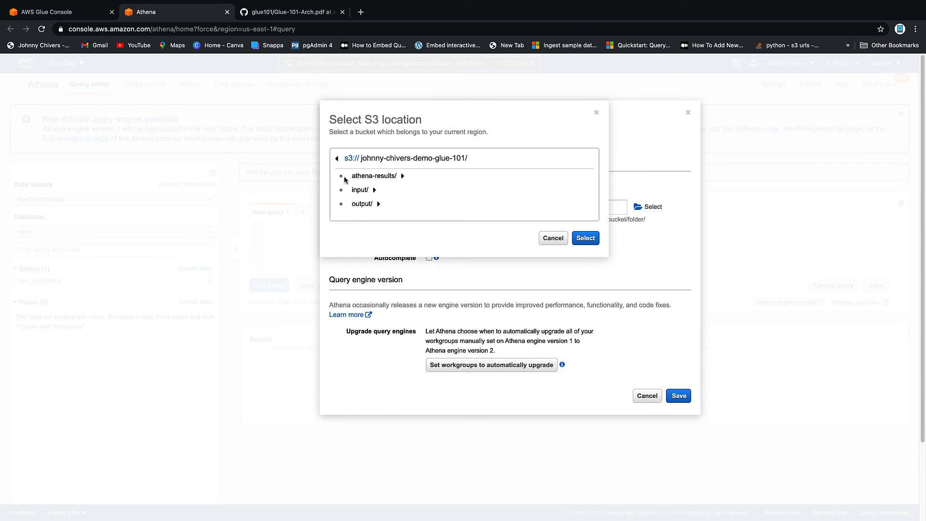
click(374, 175)
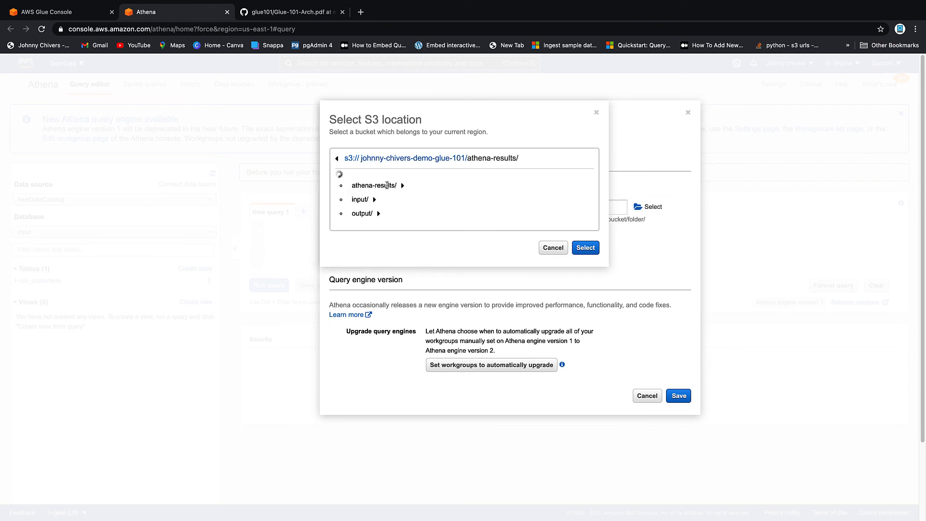
click(585, 248)
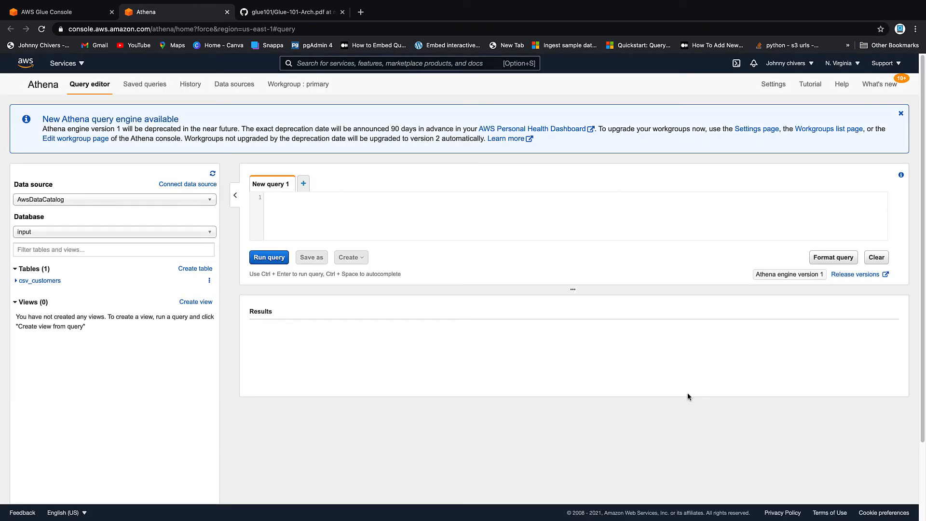
mouse_move(109, 217)
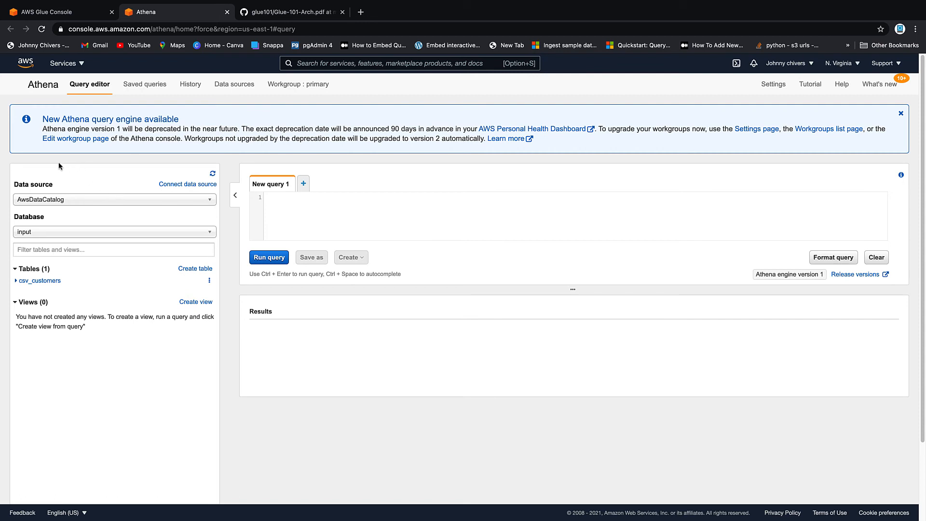
mouse_move(325, 213)
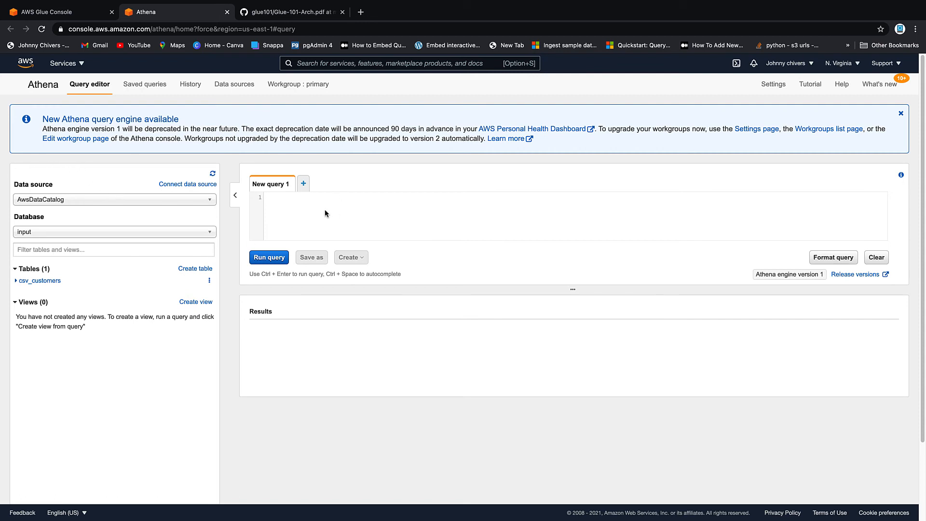
Enter the query select * from "input"."csv_customers"; in the New query 1 editor.
text(select *)
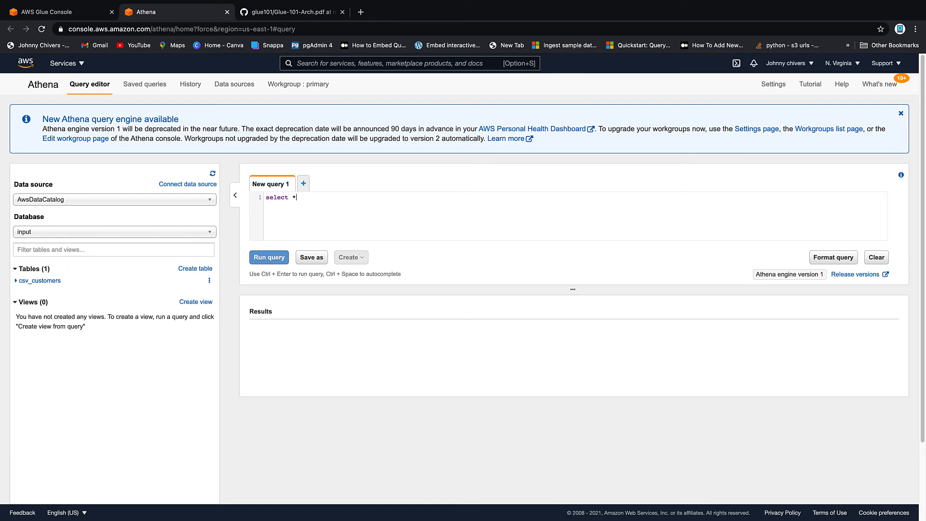
text(from)
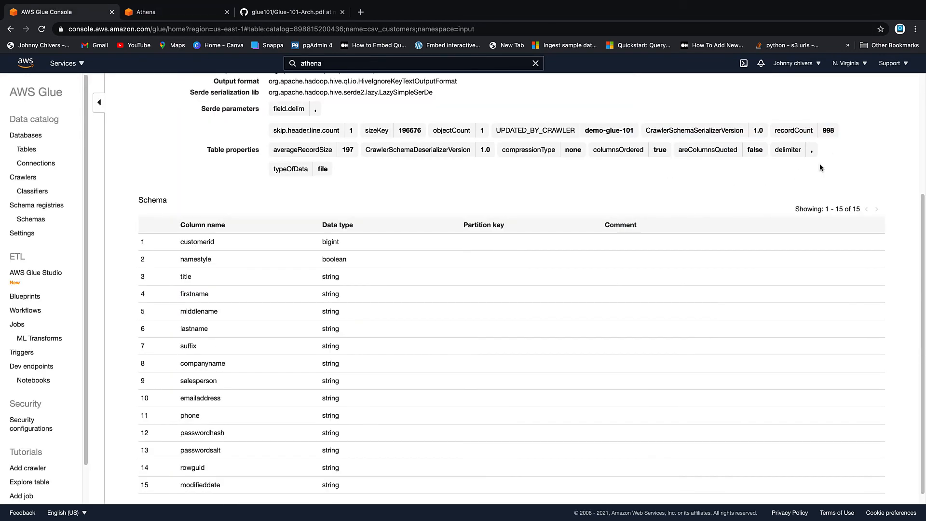
click(174, 12)
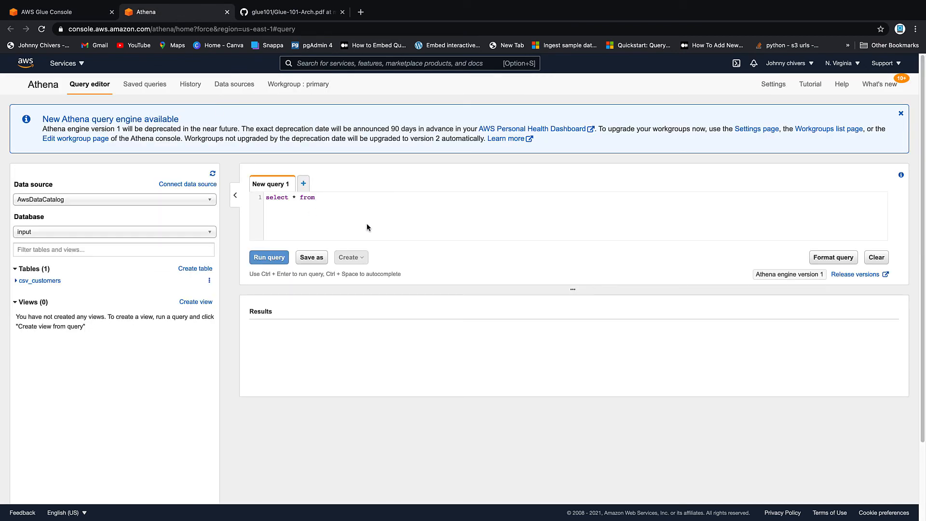
mouse_move(352, 201)
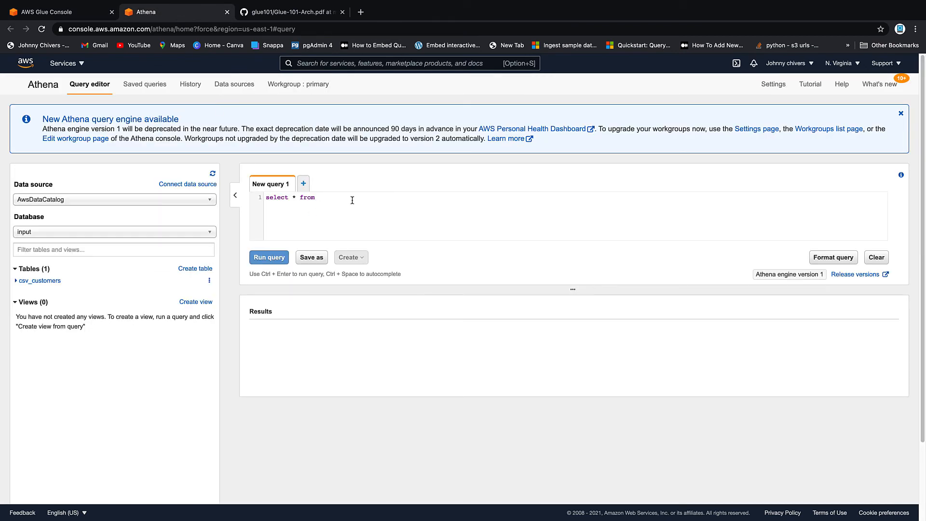
text(")
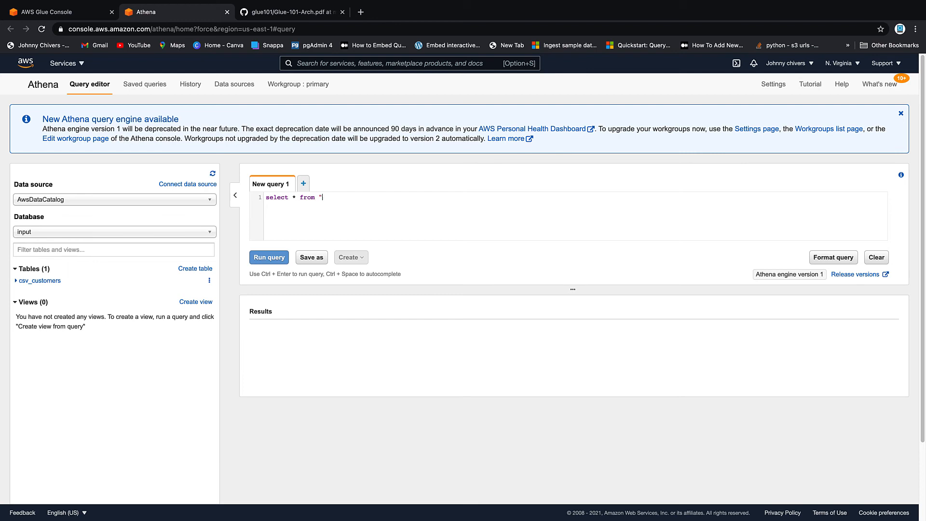
text(input)
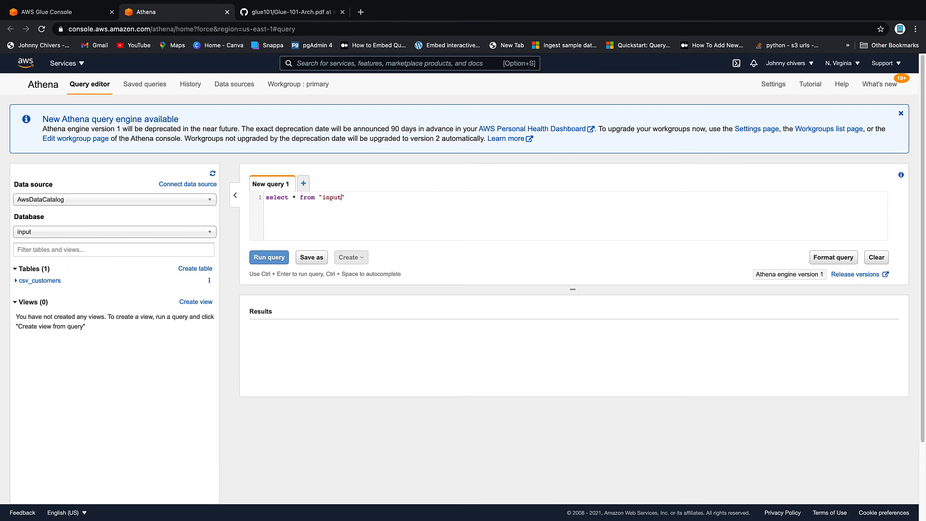
text(.)
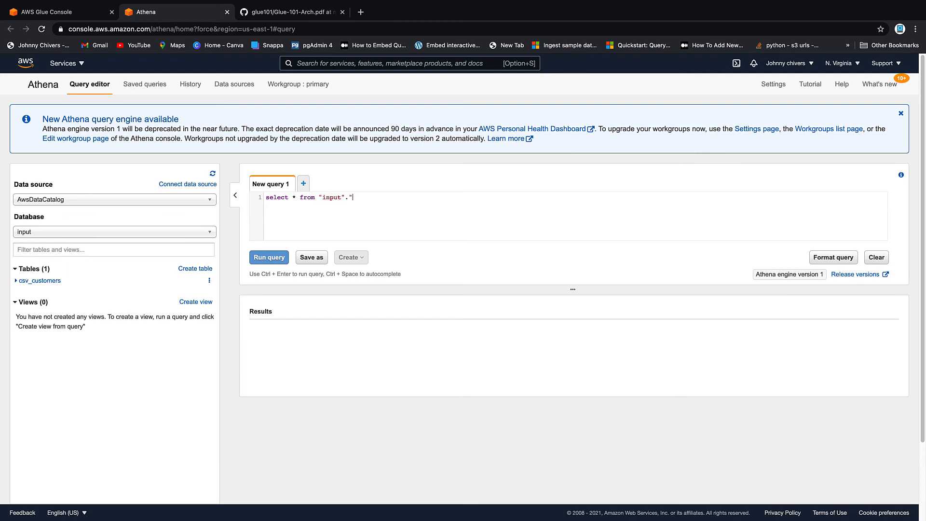
text(")
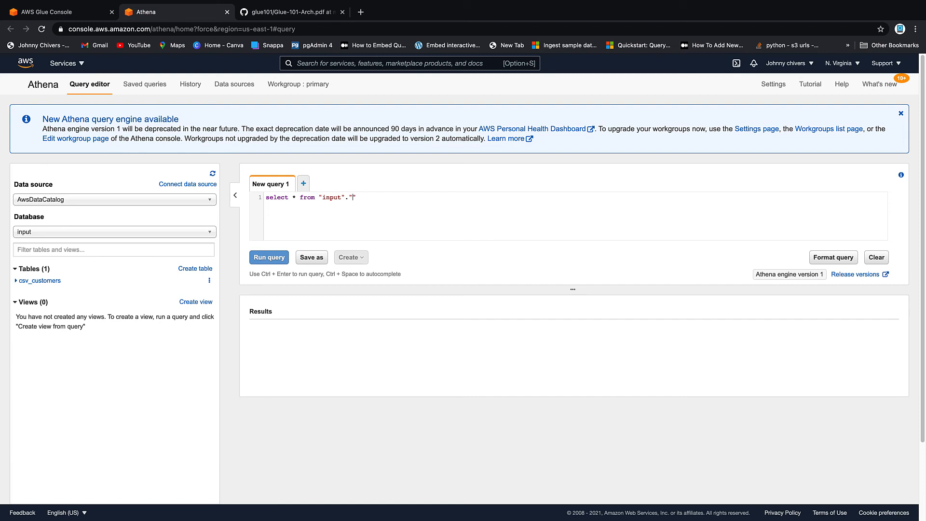
text(csv_)
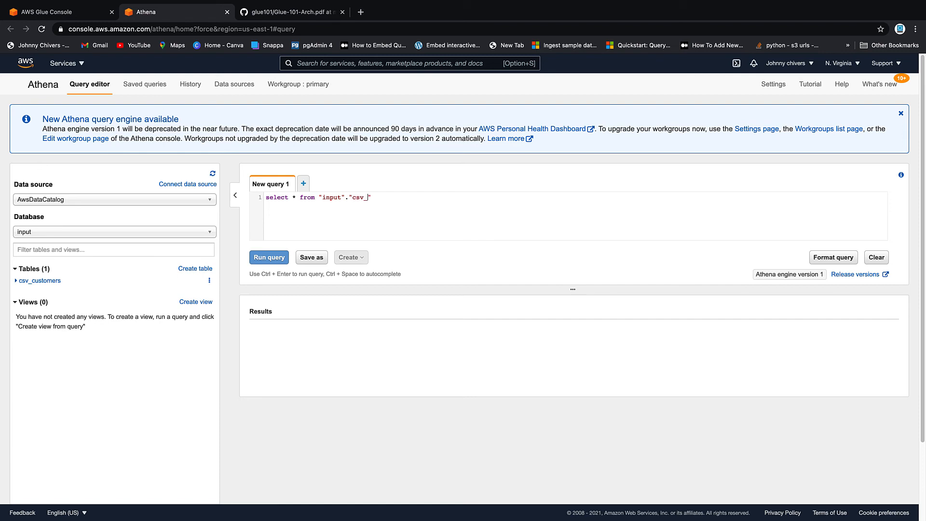
text(customers")
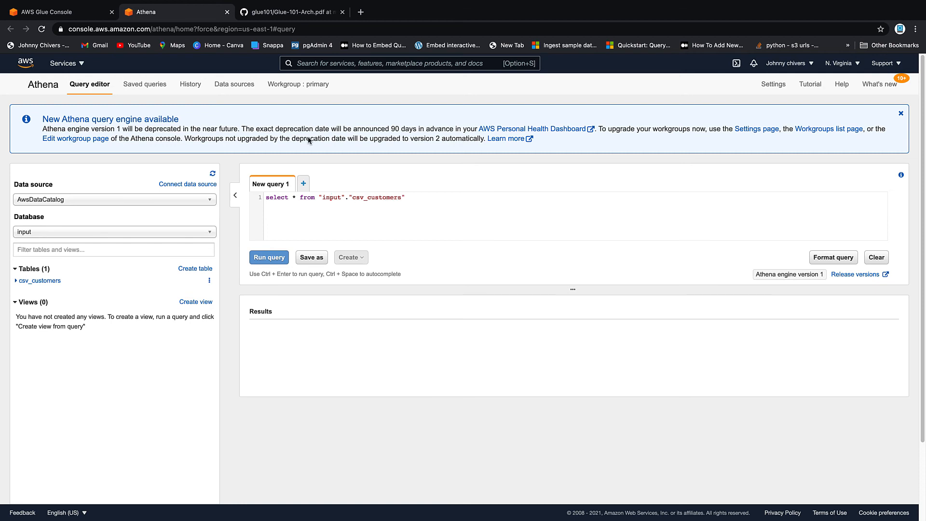
mouse_move(293, 204)
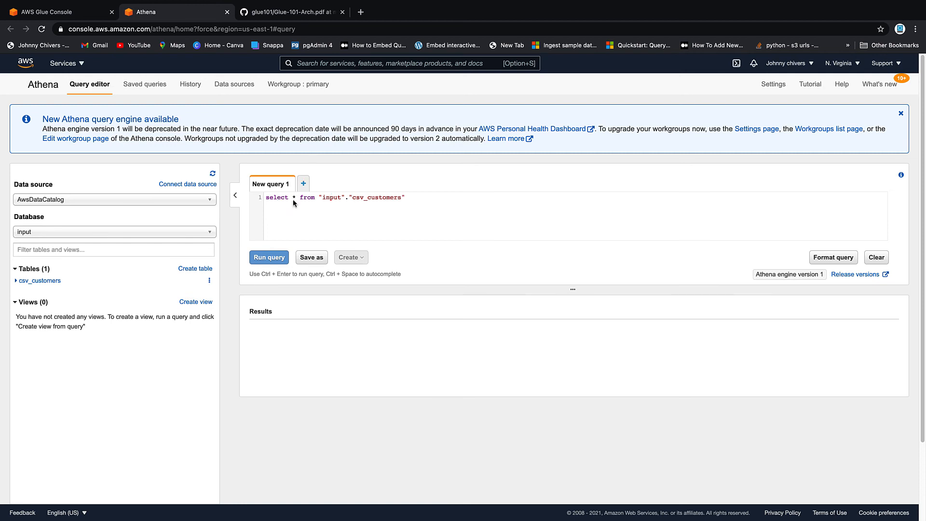
text(;)
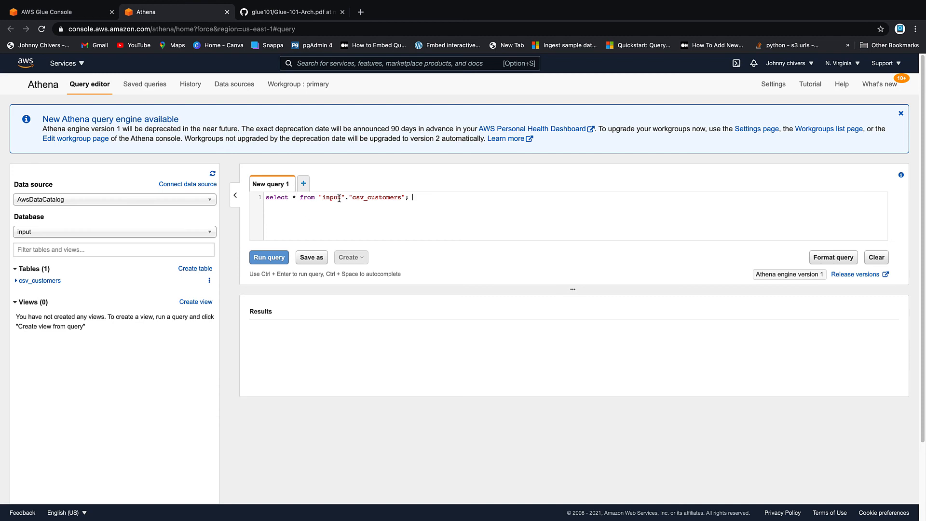
mouse_move(181, 231)
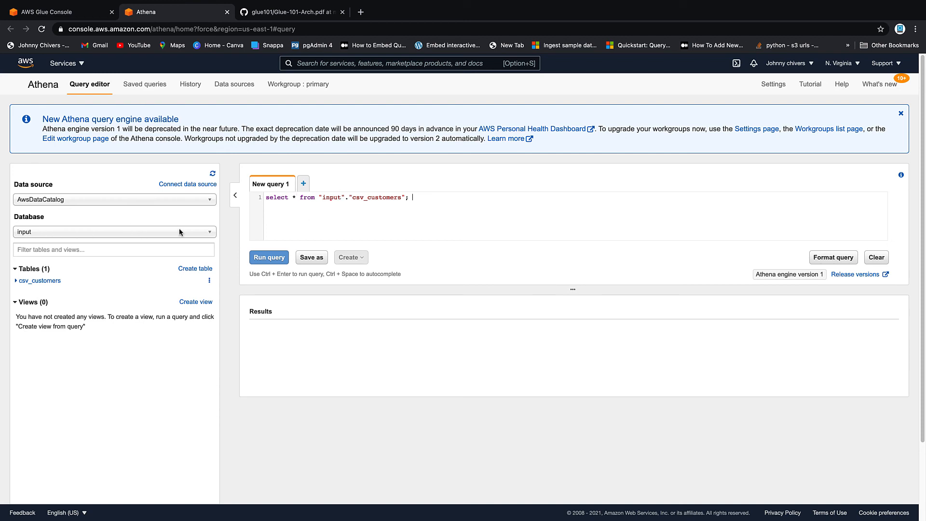
mouse_move(420, 196)
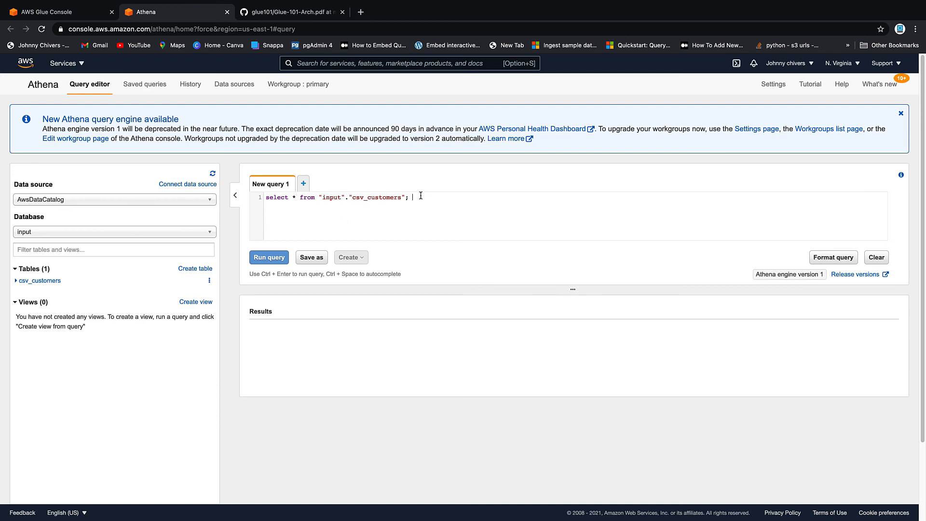
mouse_move(422, 202)
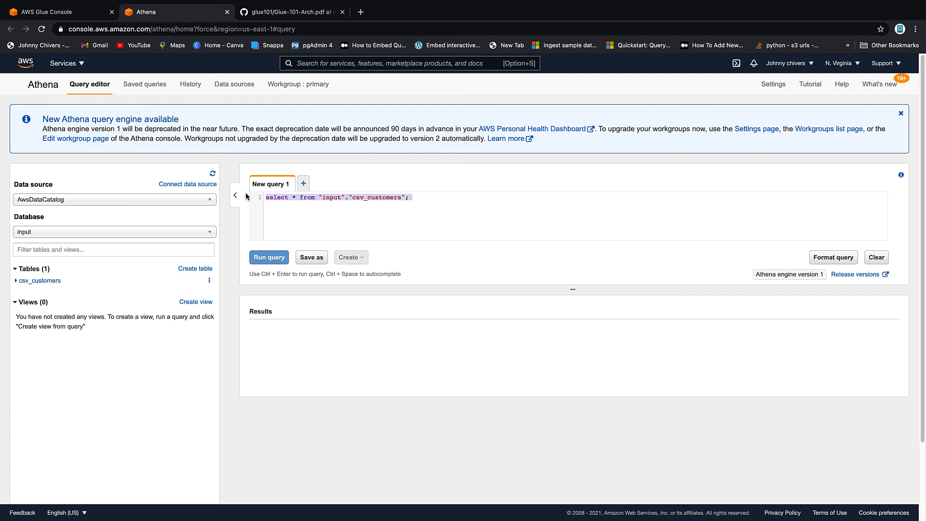
mouse_move(367, 206)
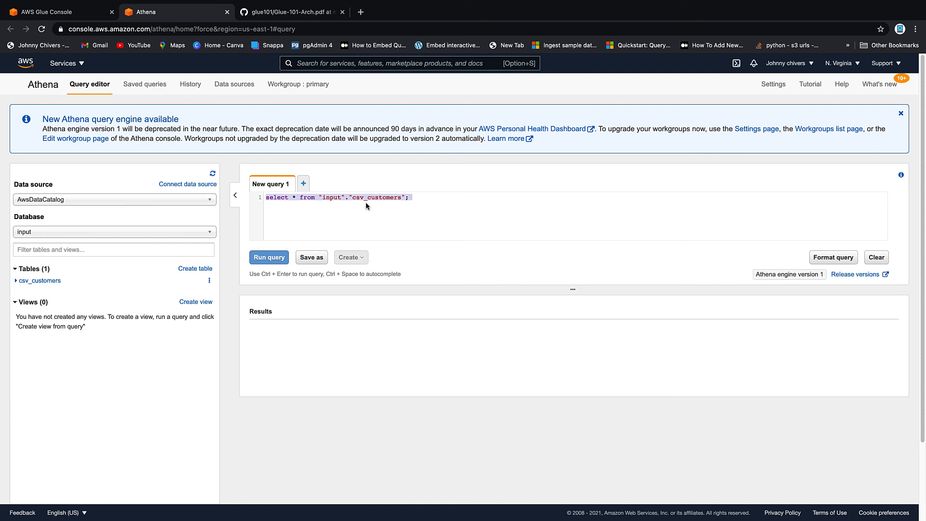
mouse_move(325, 202)
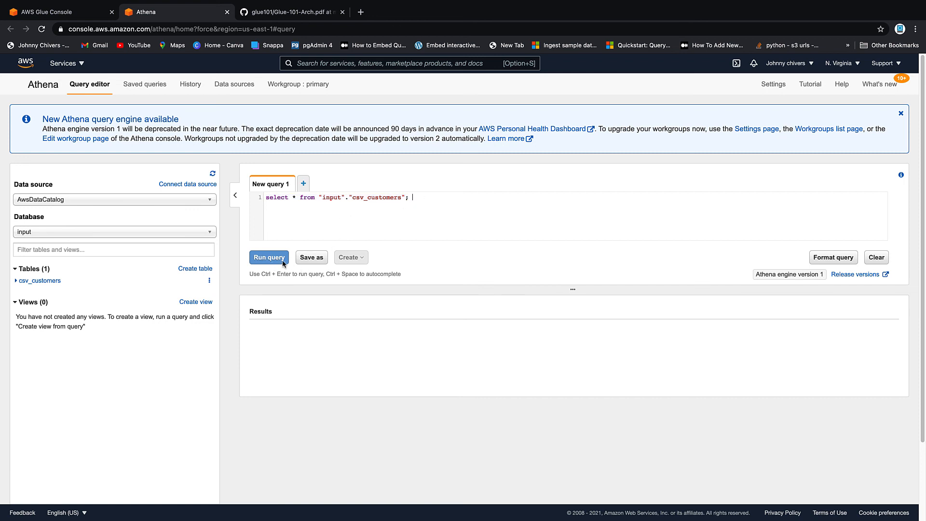
mouse_move(272, 264)
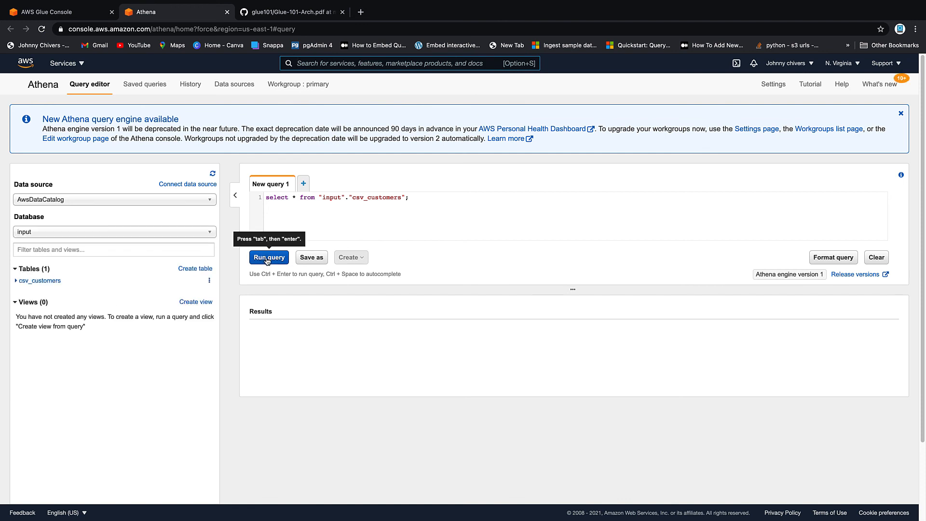
Run the query and review the returned csv_customers rows with ids, names, companies and emails.
click(269, 257)
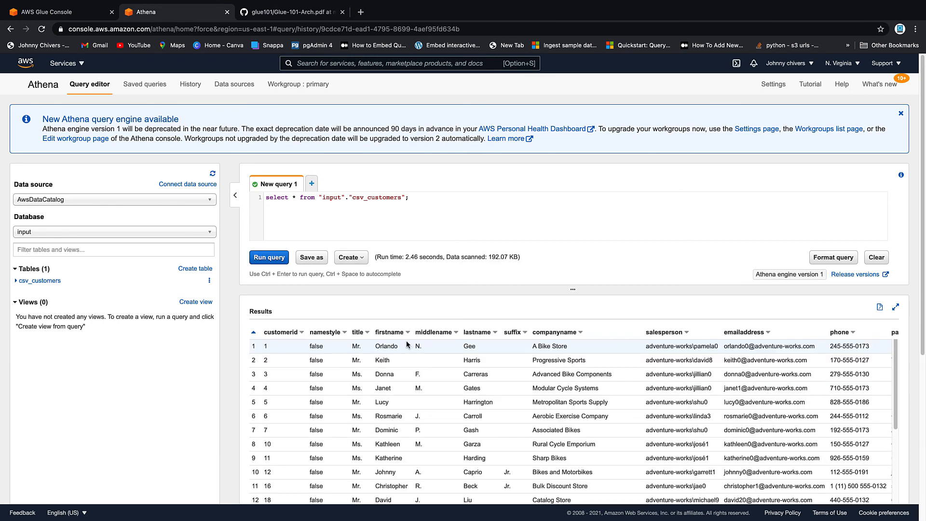
scroll(down, 3)
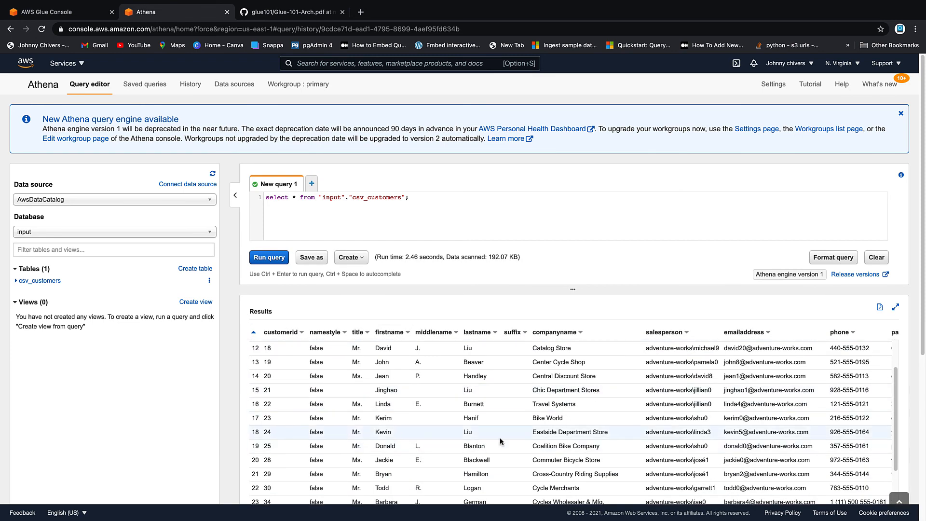
mouse_move(745, 474)
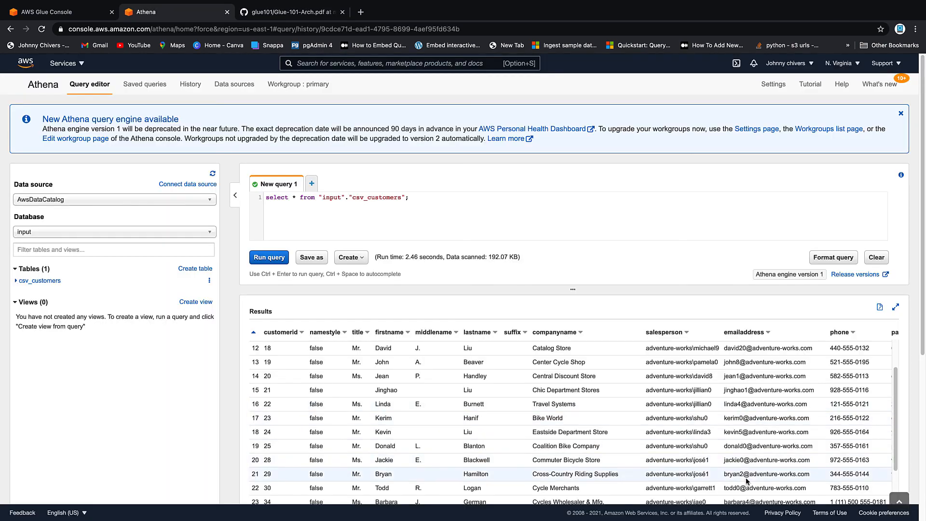
scroll(down, 3)
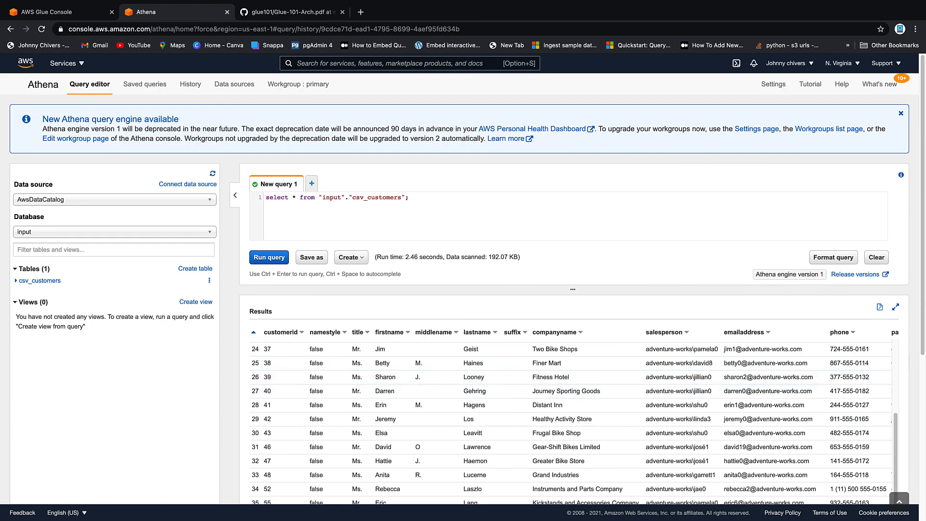
scroll(down, 3)
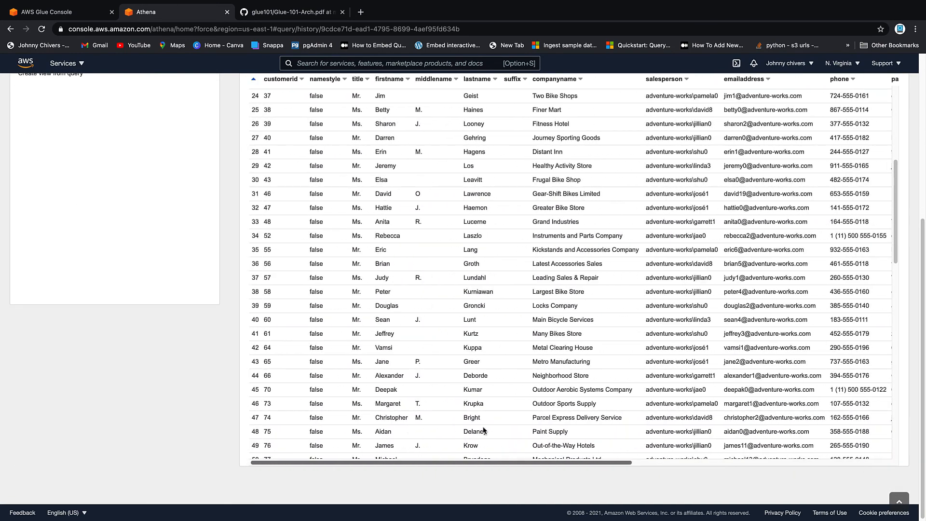
scroll(up, 3)
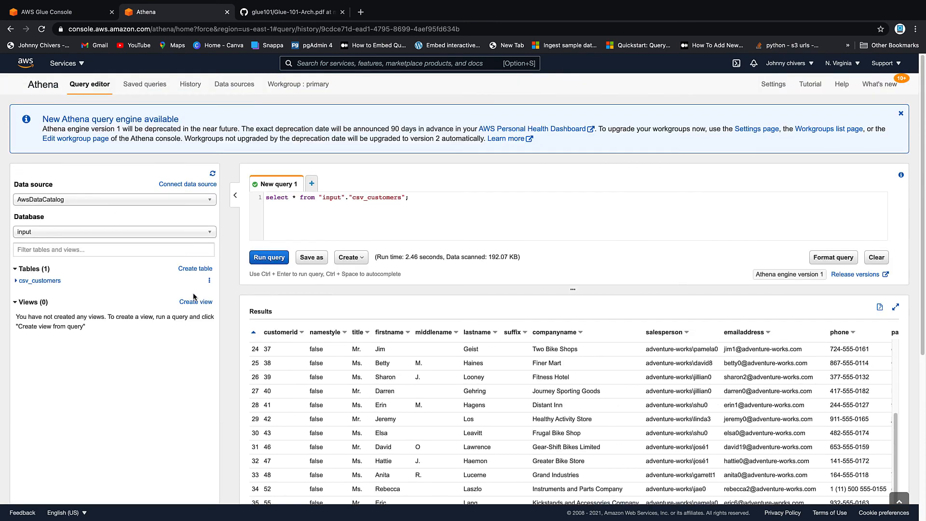